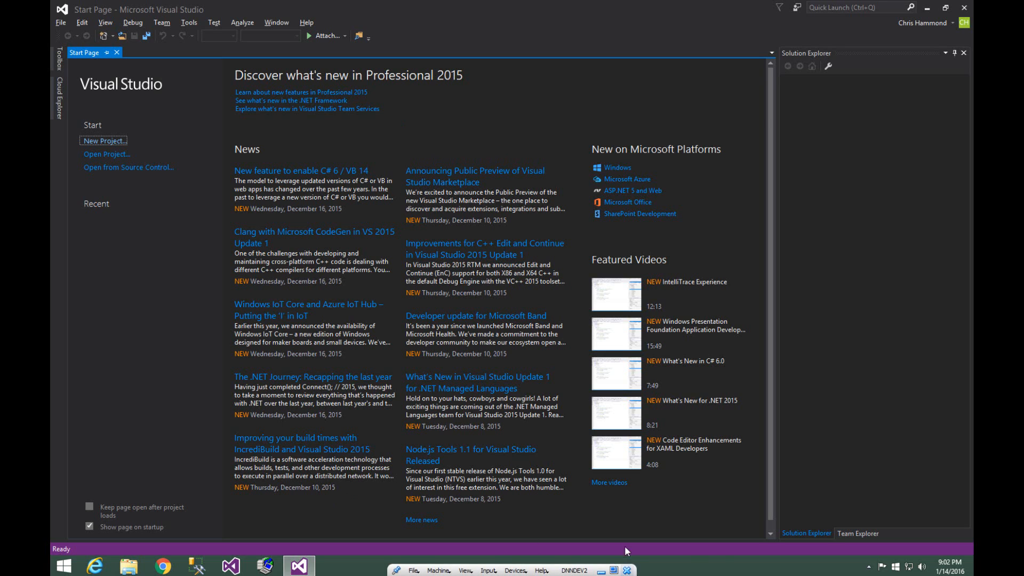
mouse_move(728, 568)
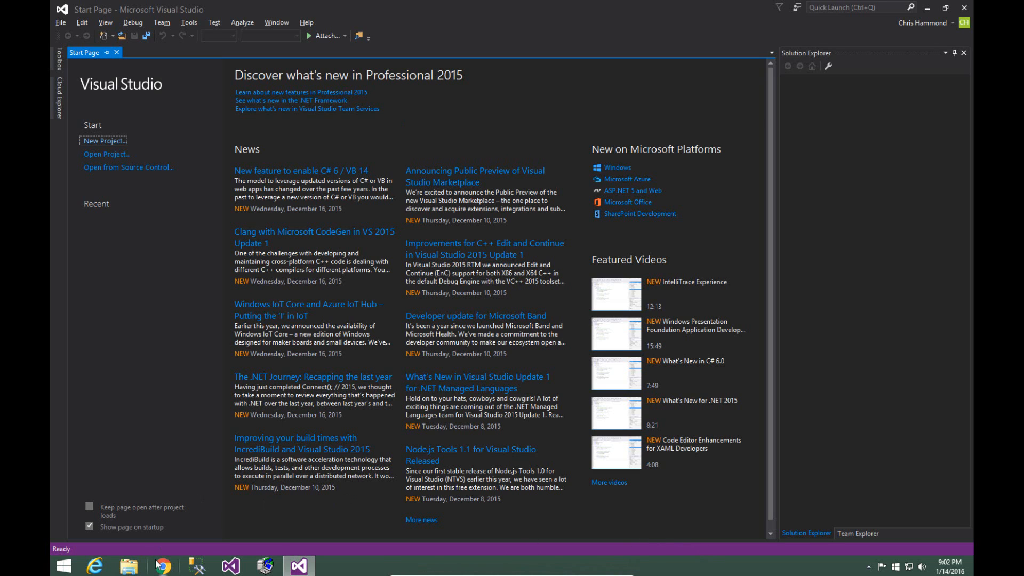
mouse_move(146, 374)
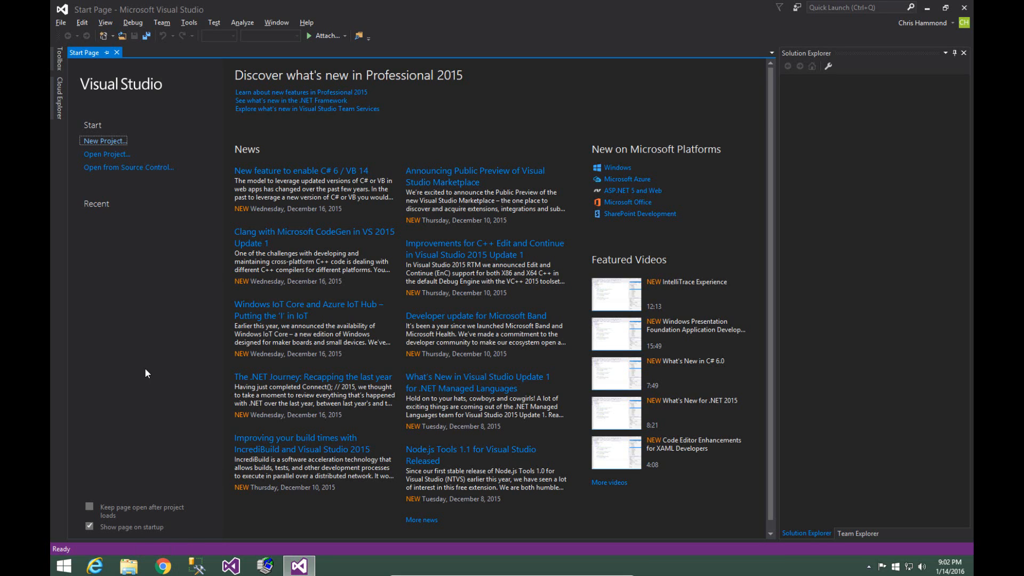
mouse_move(130, 385)
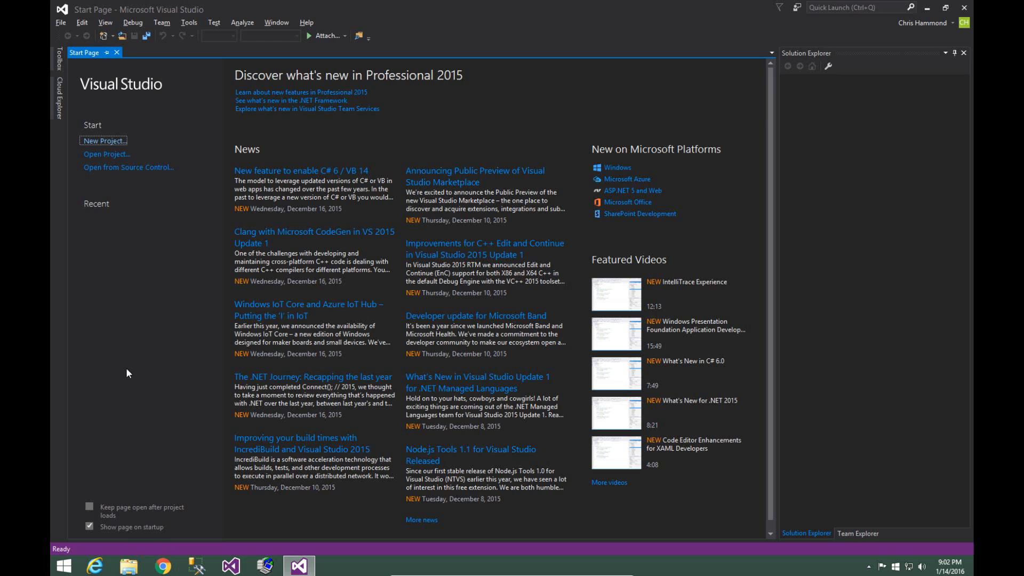
mouse_move(138, 349)
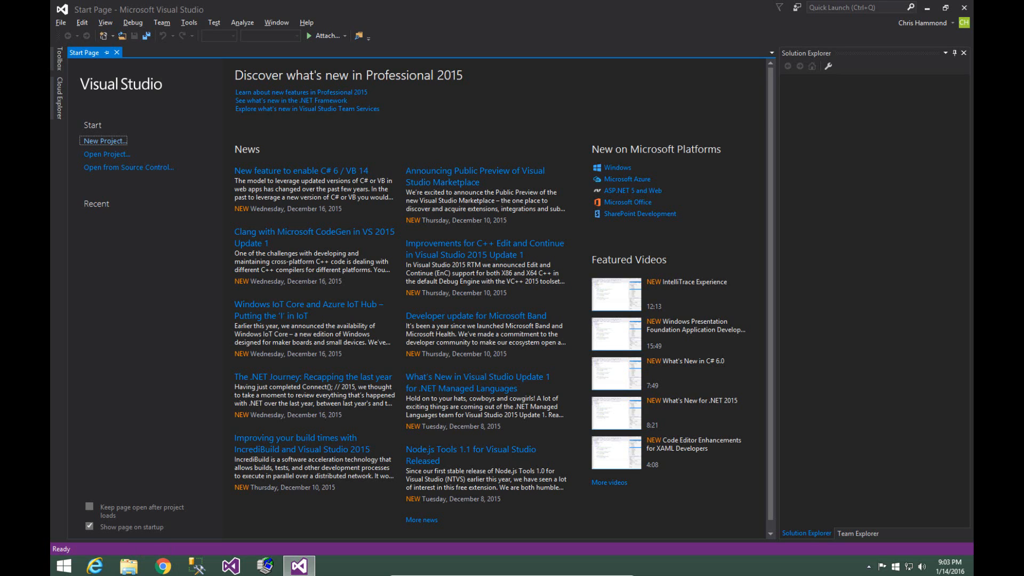
mouse_move(240, 189)
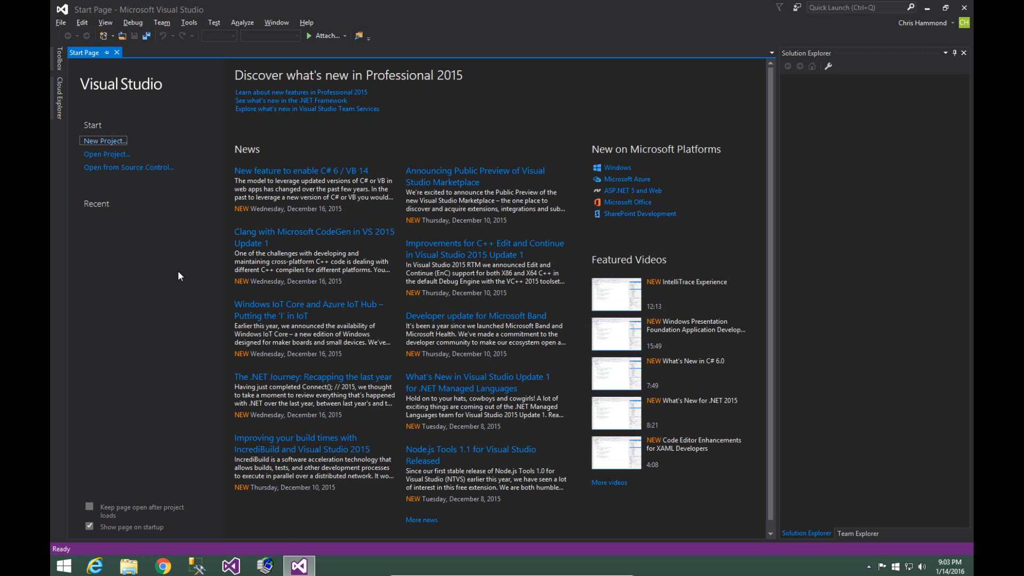
Bring up Extensions and Updates and browse the online gallery
click(189, 22)
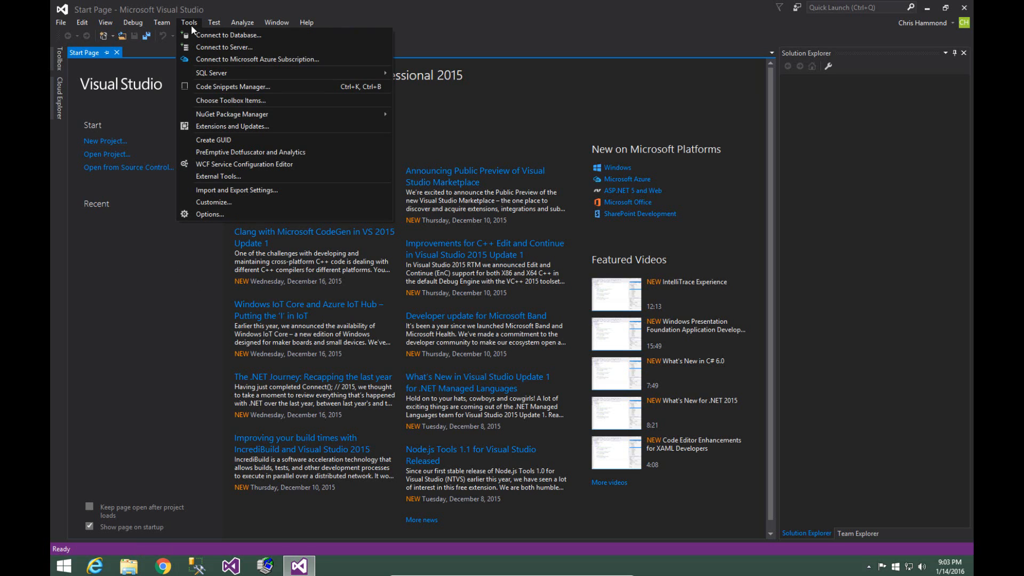
mouse_move(231, 125)
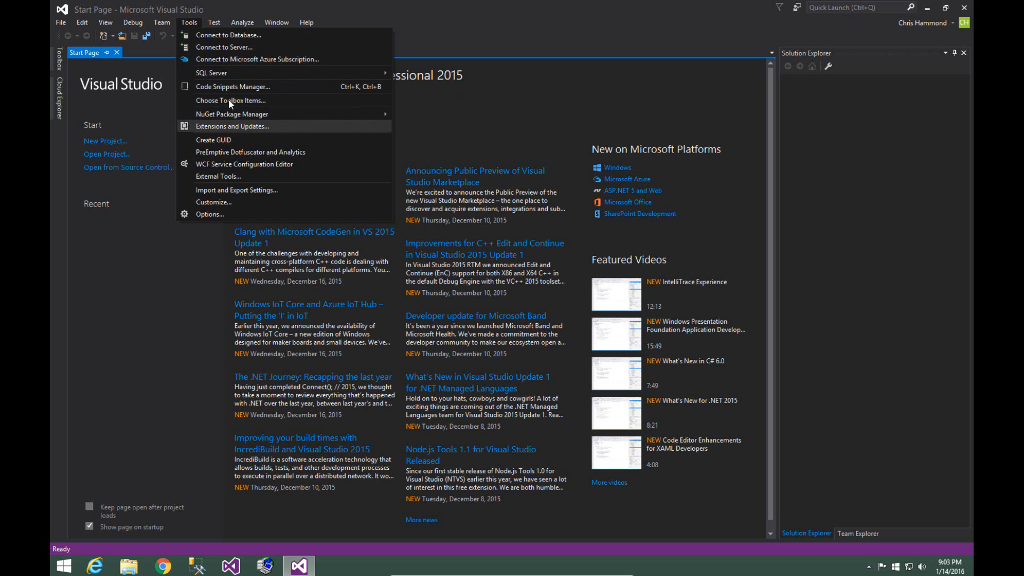
mouse_move(222, 130)
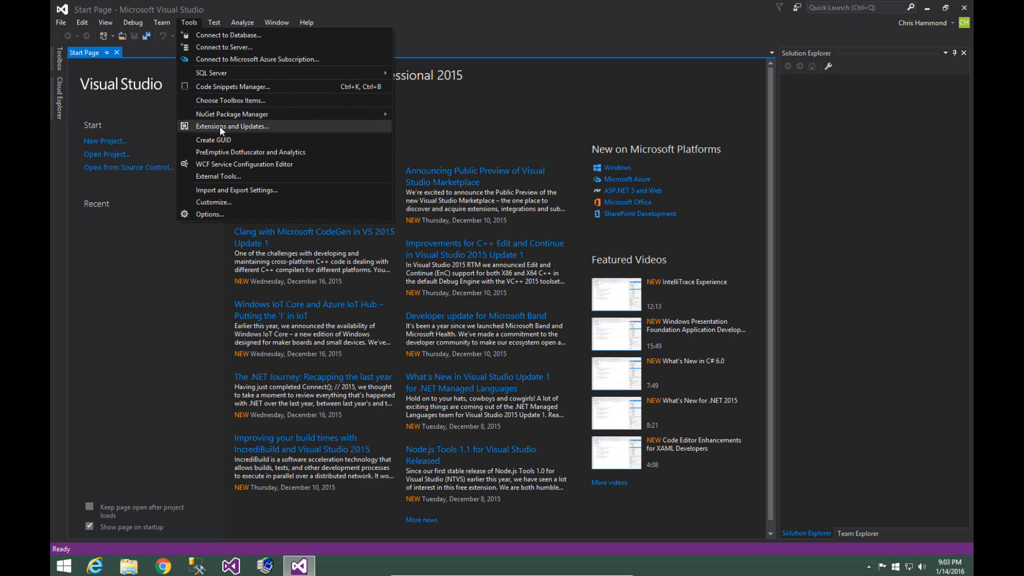
click(231, 126)
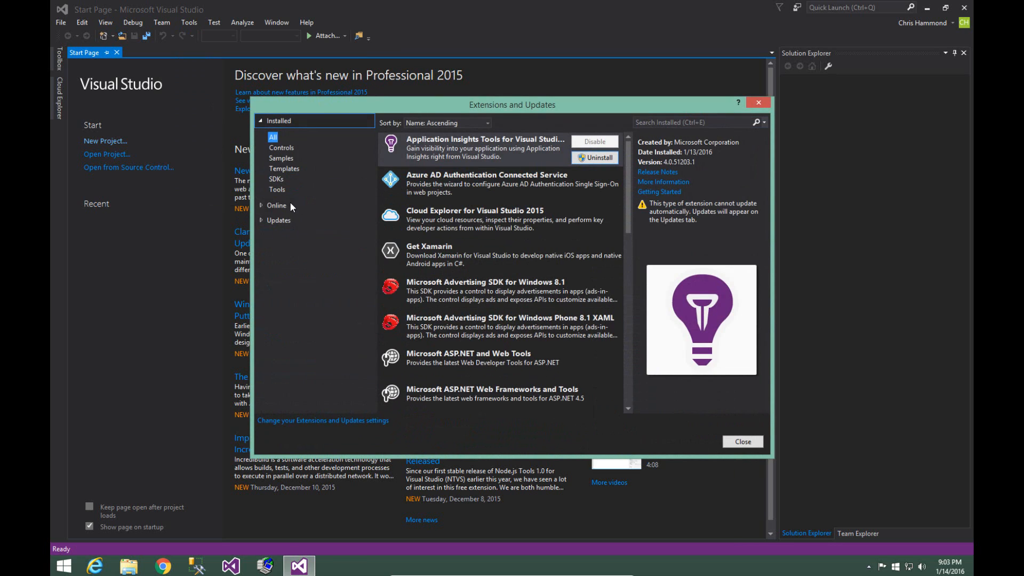
click(277, 204)
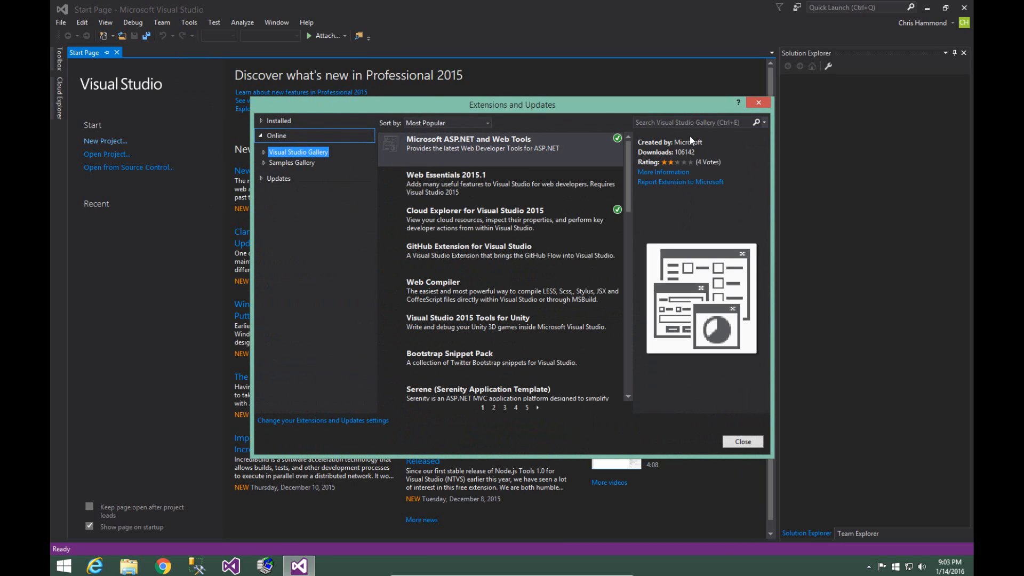
Search the gallery for 'dotnetnuke' and download DotNetNuke Project Templates
text(dotnetnuke)
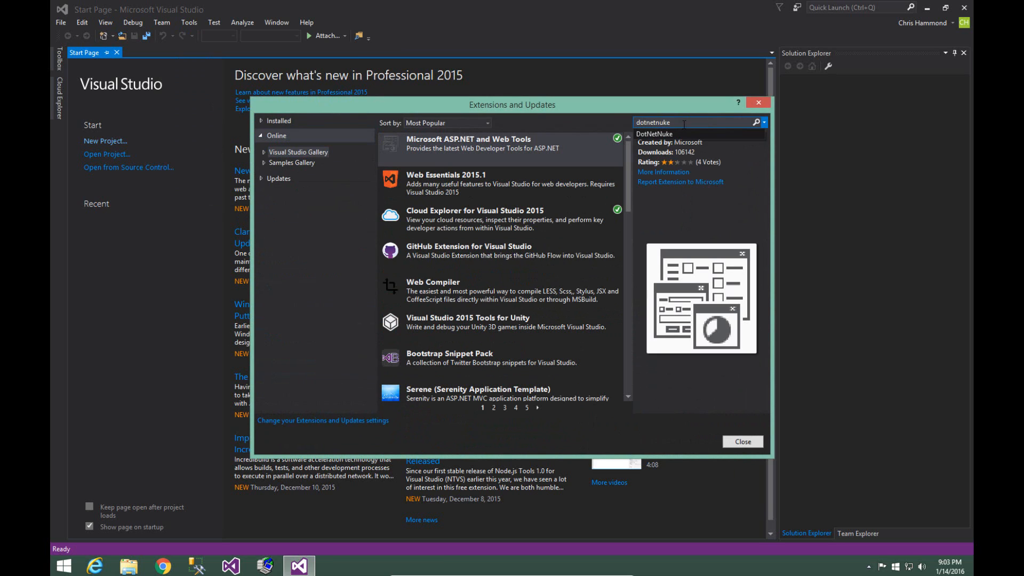
click(756, 122)
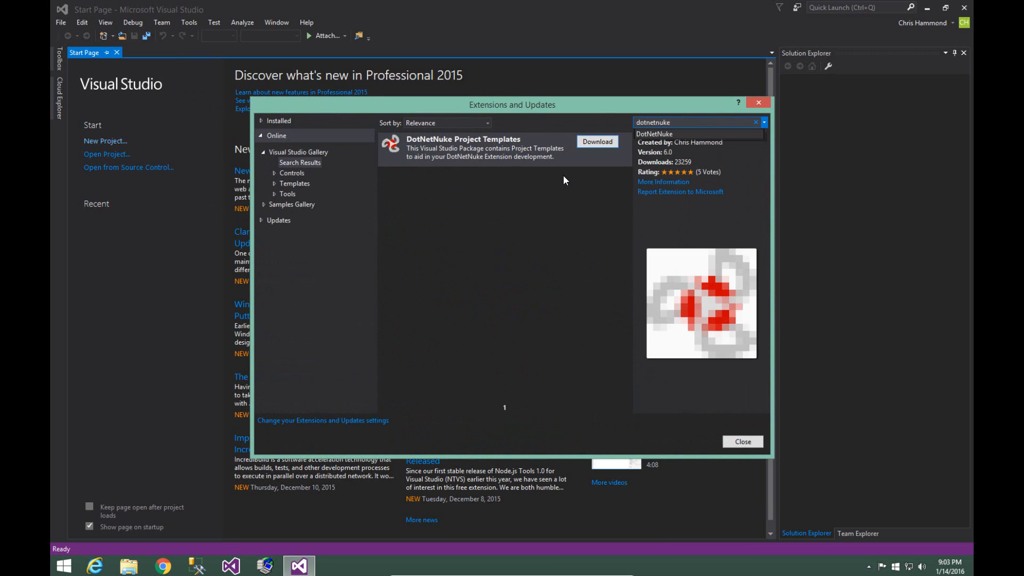
mouse_move(521, 257)
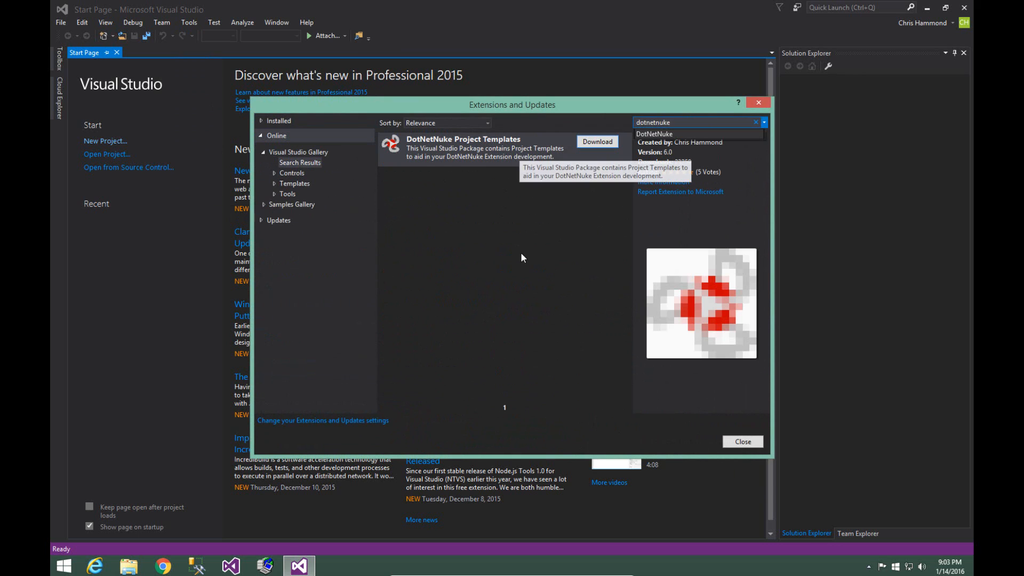
click(595, 142)
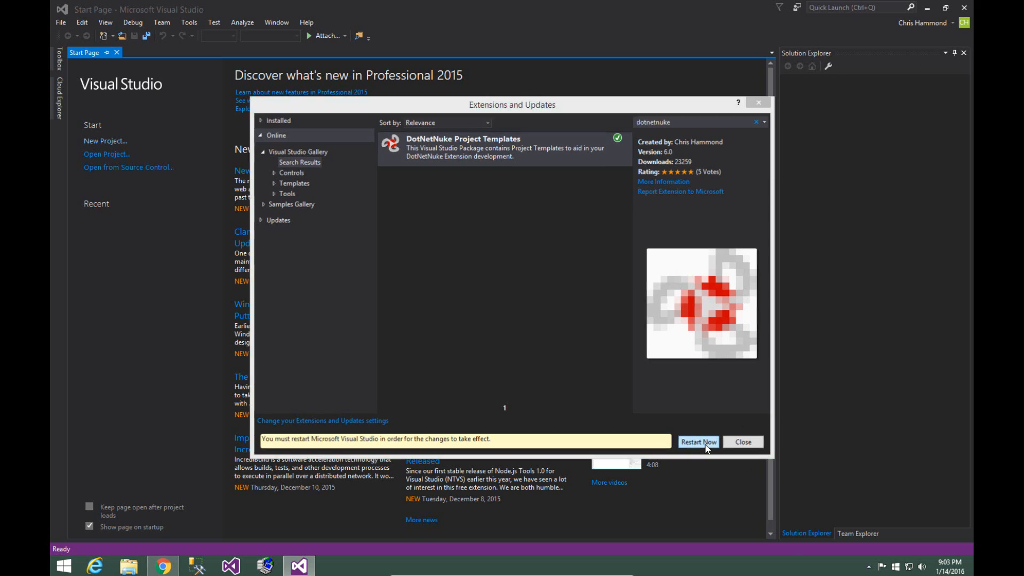
Restart Visual Studio so the DotNetNuke templates take effect
click(698, 442)
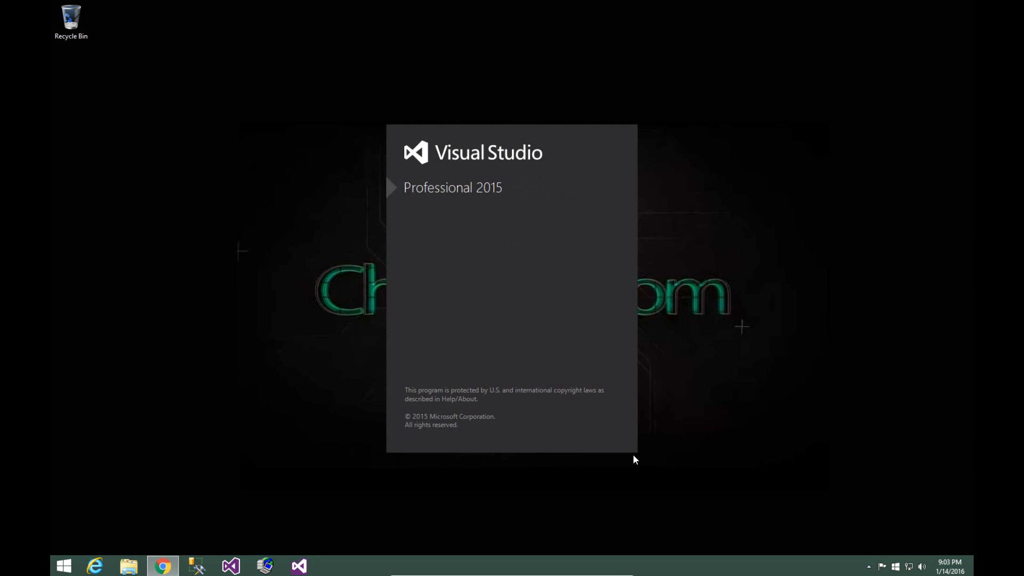
mouse_move(584, 392)
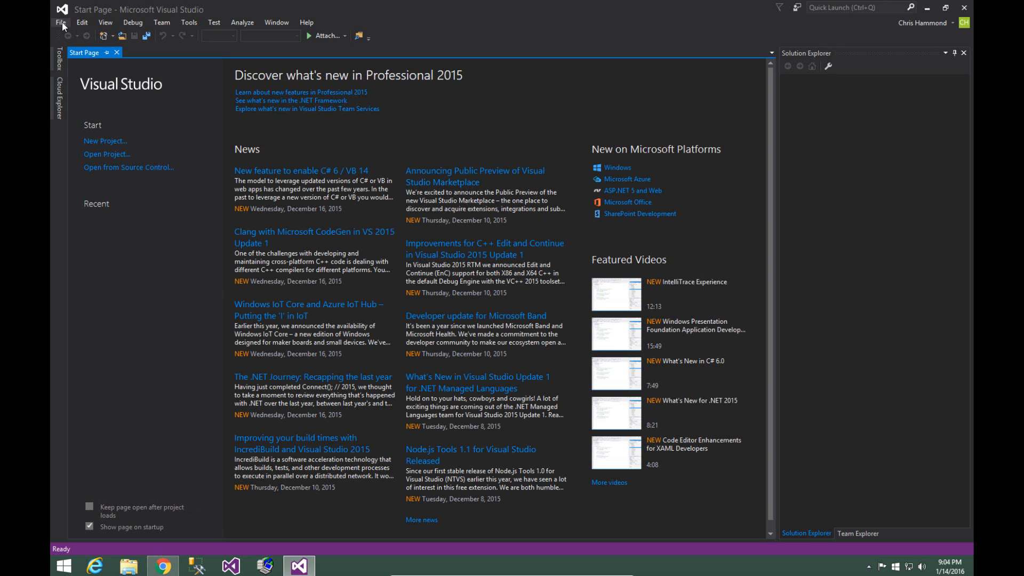
click(60, 21)
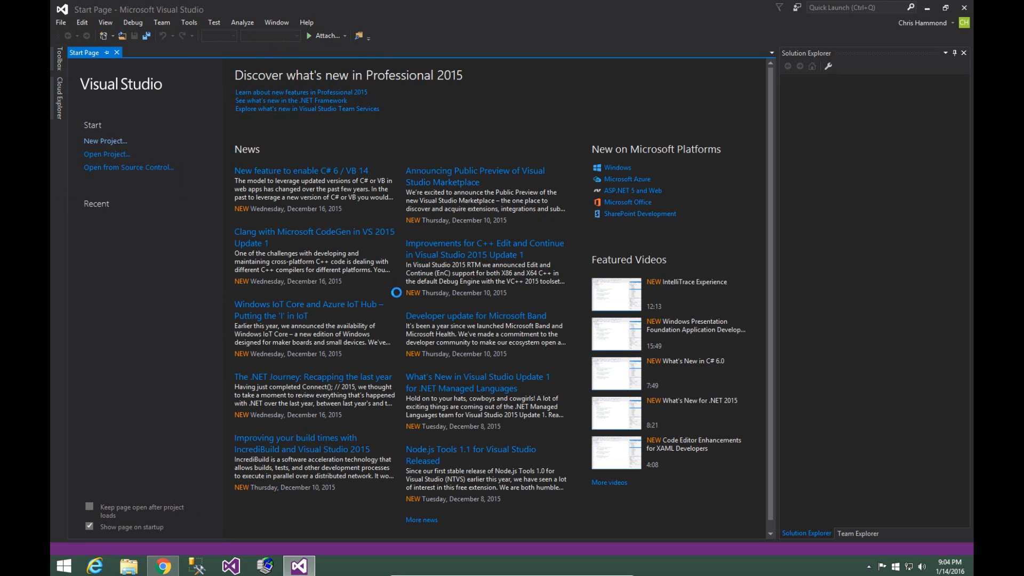
Start a new project from the start page
click(105, 141)
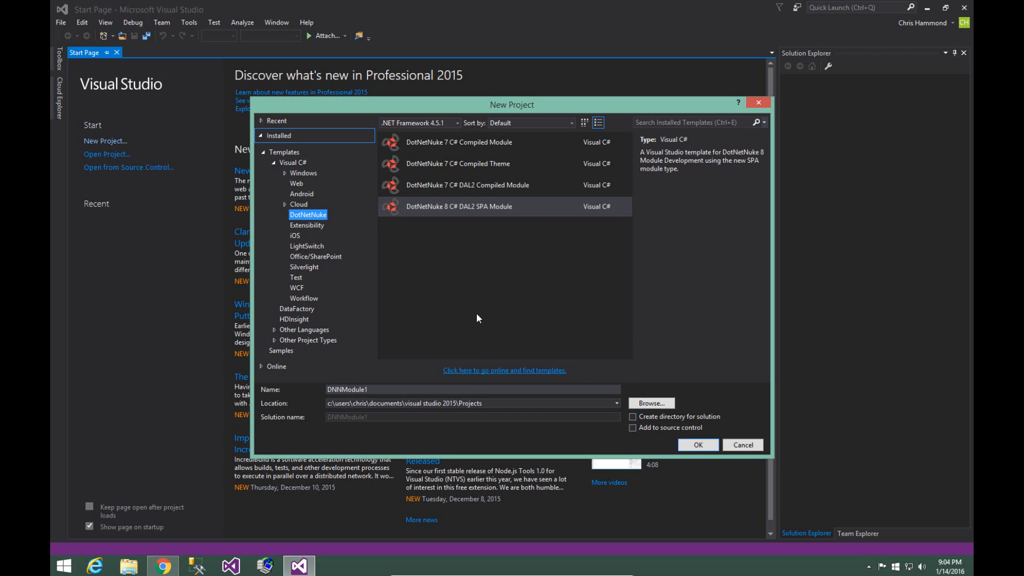
mouse_move(473, 307)
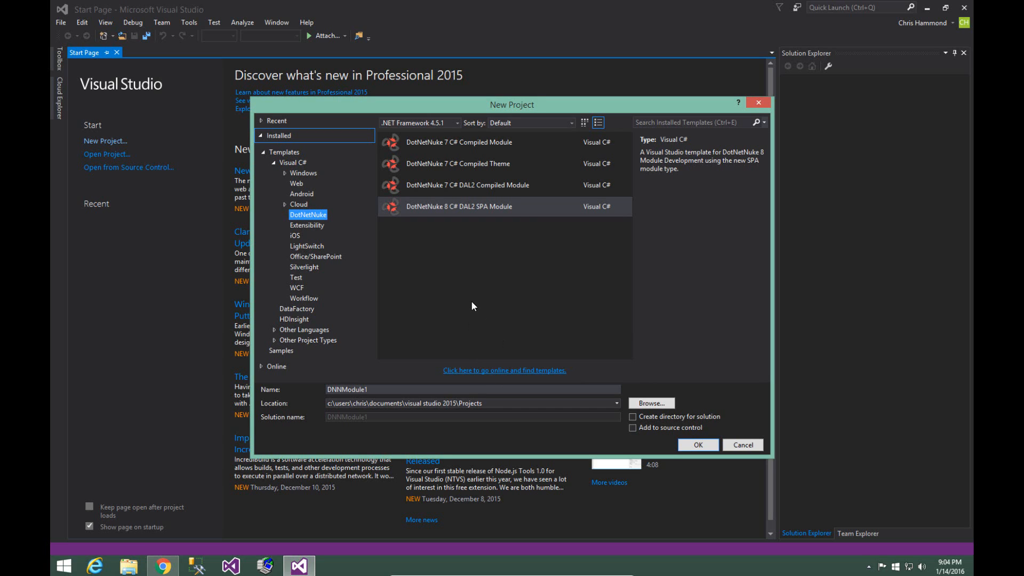
mouse_move(525, 294)
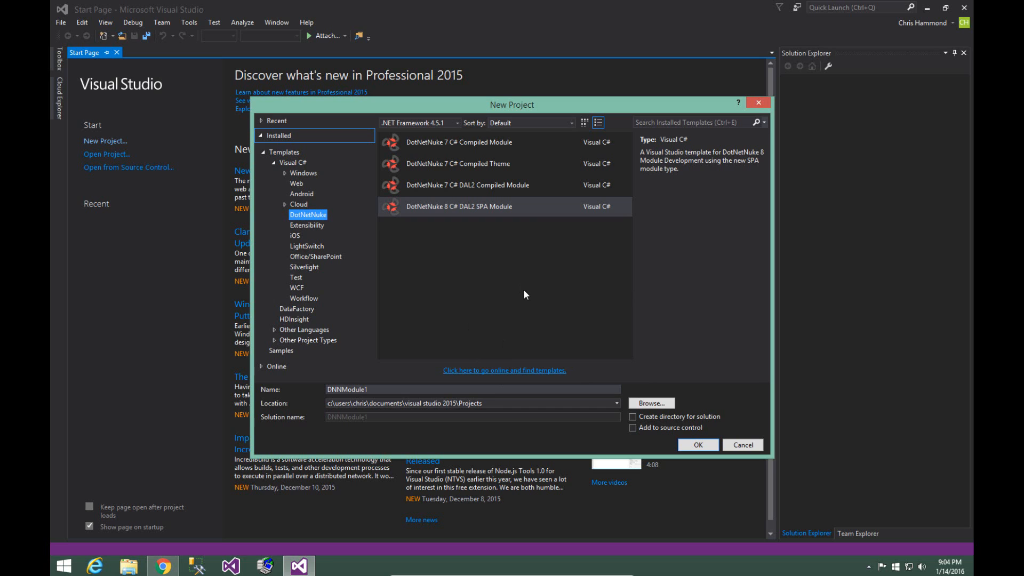
mouse_move(508, 281)
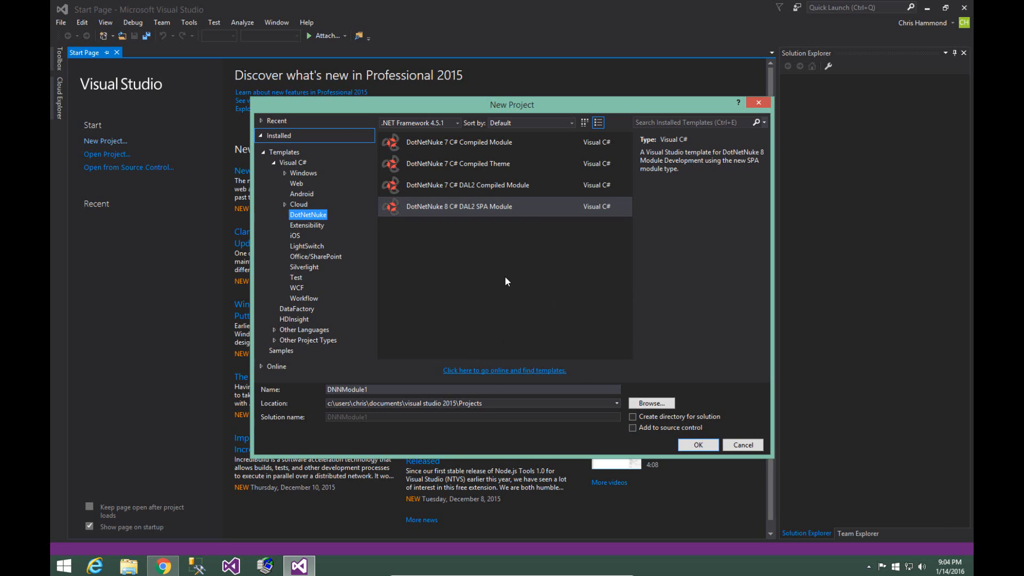
mouse_move(137, 339)
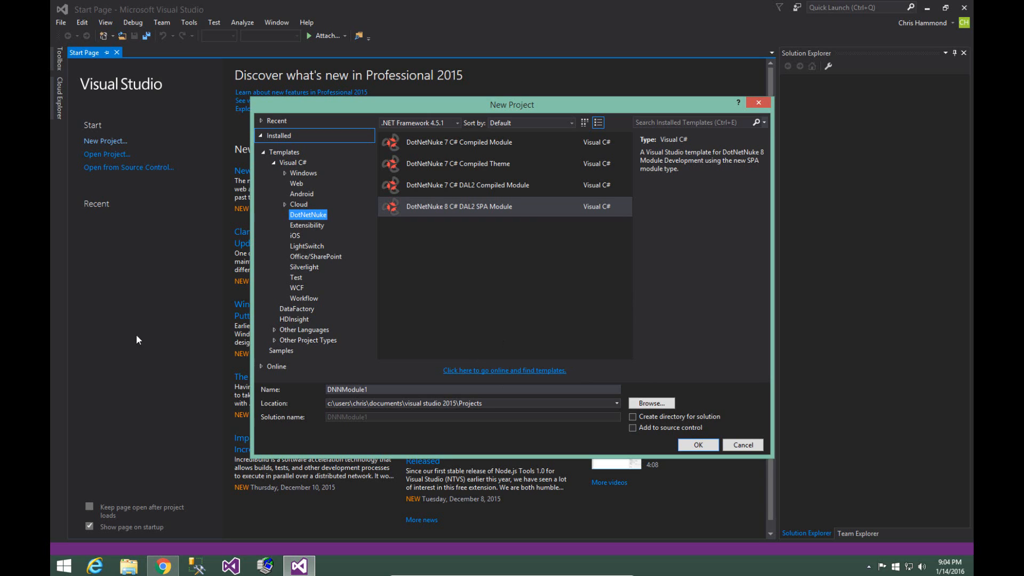
mouse_move(357, 201)
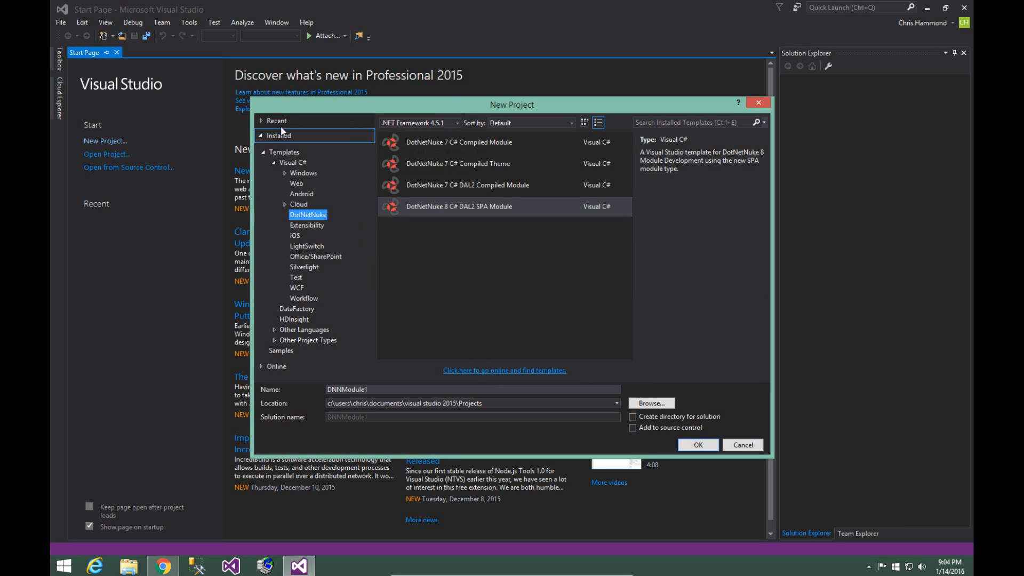
mouse_move(292, 166)
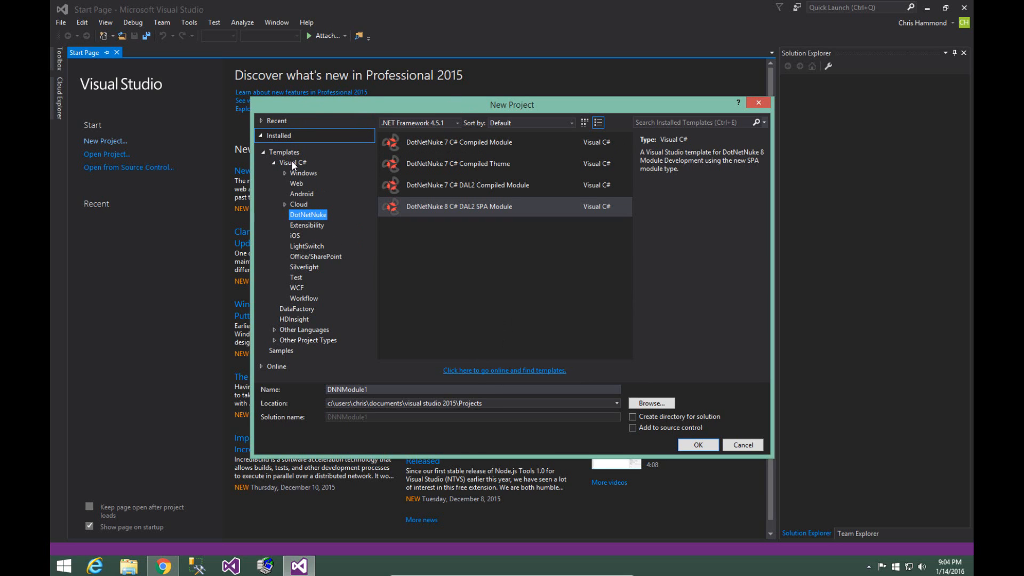
mouse_move(320, 216)
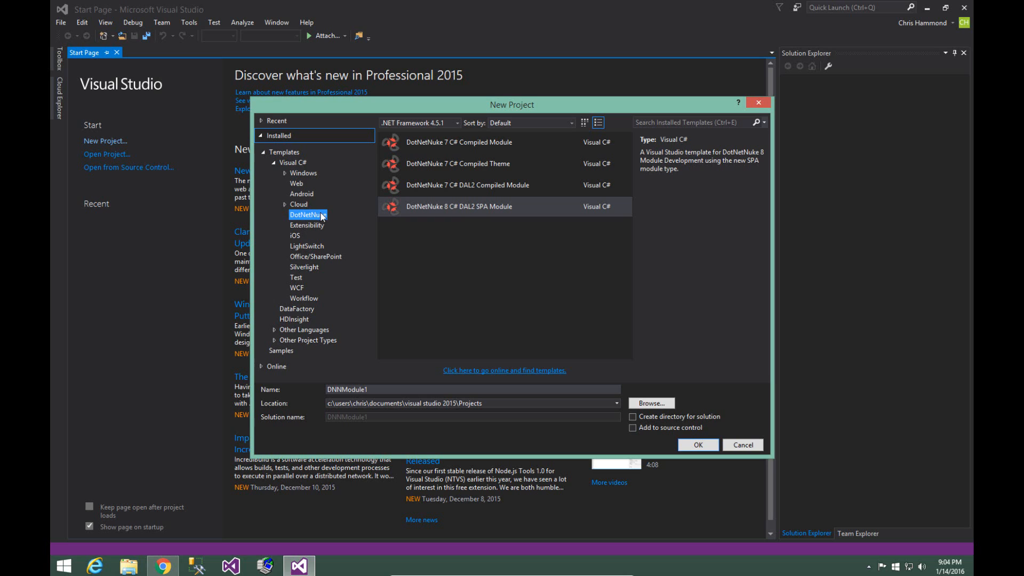
mouse_move(319, 215)
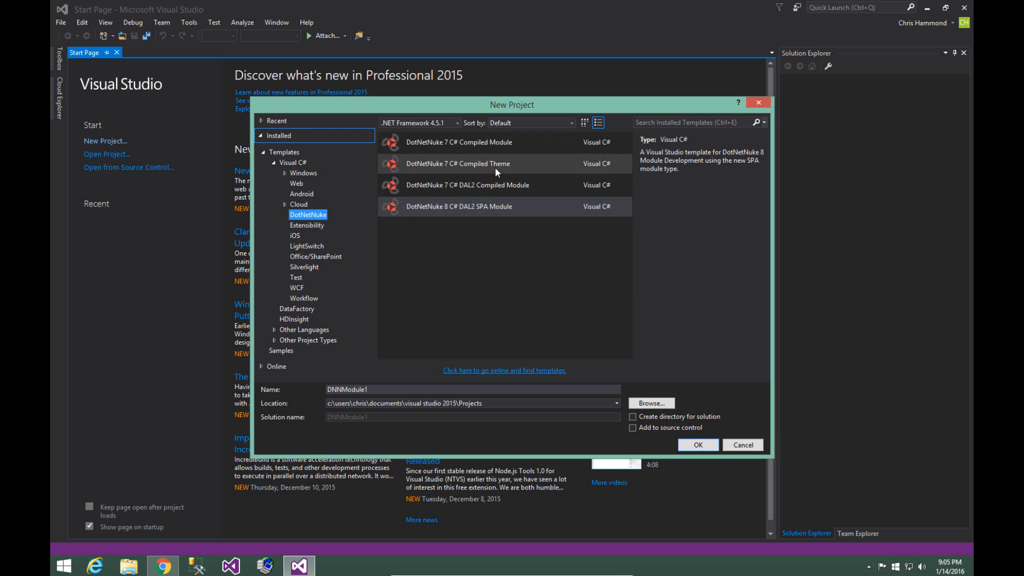
mouse_move(480, 187)
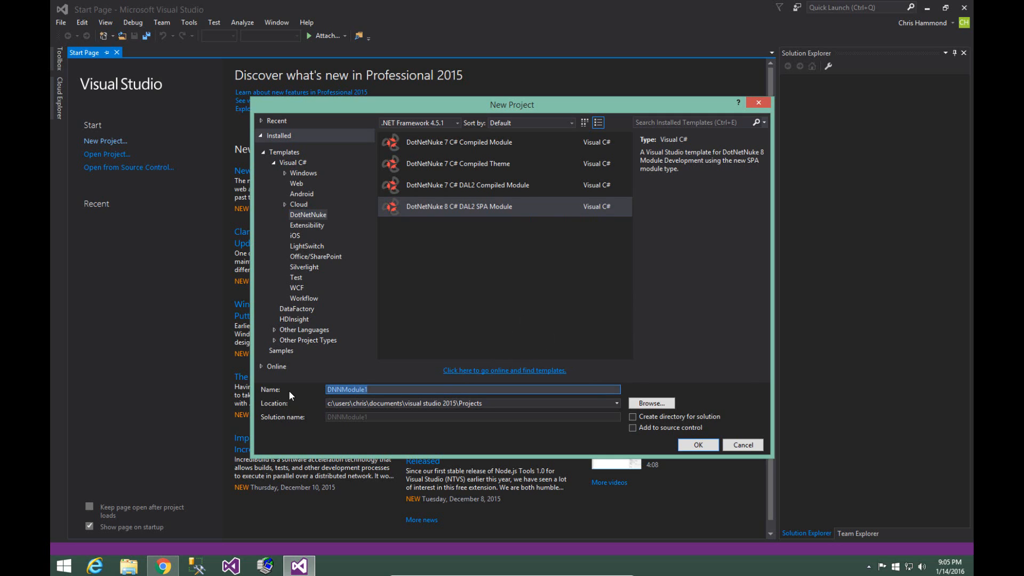
Name the new SPA module project 'SPATime'
text(SPA)
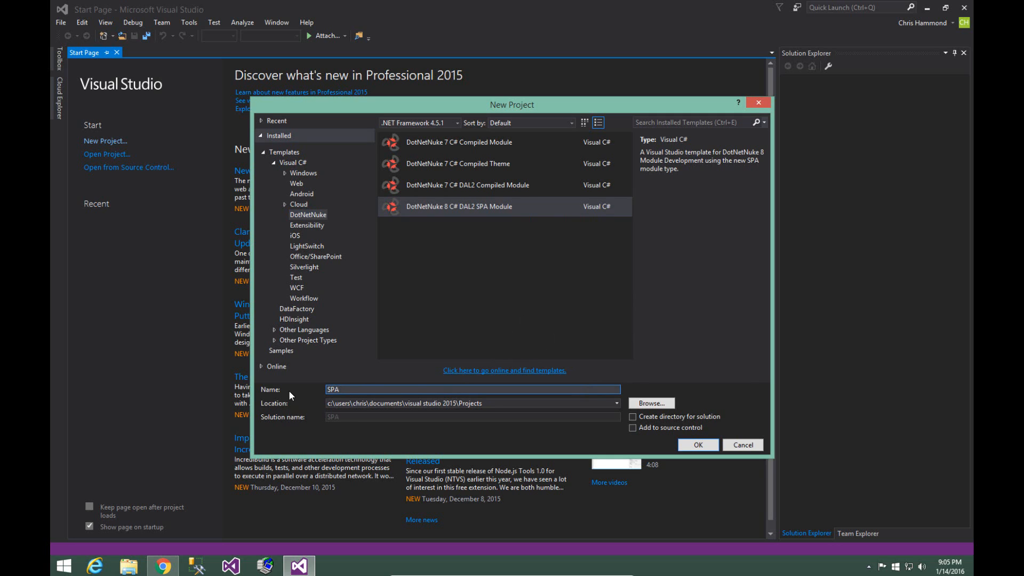
text(Time)
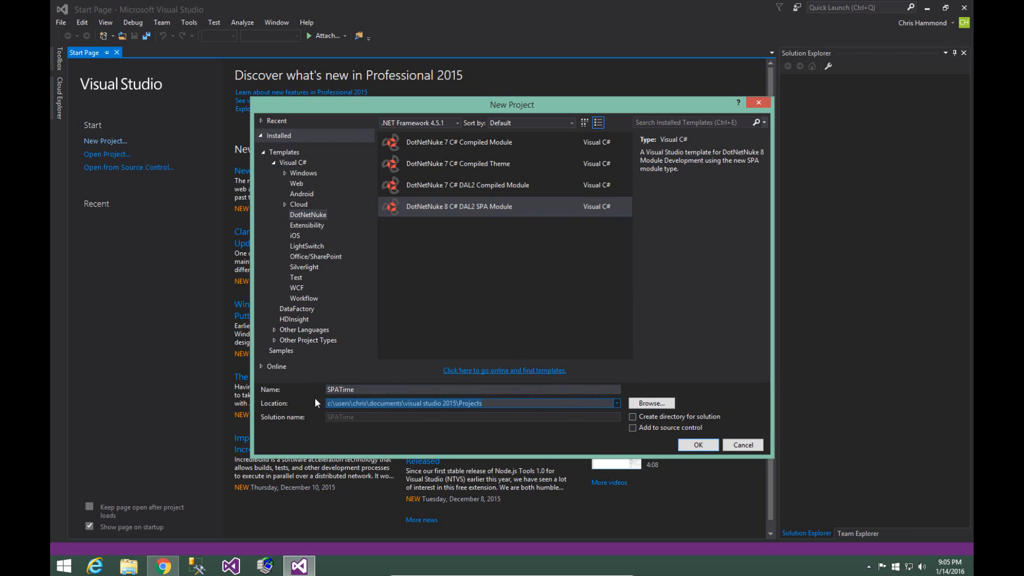
Set the project location to c:\websites\dnndev.me\desktopmodules
text(c:\websites\dnn)
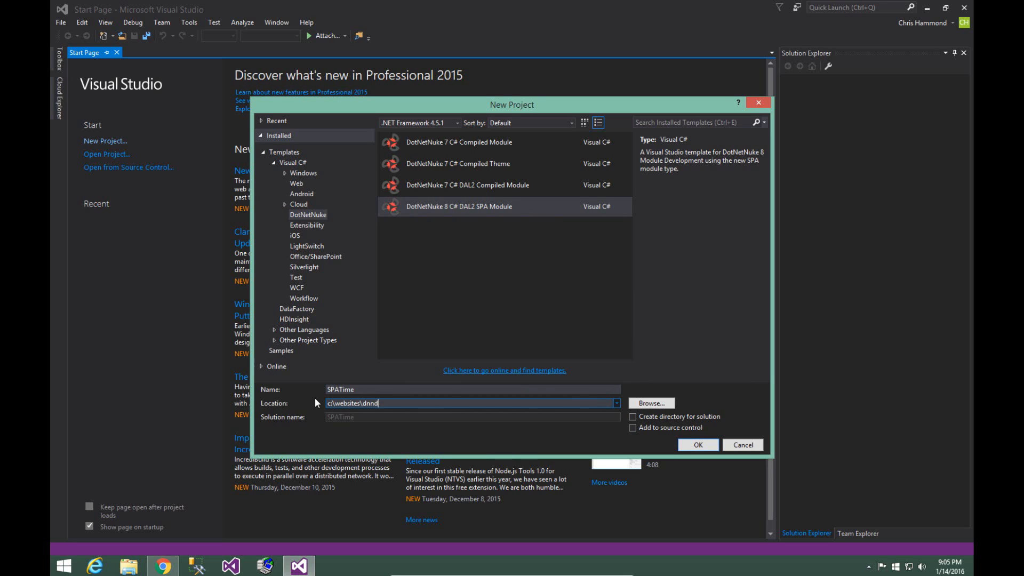
text(dev.me\)
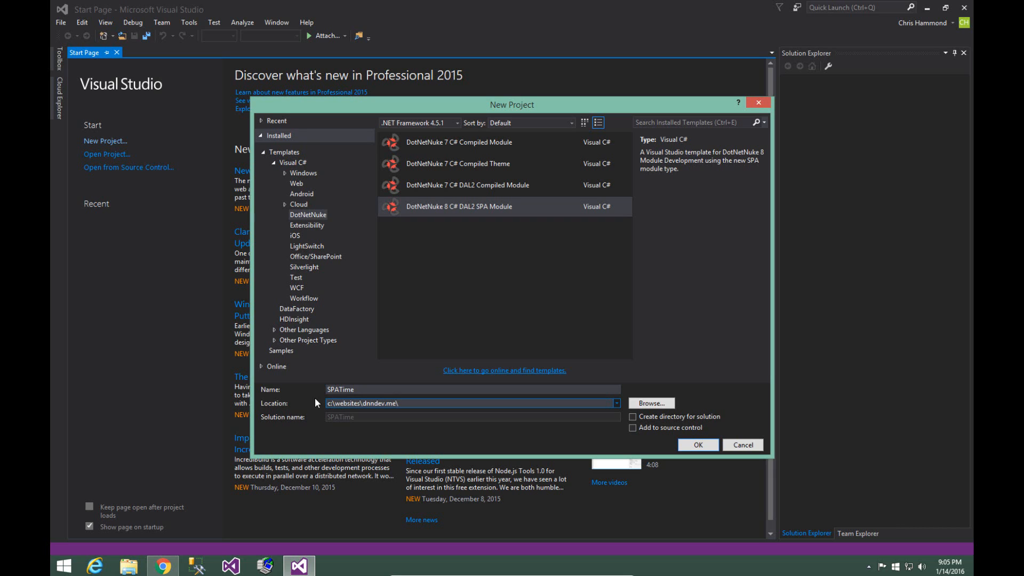
click(397, 403)
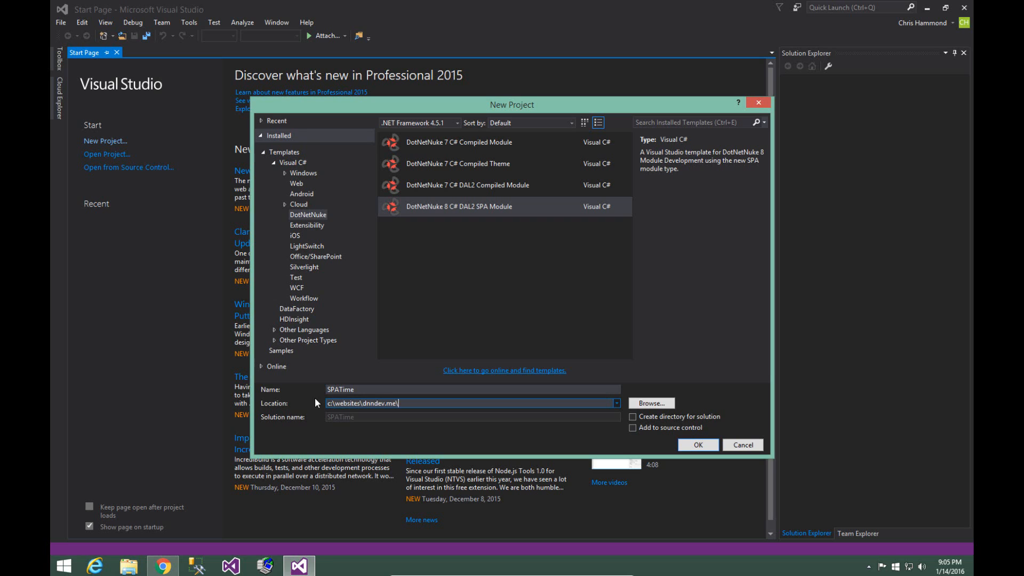
text(desktop)
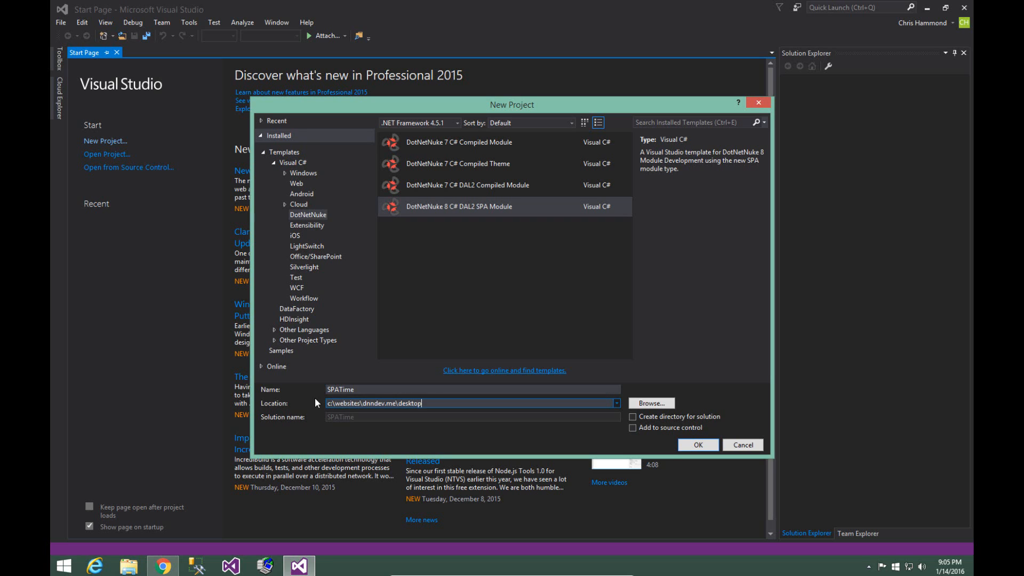
text(modules)
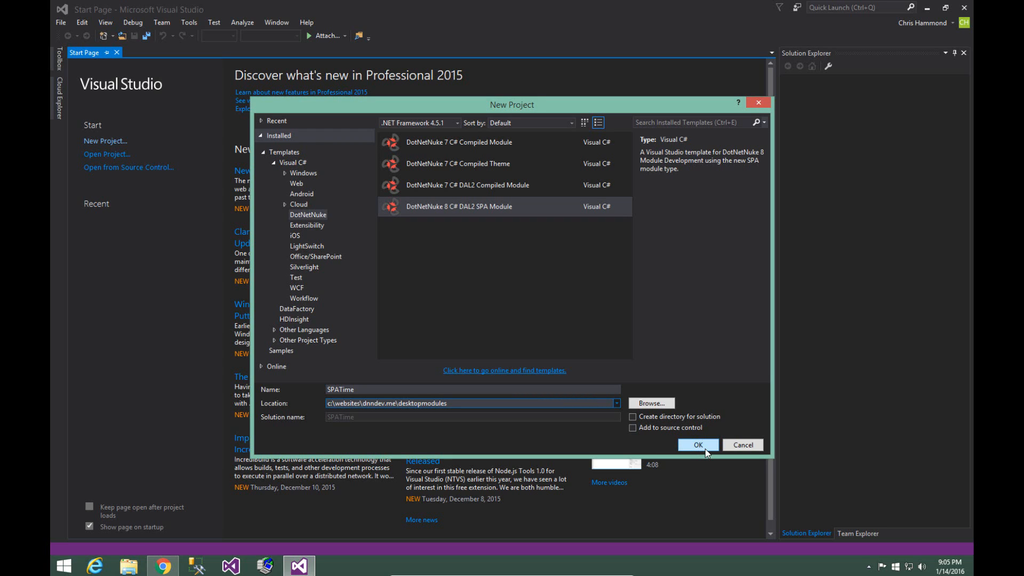
Create the SPATime project from the DotNetNuke 8 SPA module template
click(697, 445)
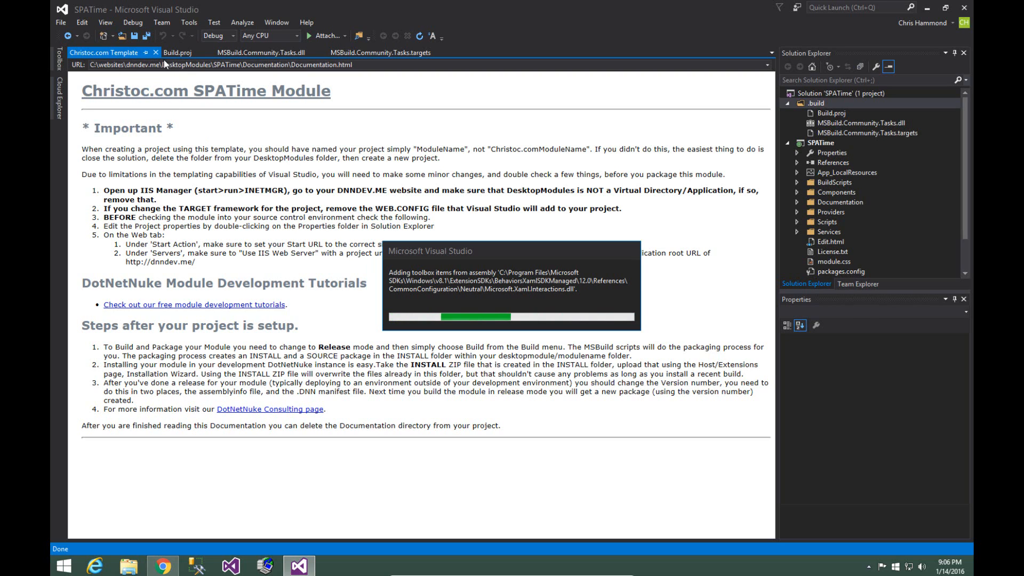
mouse_move(505, 258)
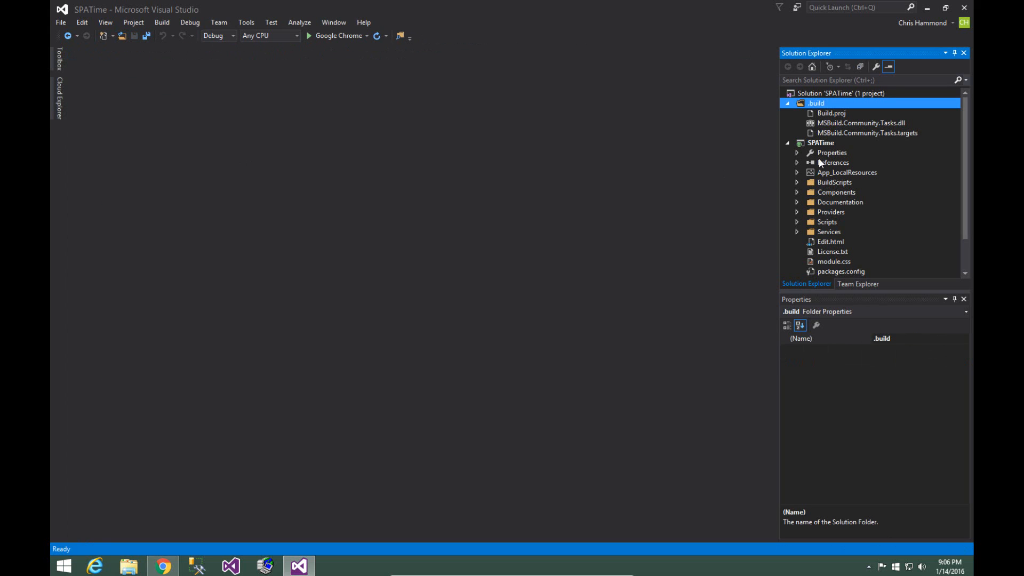
Collapse the .build folder and select View.html in Solution Explorer
click(788, 103)
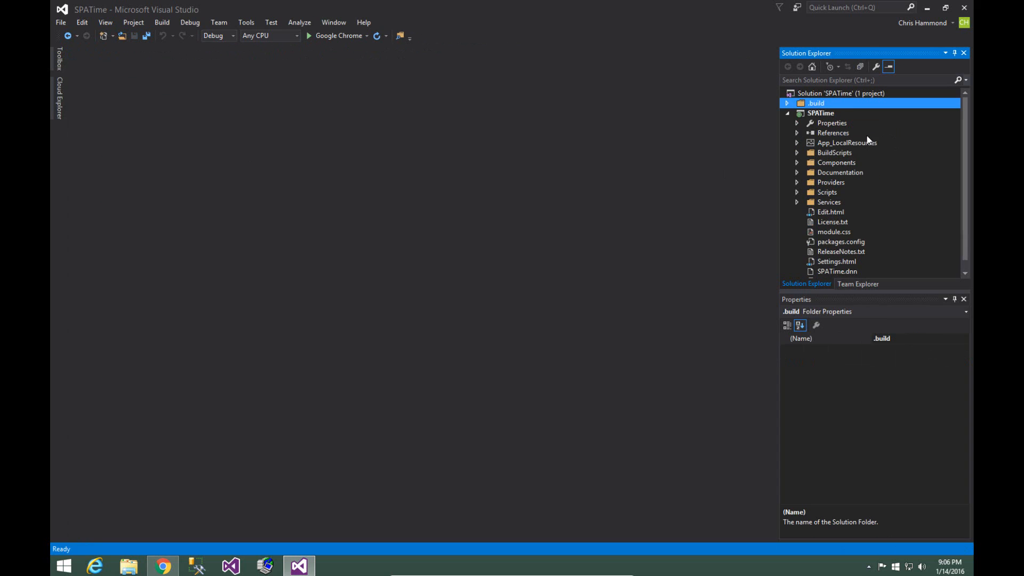
mouse_move(874, 124)
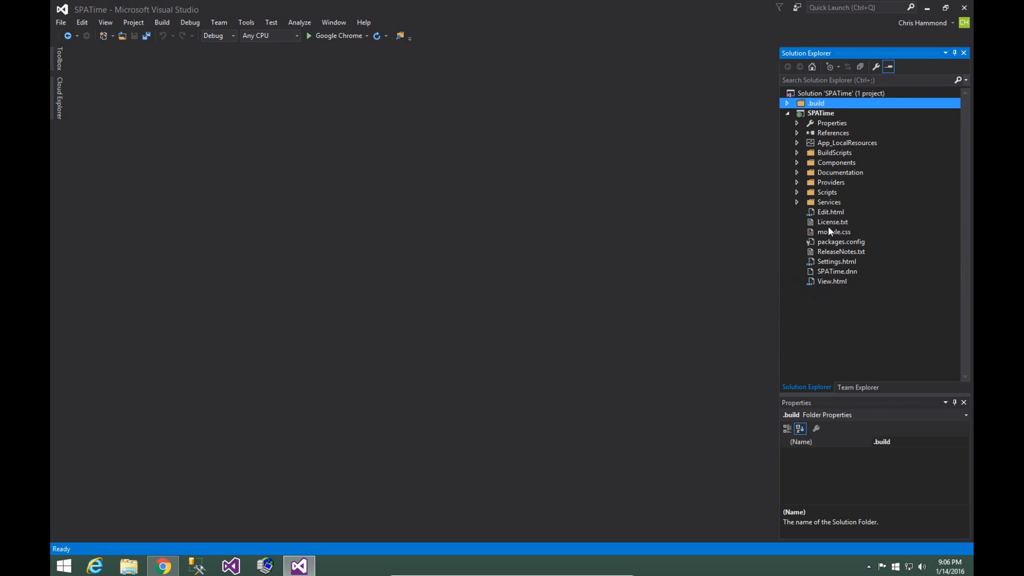
mouse_move(839, 224)
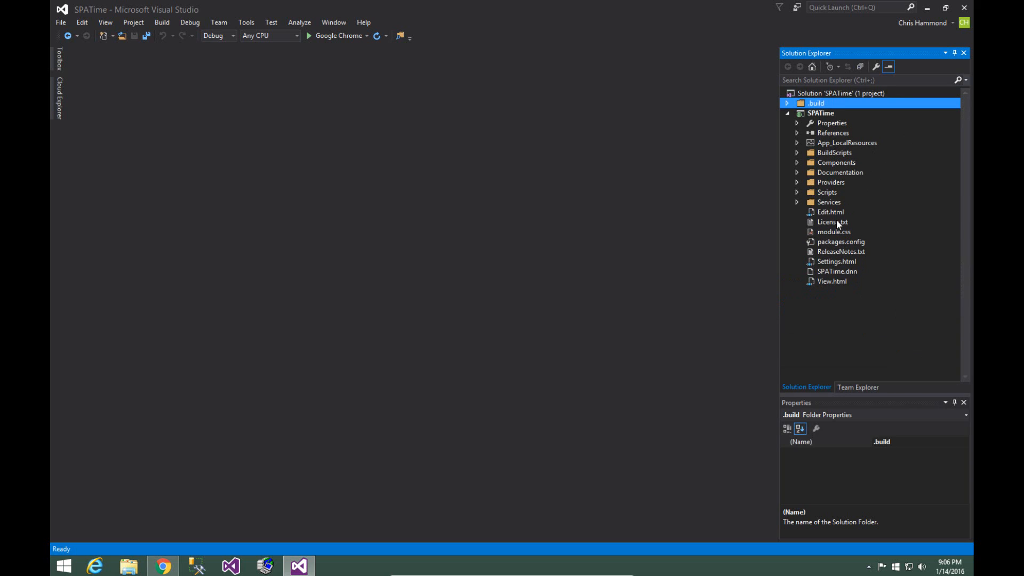
mouse_move(841, 222)
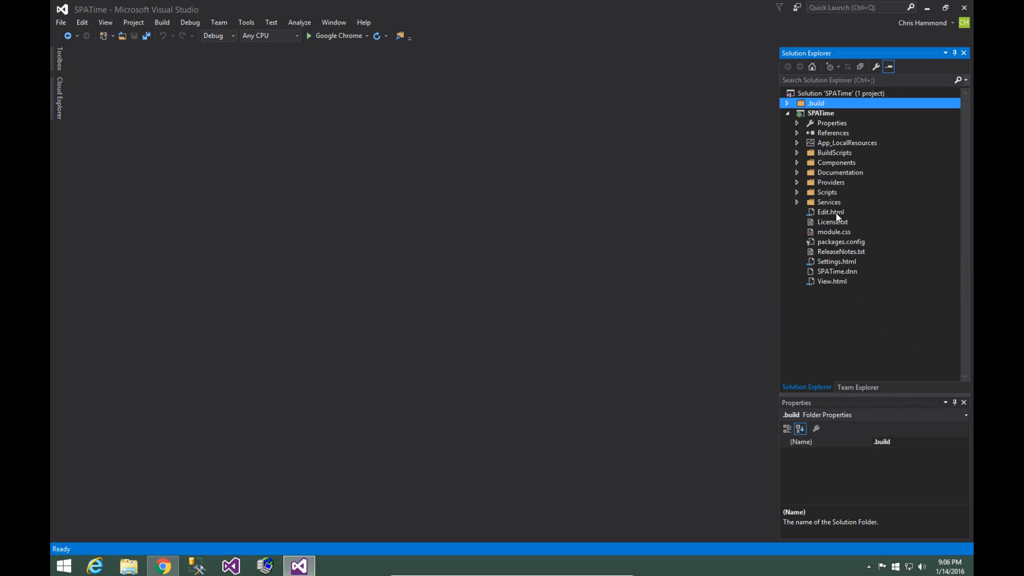
mouse_move(840, 222)
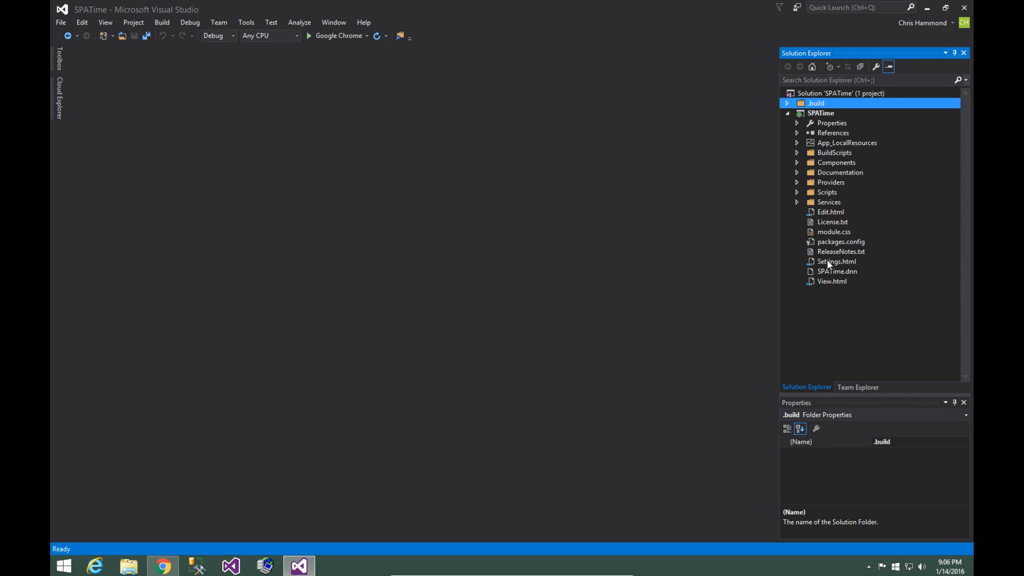
mouse_move(827, 284)
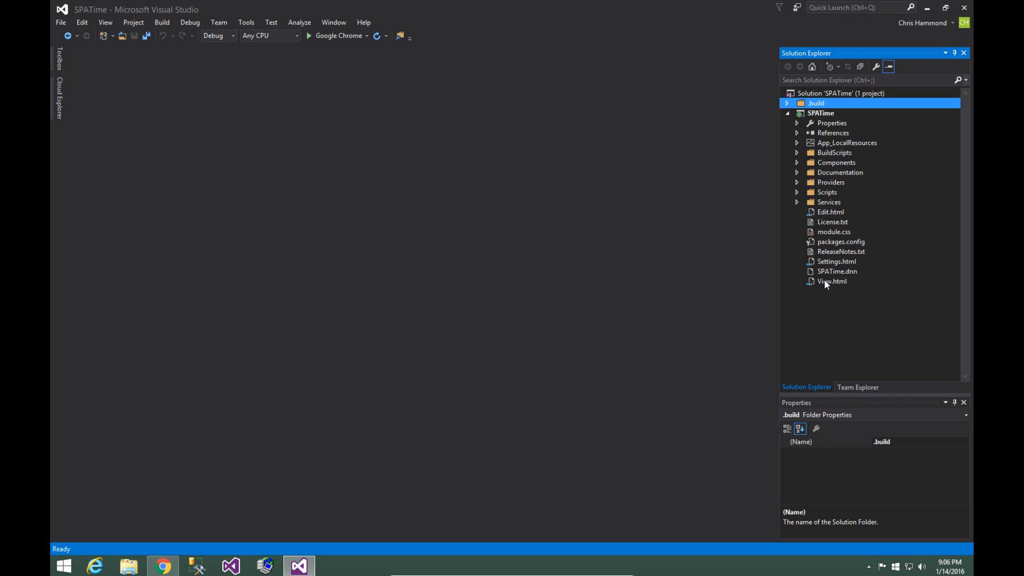
mouse_move(815, 298)
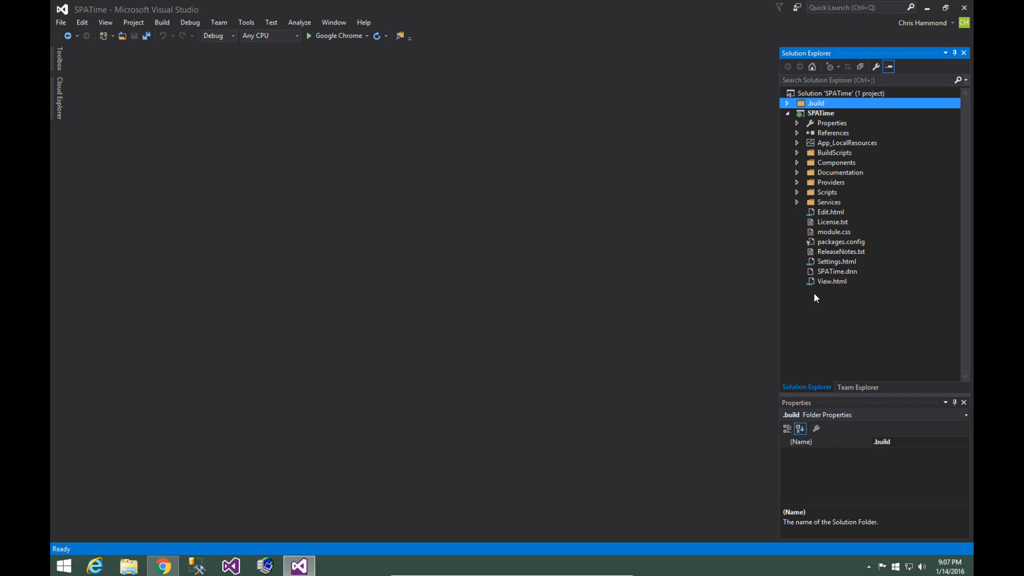
click(833, 280)
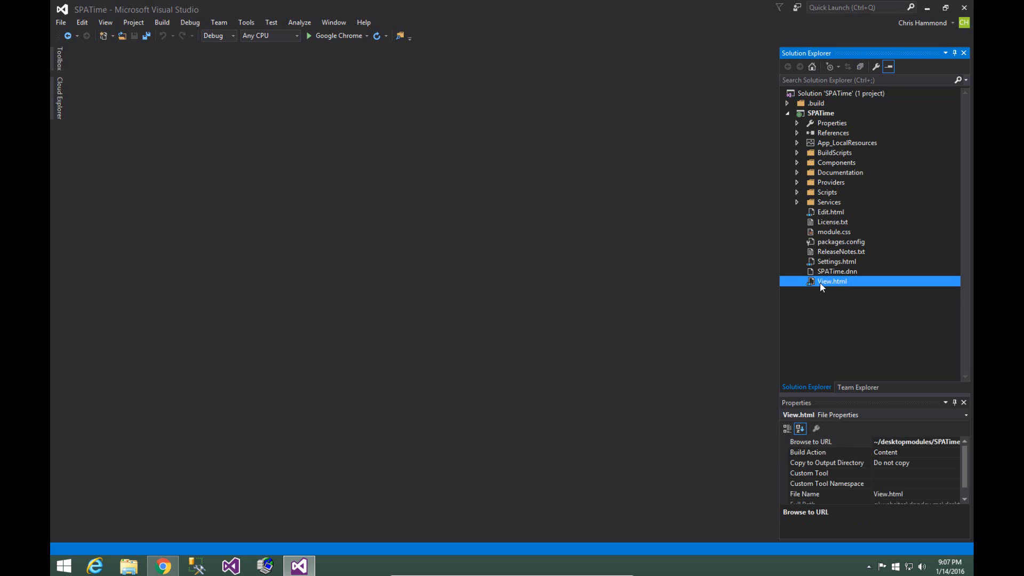
Open View.html in the editor and highlight ModuleId in the container id
double_click(833, 281)
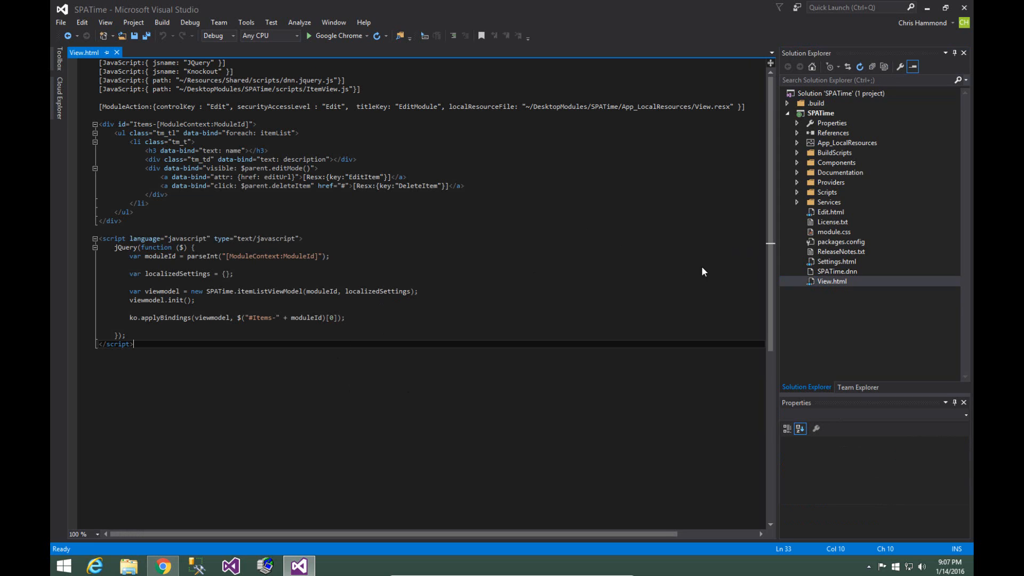
mouse_move(388, 166)
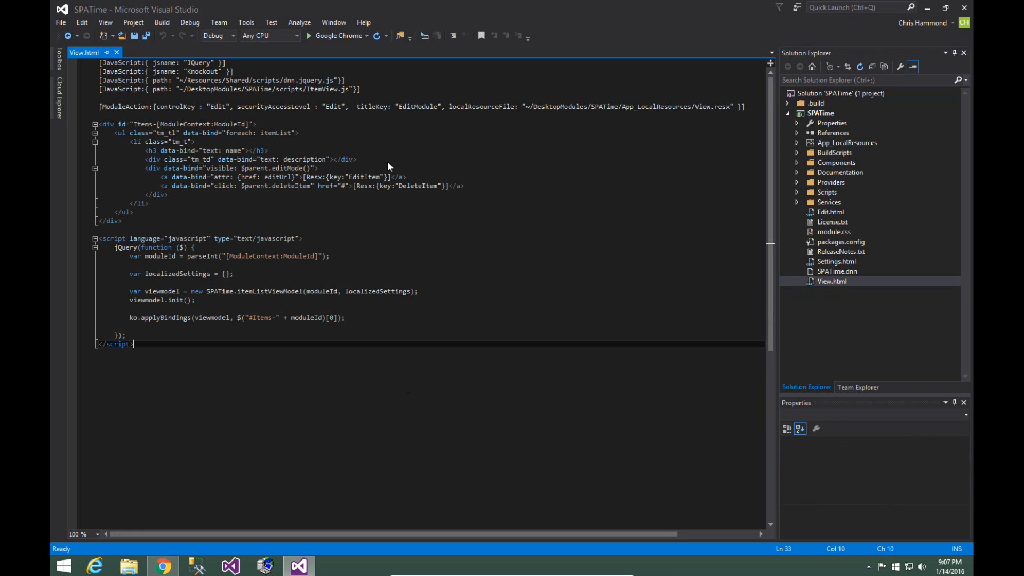
mouse_move(270, 158)
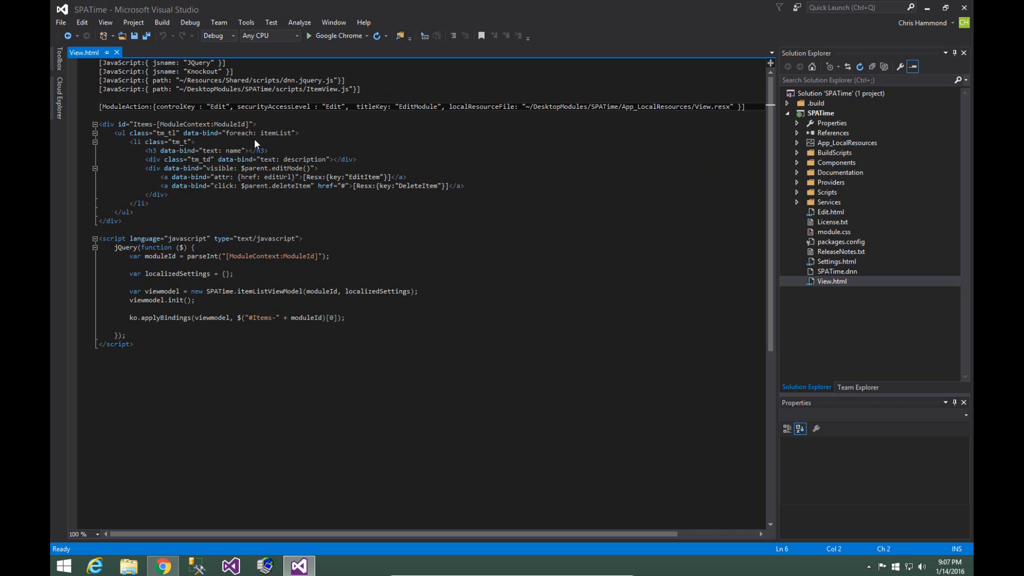
mouse_move(158, 134)
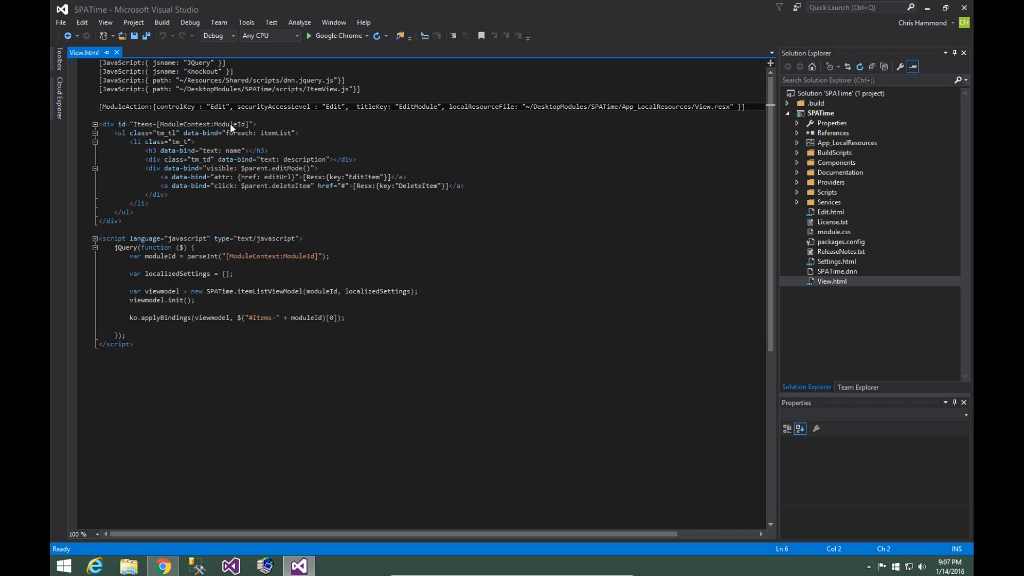
double_click(229, 124)
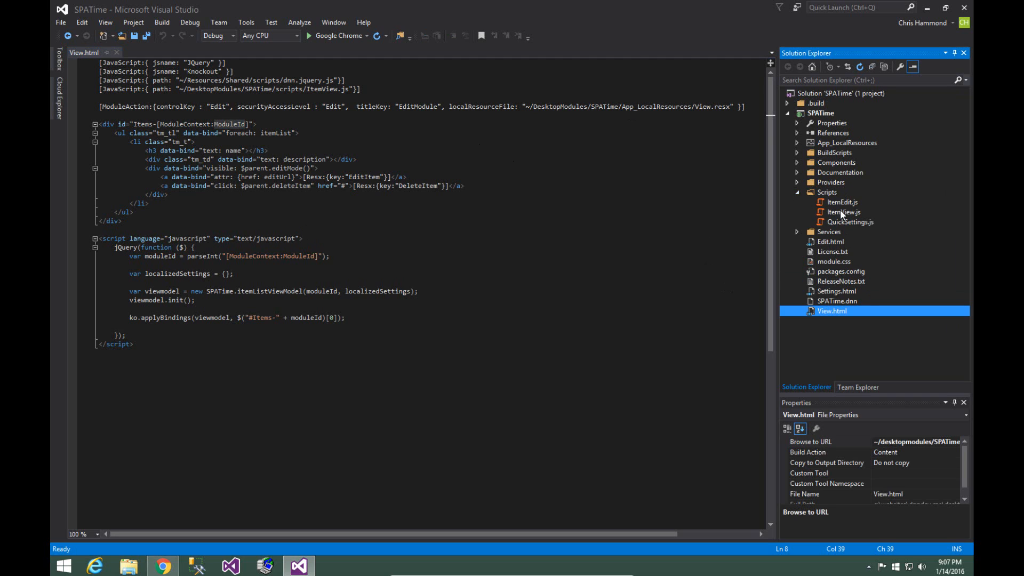
mouse_move(426, 153)
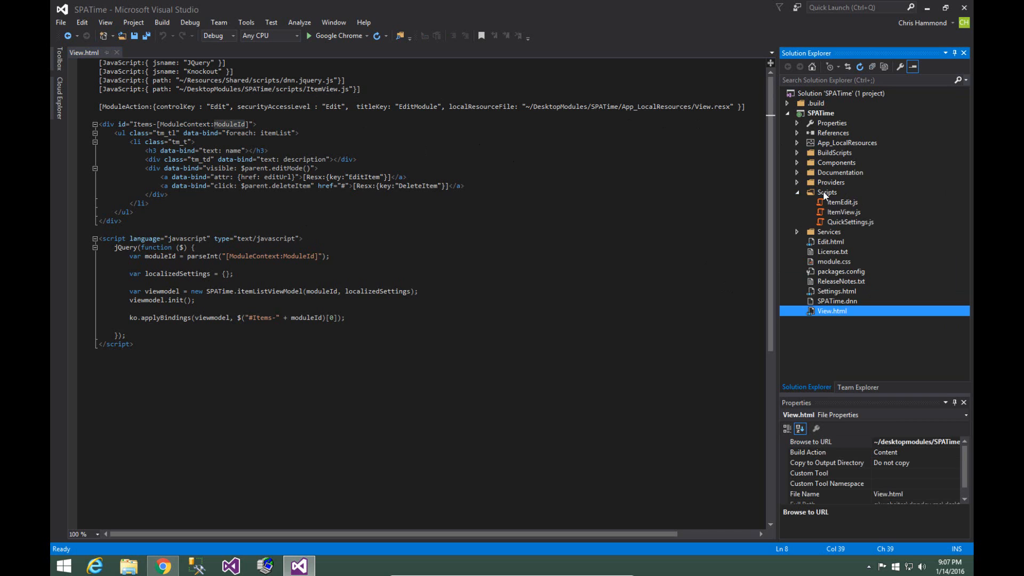
double_click(844, 211)
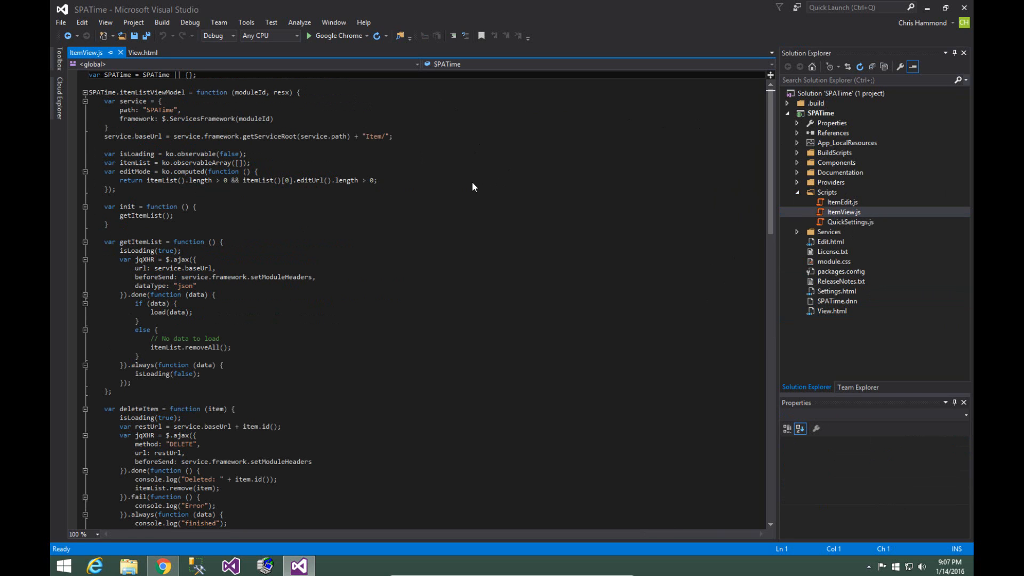
mouse_move(394, 120)
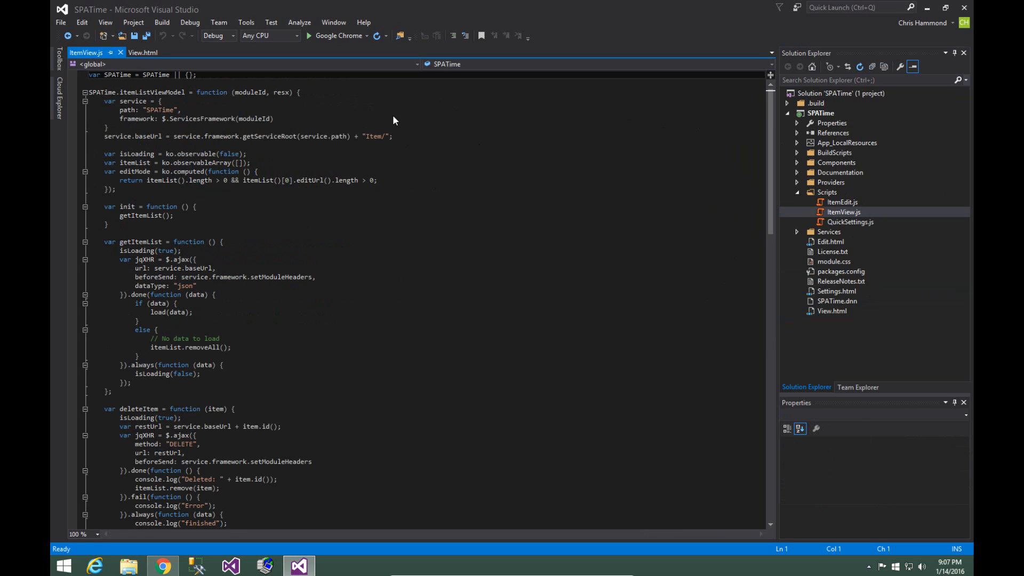
click(274, 119)
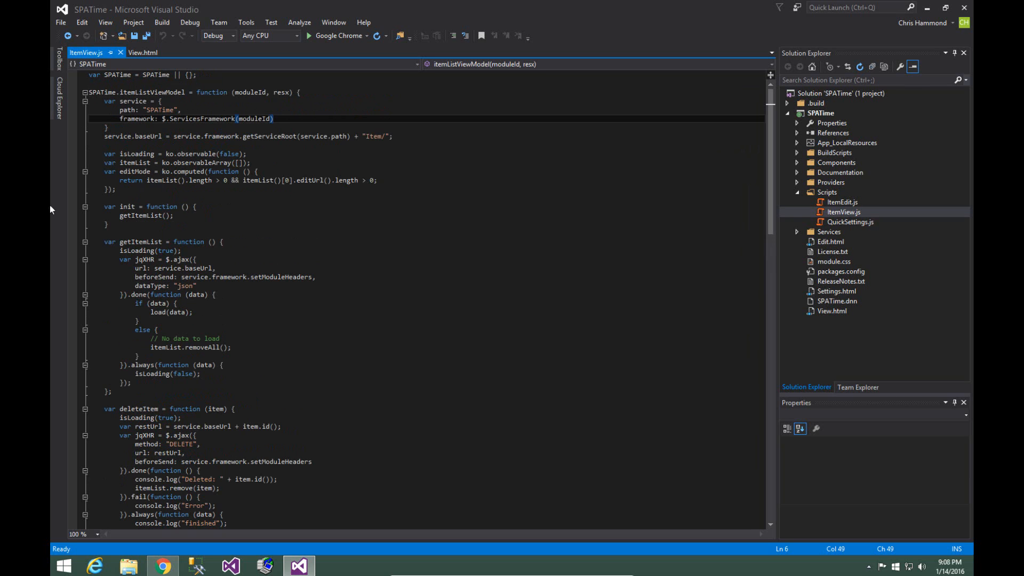
click(142, 53)
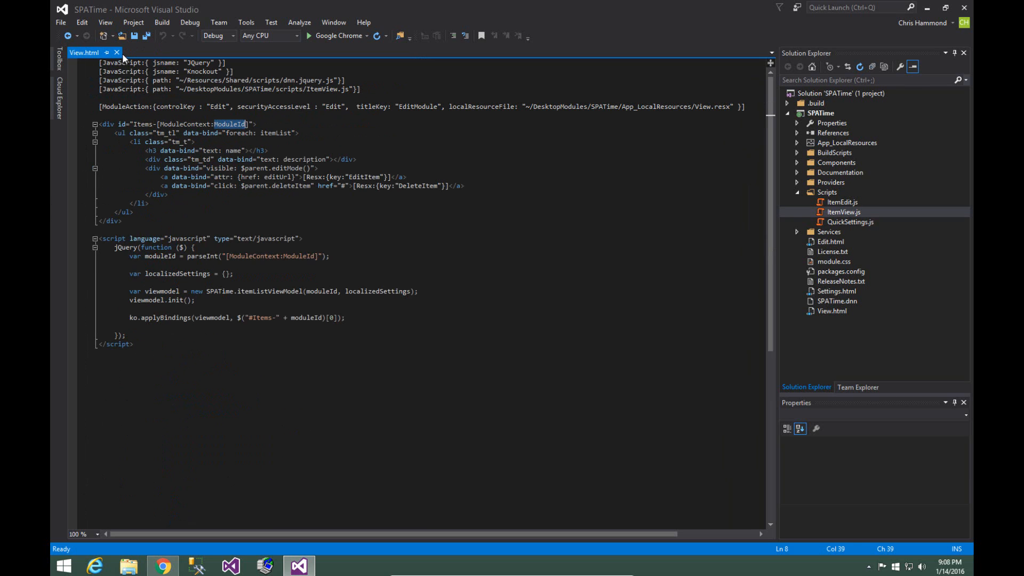
Close View.html, collapse Scripts, and switch the build configuration to Release
click(843, 211)
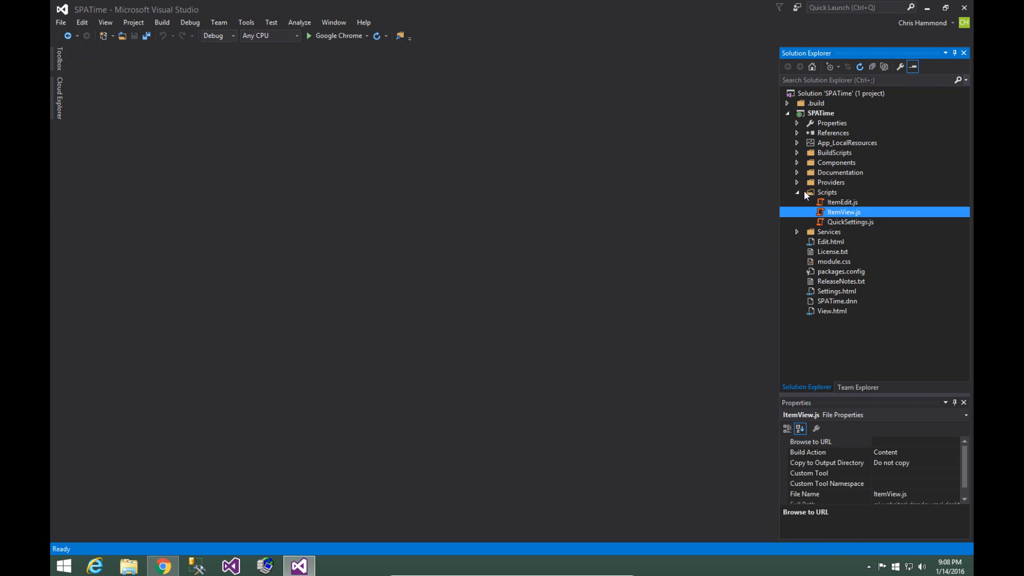
click(798, 192)
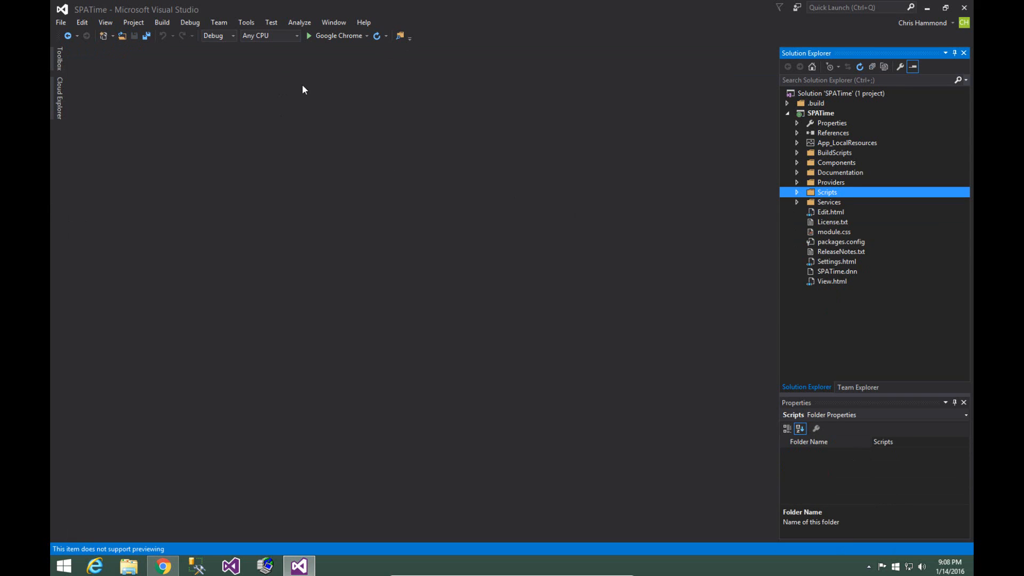
click(233, 35)
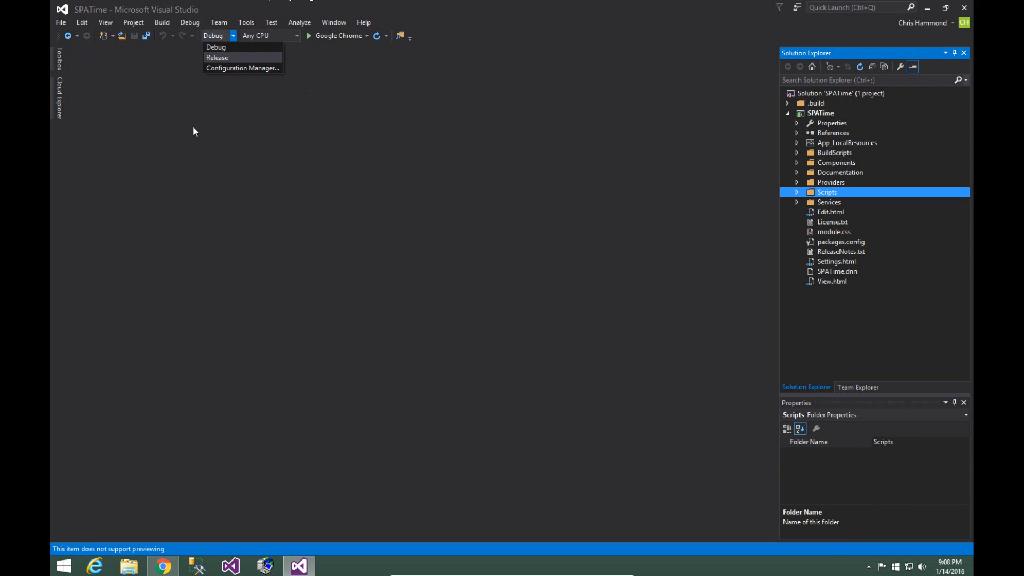
mouse_move(234, 41)
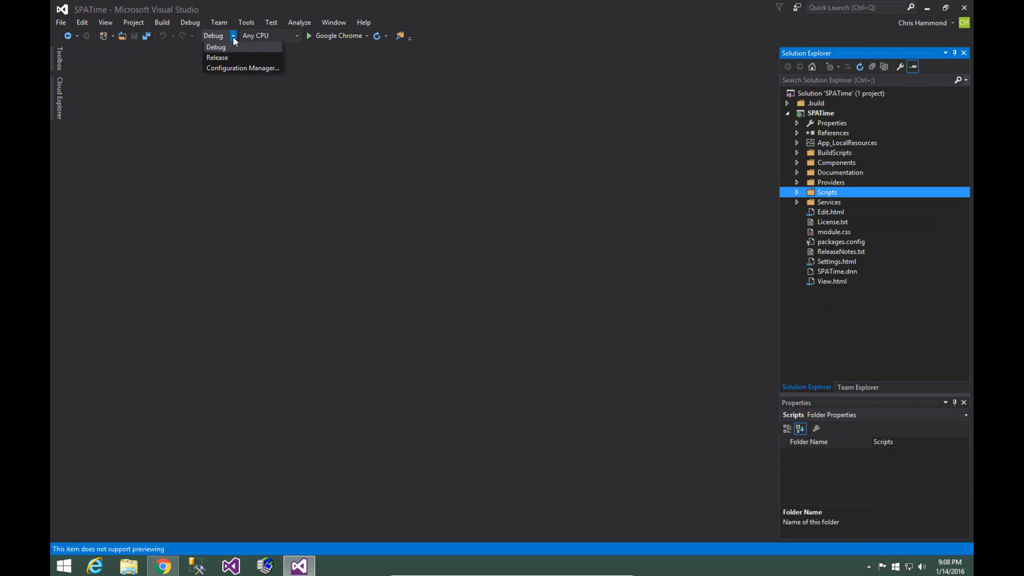
click(217, 57)
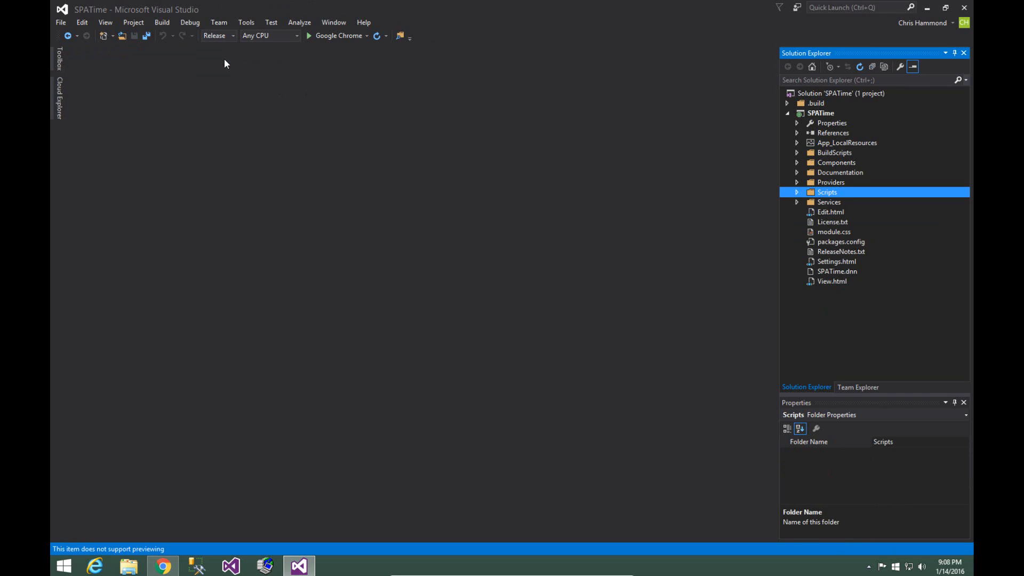
mouse_move(175, 27)
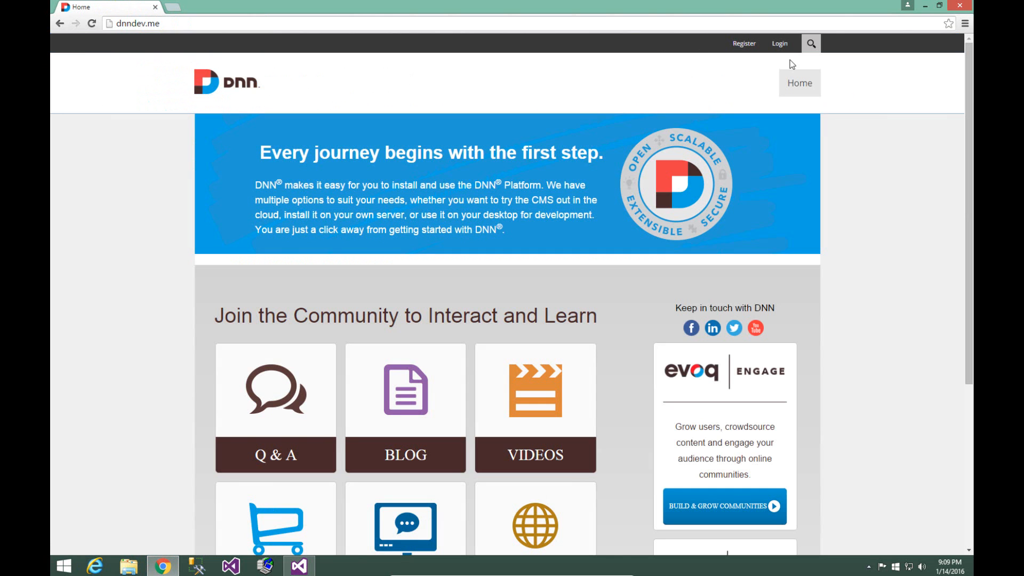
Log into dnndev.me as the host superuser
click(779, 43)
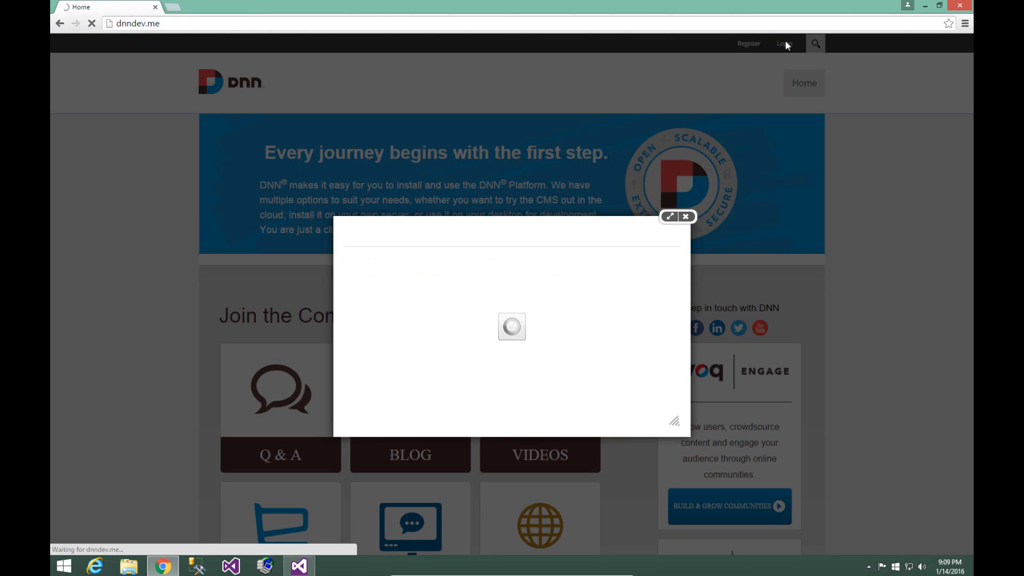
mouse_move(665, 266)
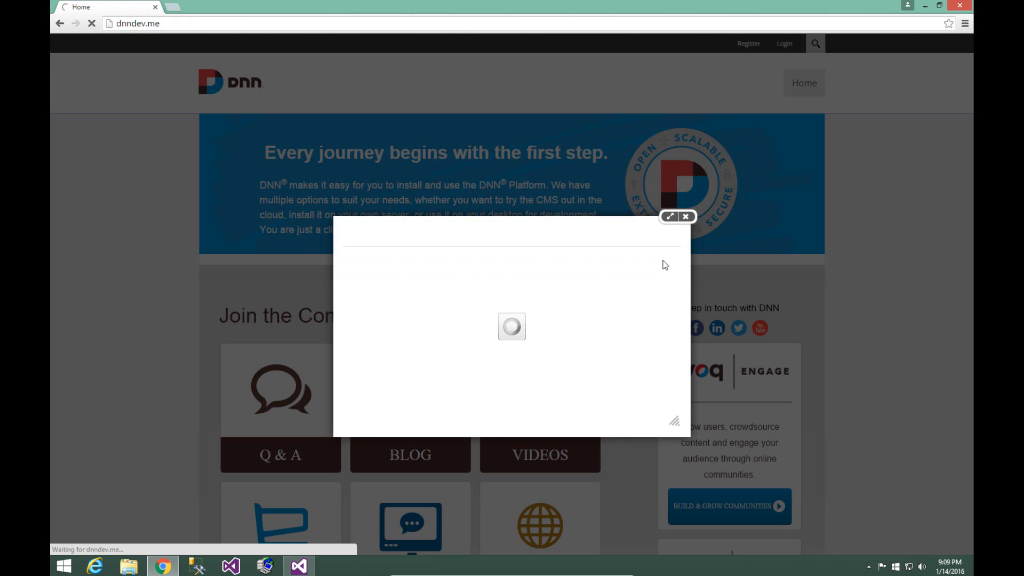
mouse_move(613, 281)
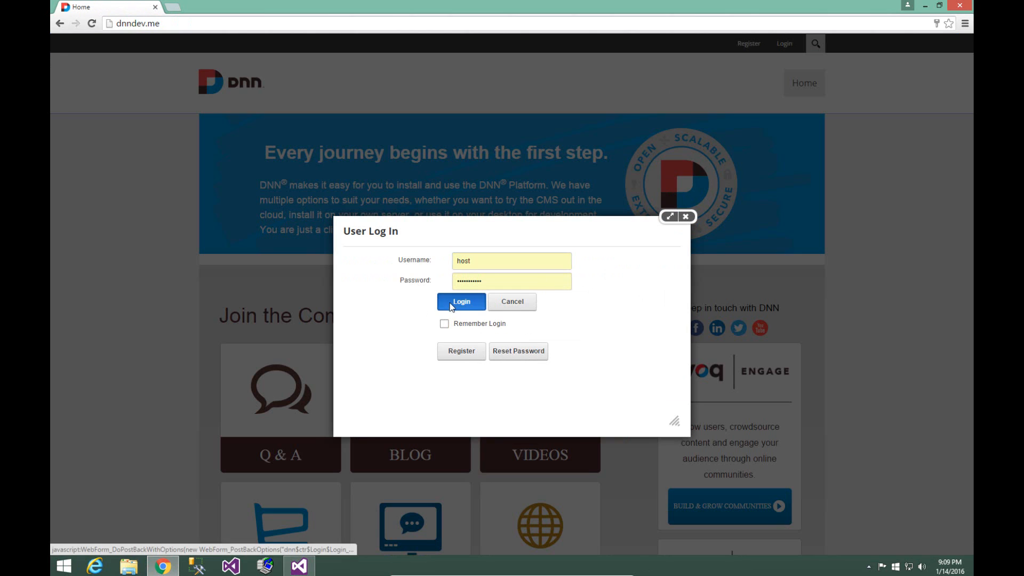
click(461, 301)
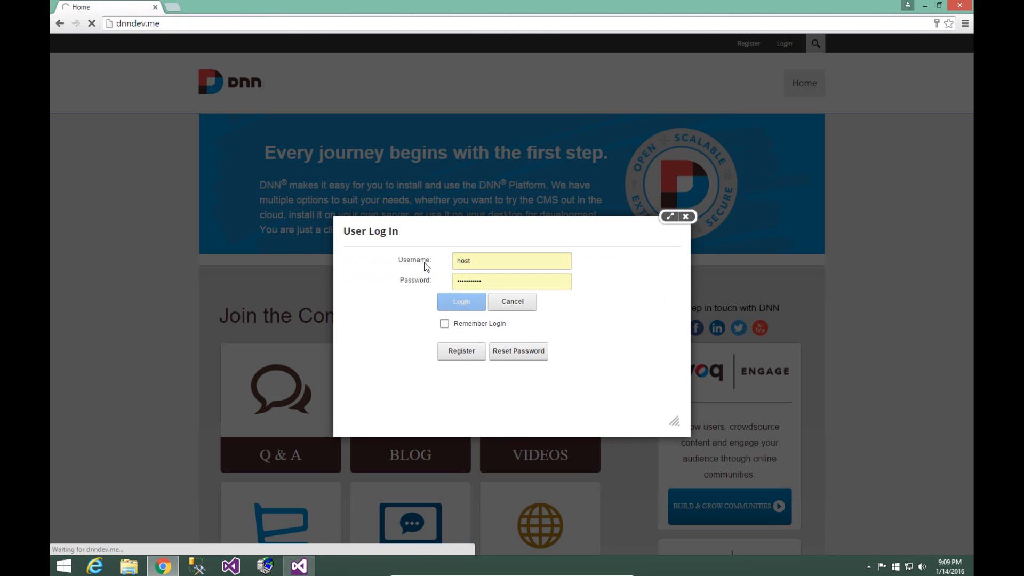
mouse_move(453, 278)
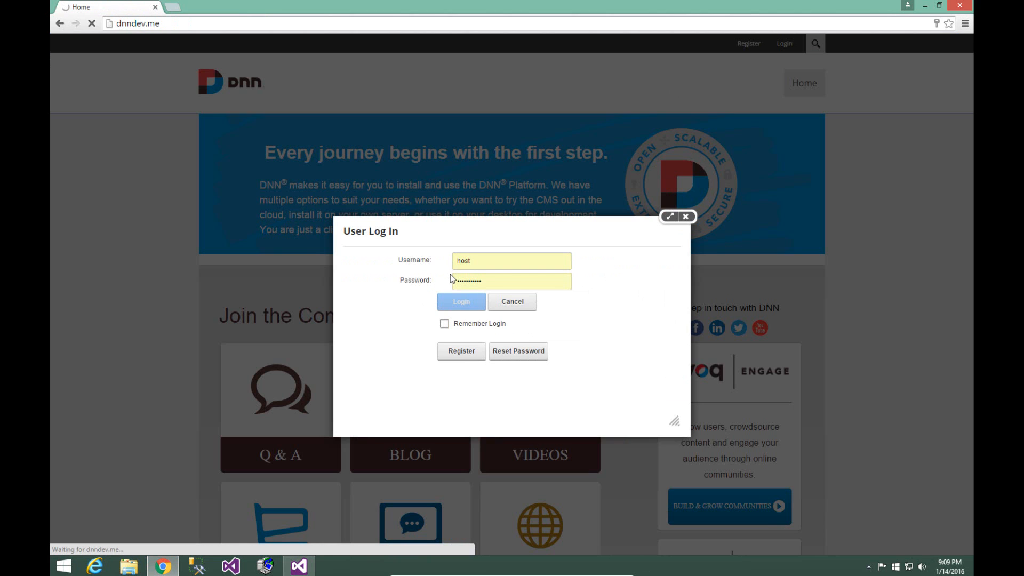
click(461, 301)
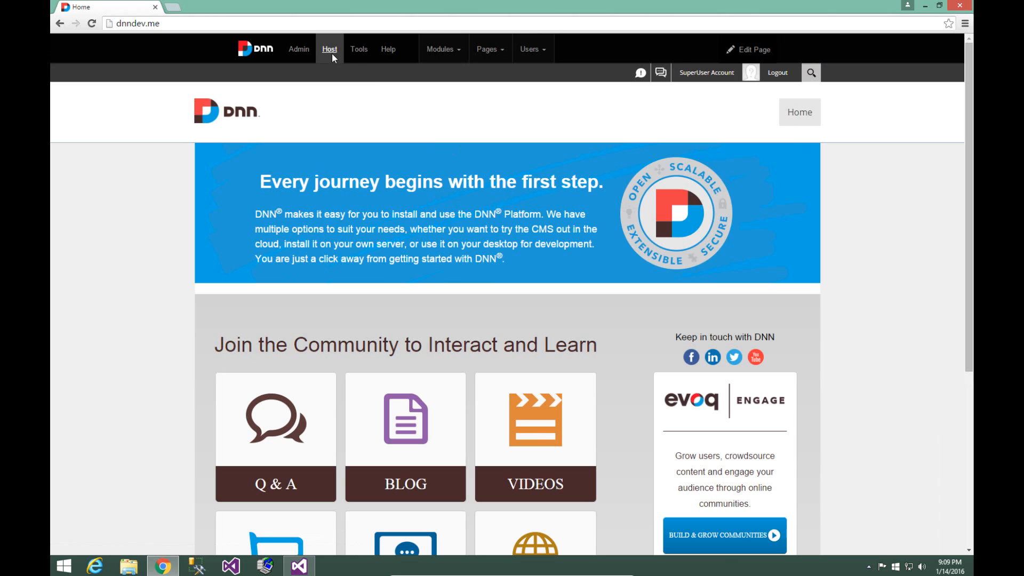
Go to the Host > Extensions management page
click(330, 49)
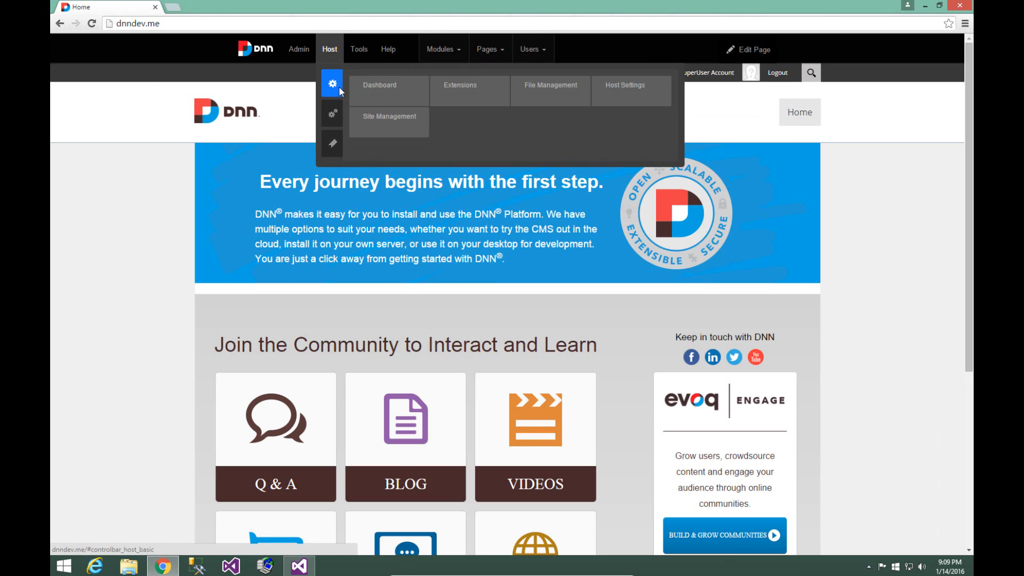
click(461, 85)
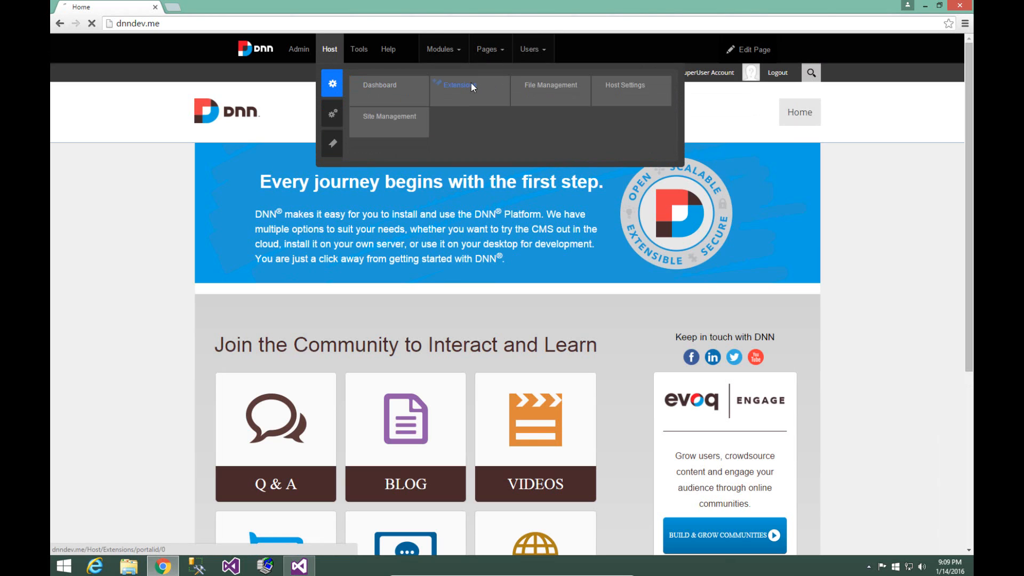
click(463, 86)
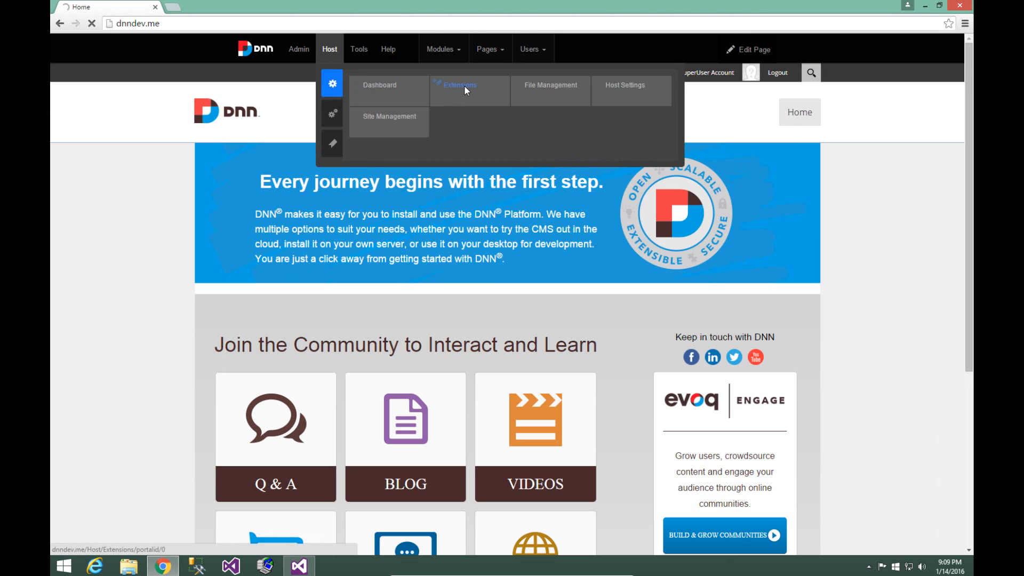
Launch the Install Extension Wizard and browse for a package file
click(461, 85)
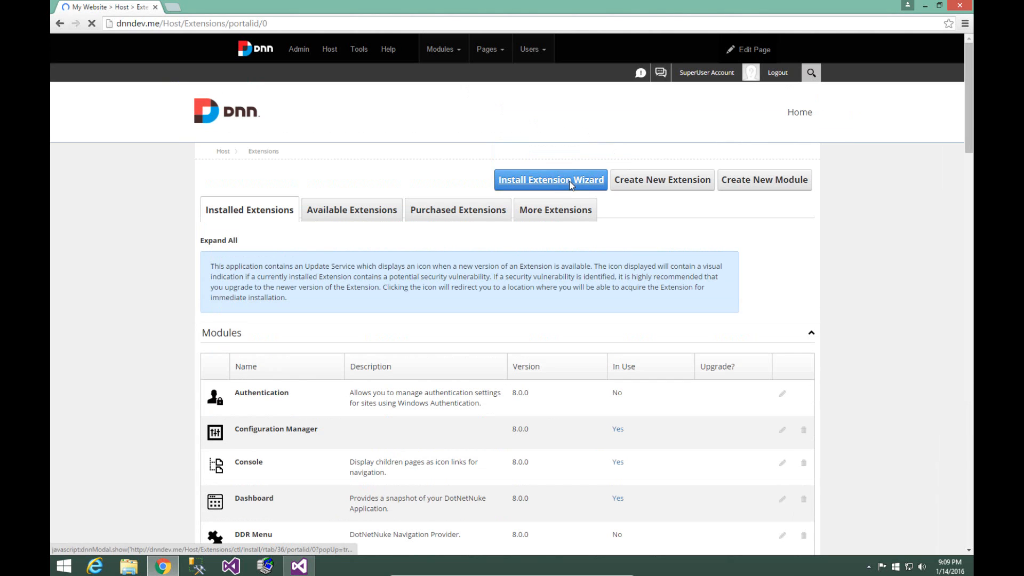
click(551, 180)
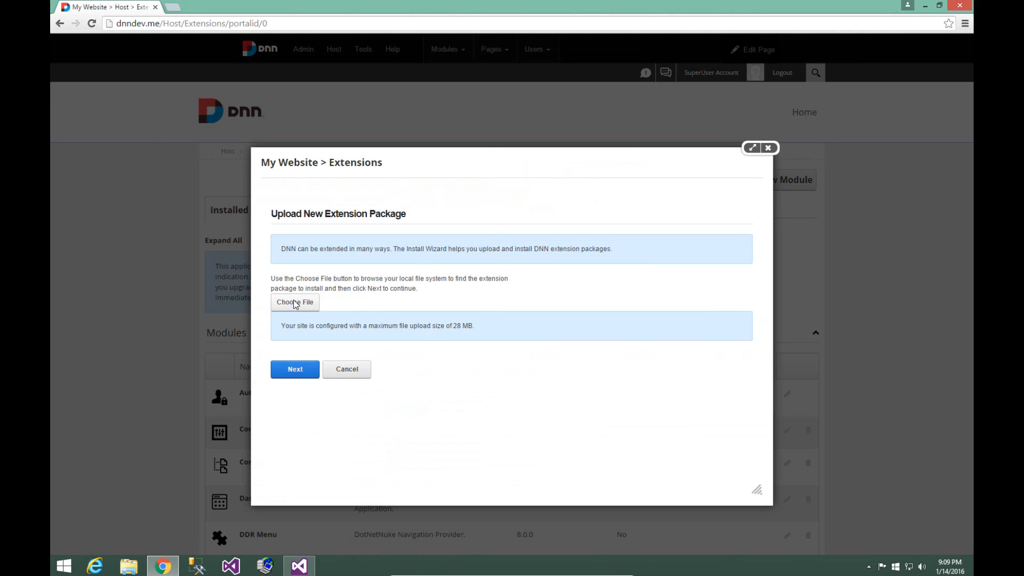
click(295, 302)
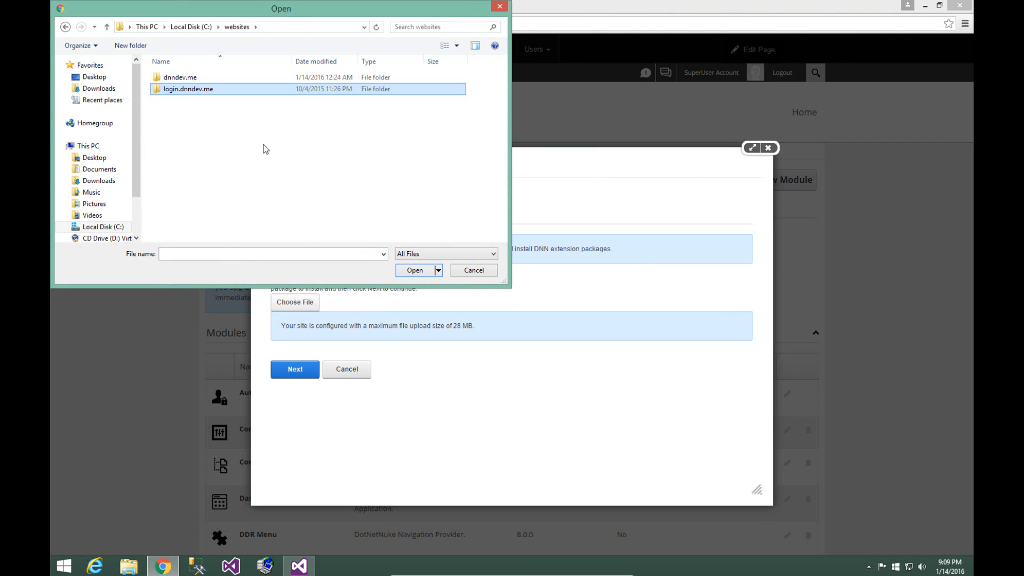
Choose SPATime_00.00.01_Install.zip from the SPATime install folder under dnndev.me DesktopModules
click(178, 76)
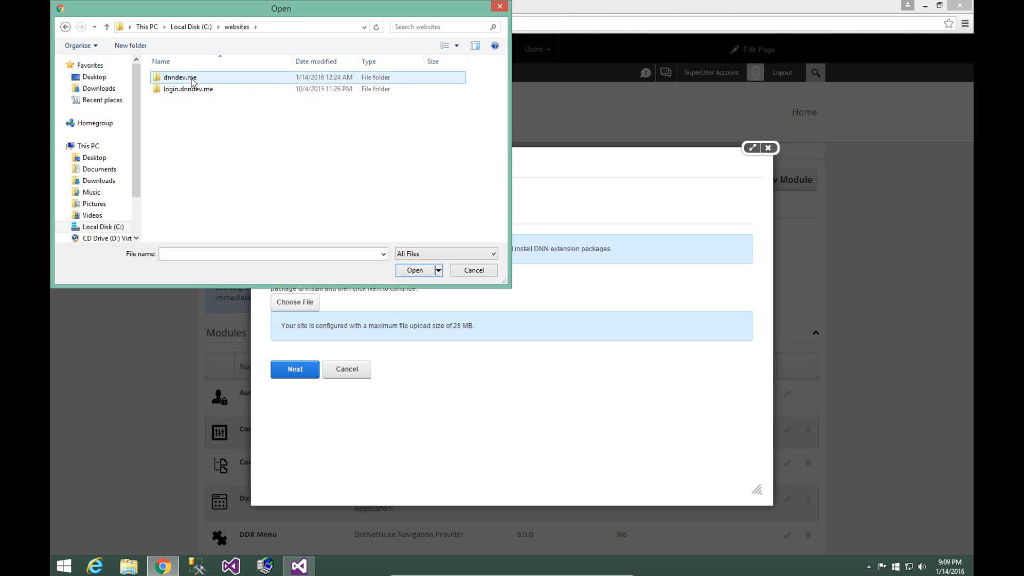
double_click(178, 77)
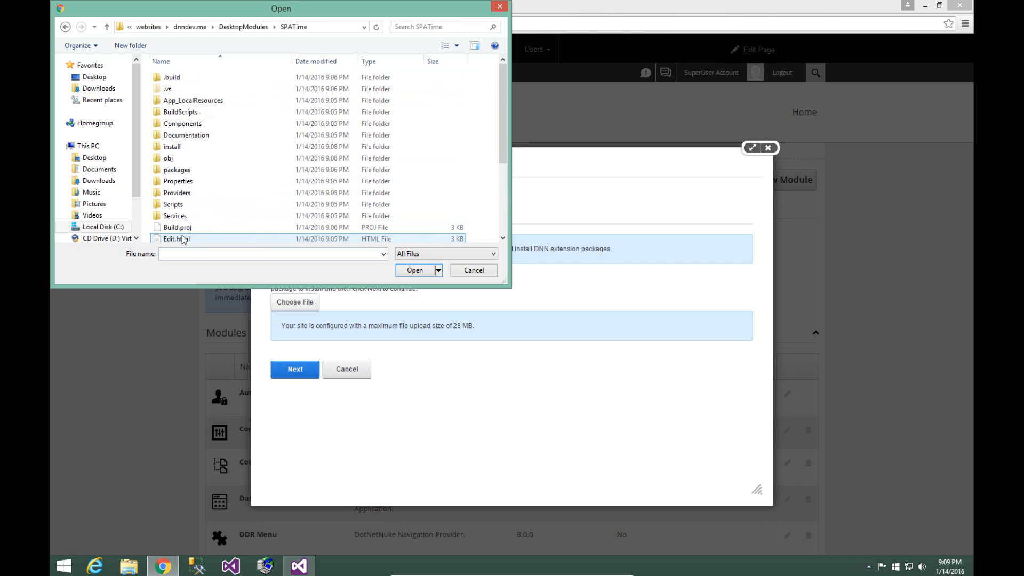
double_click(172, 146)
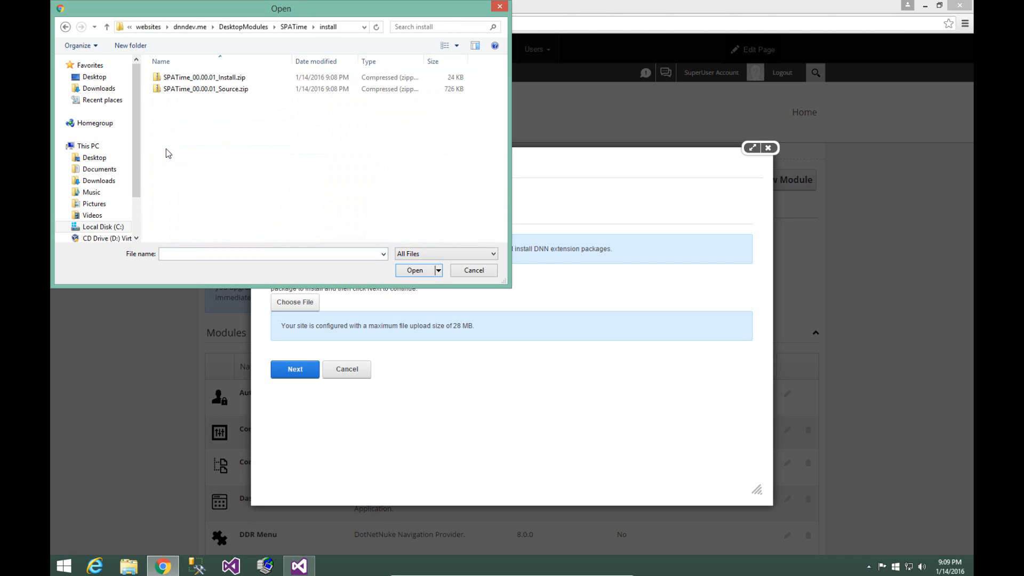
click(203, 77)
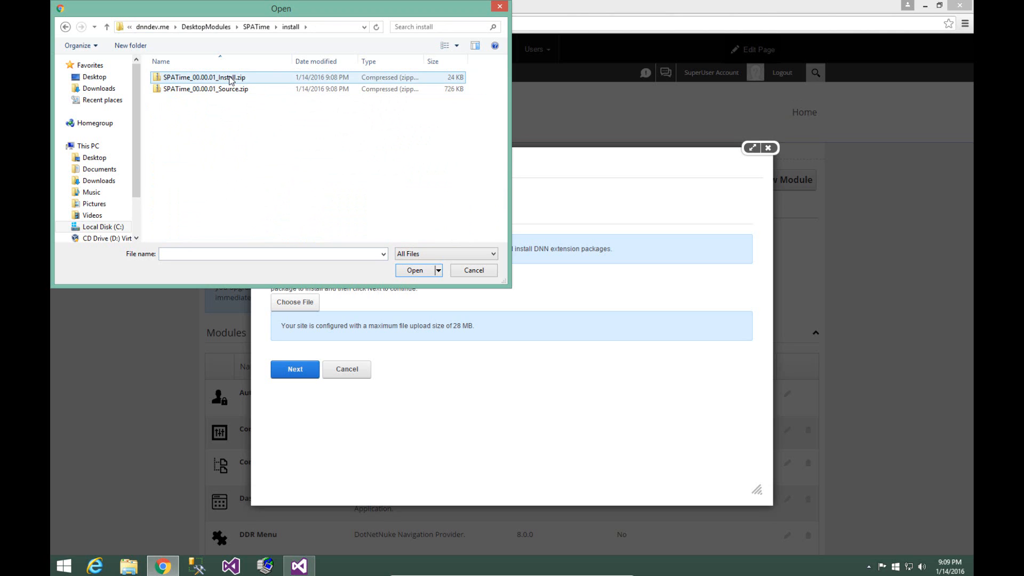
click(415, 270)
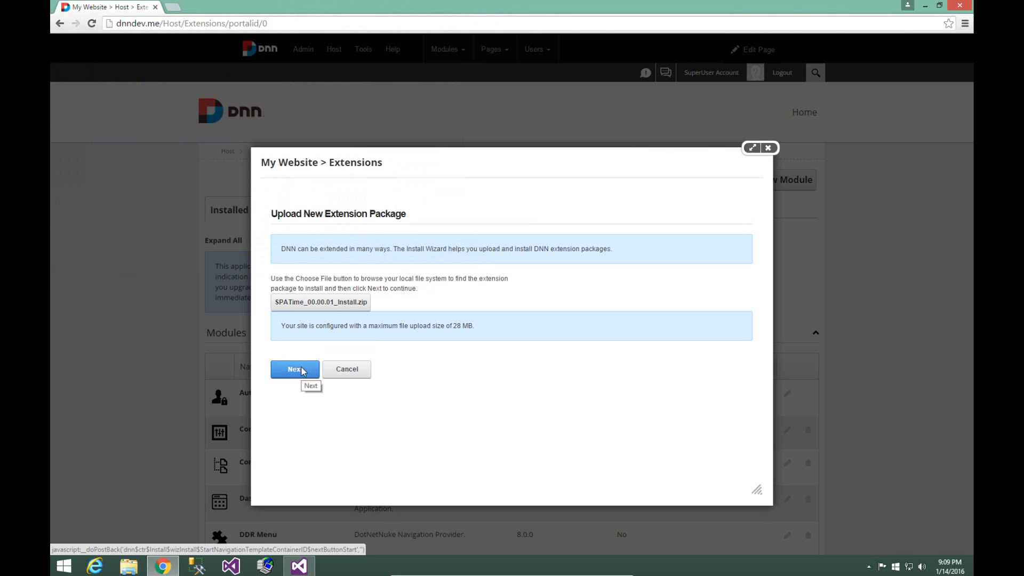
Step through the SPATime package wizard, accept its license and start the installation
click(294, 369)
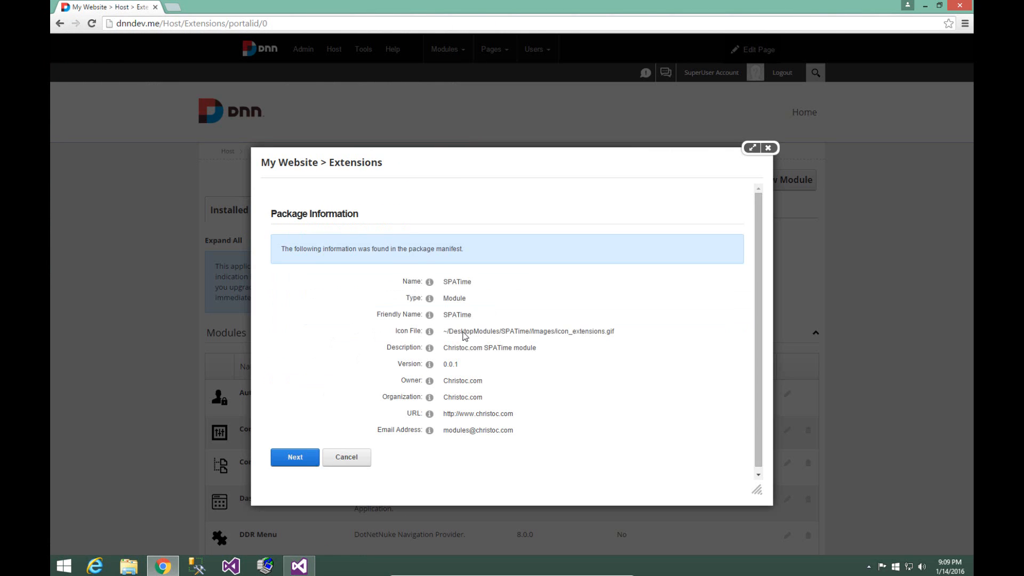
click(295, 456)
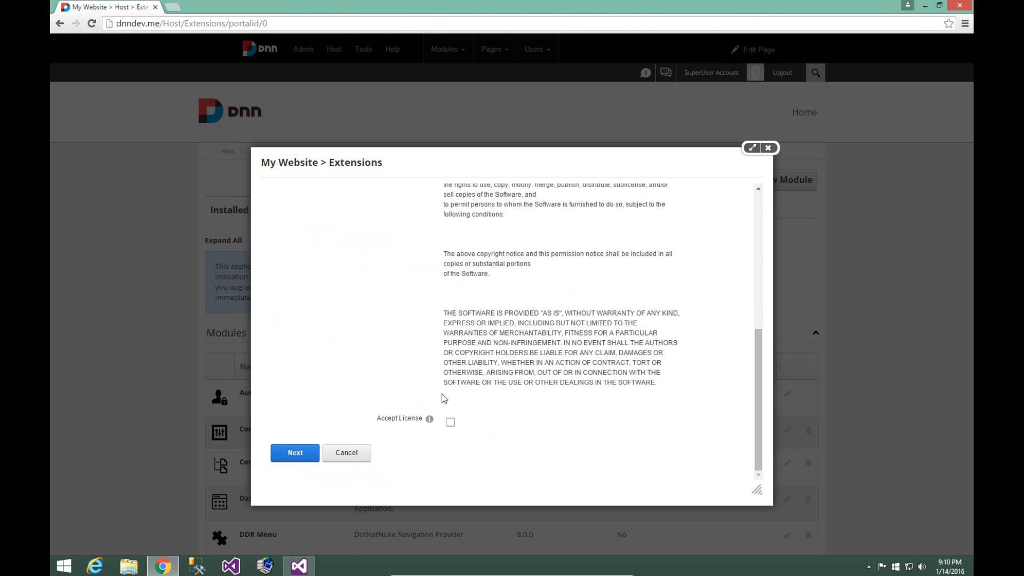
click(450, 423)
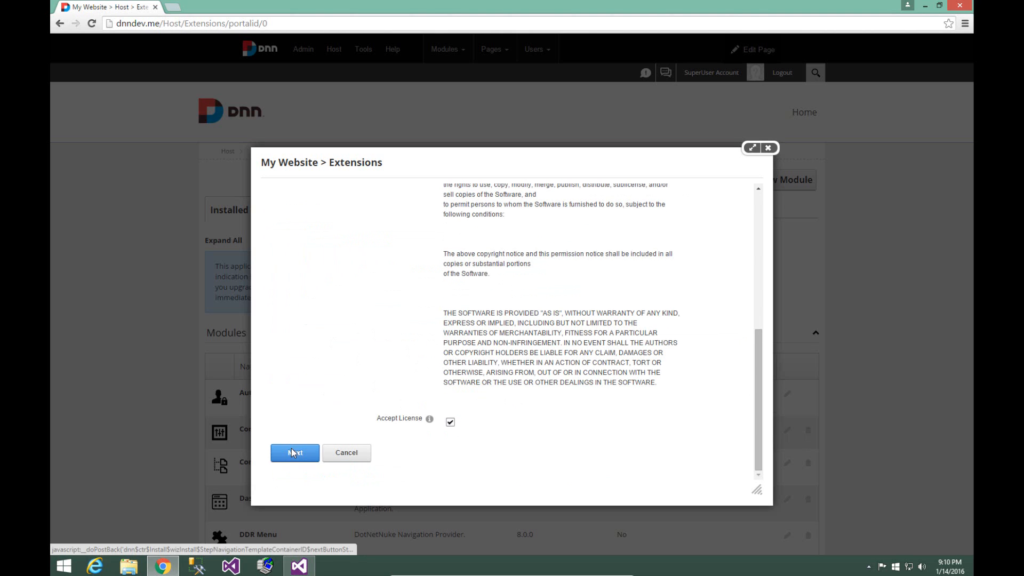
click(294, 452)
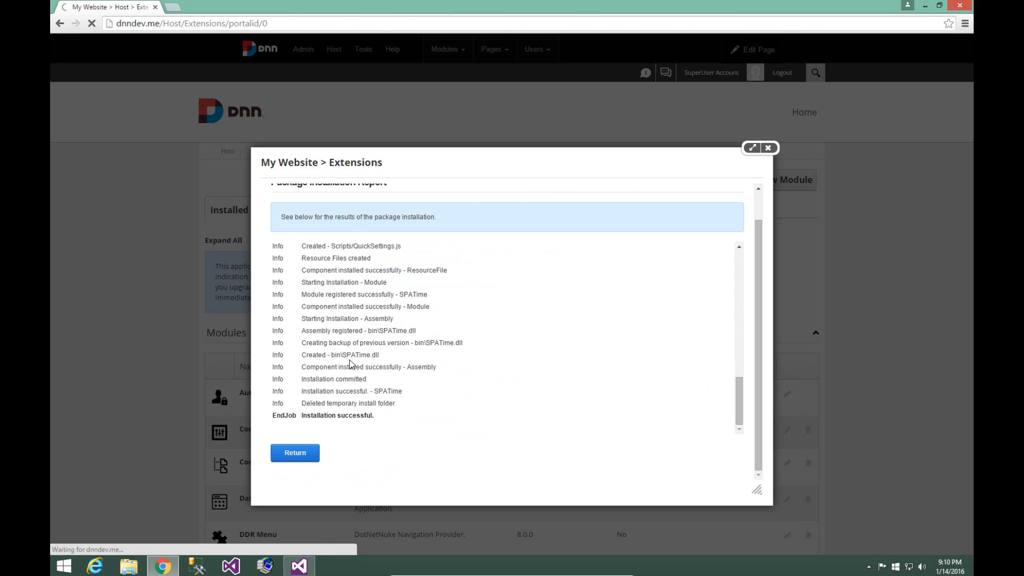
mouse_move(410, 373)
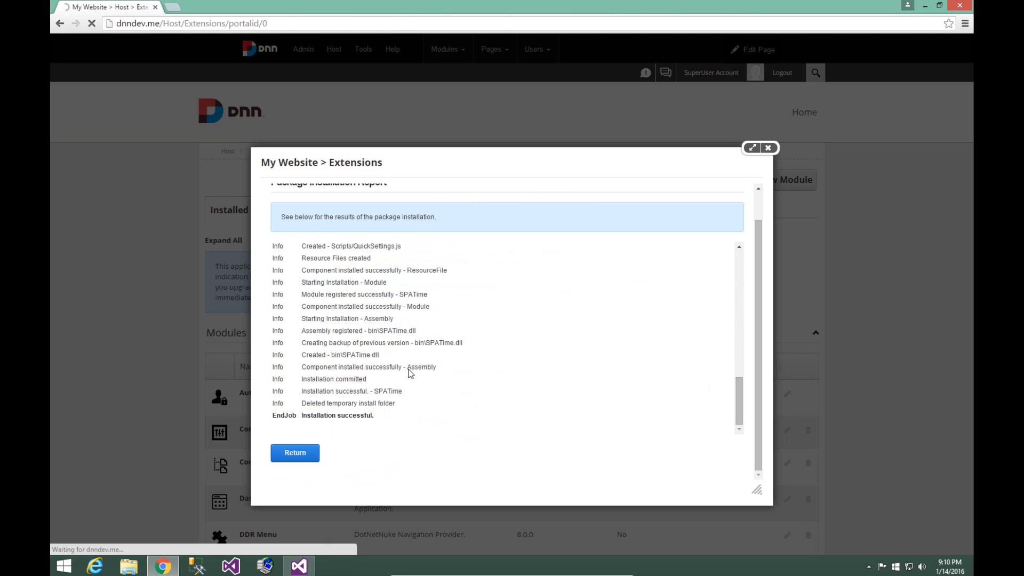
Leave the installation report and return to the site home page
click(294, 452)
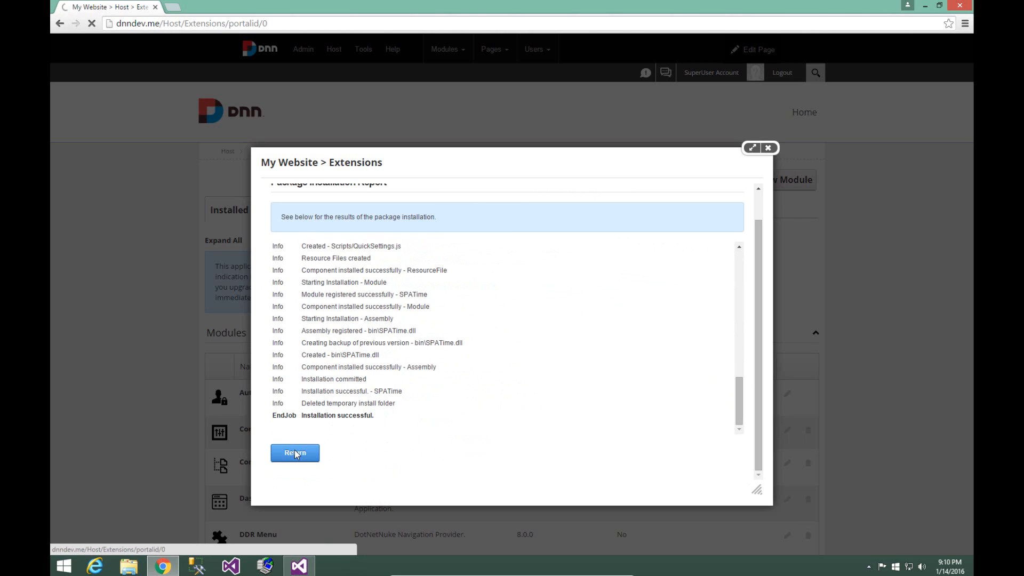
click(295, 453)
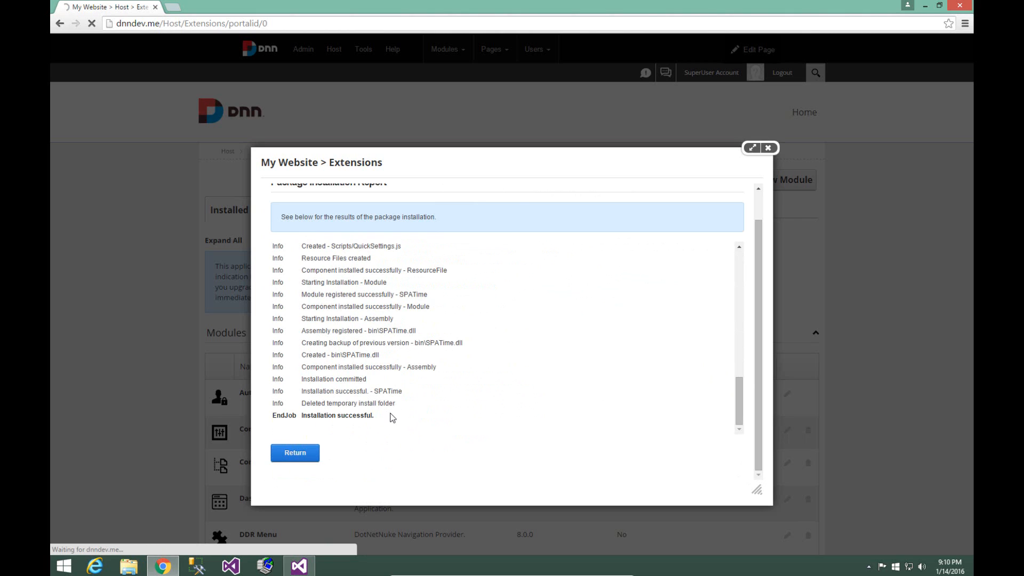
mouse_move(434, 407)
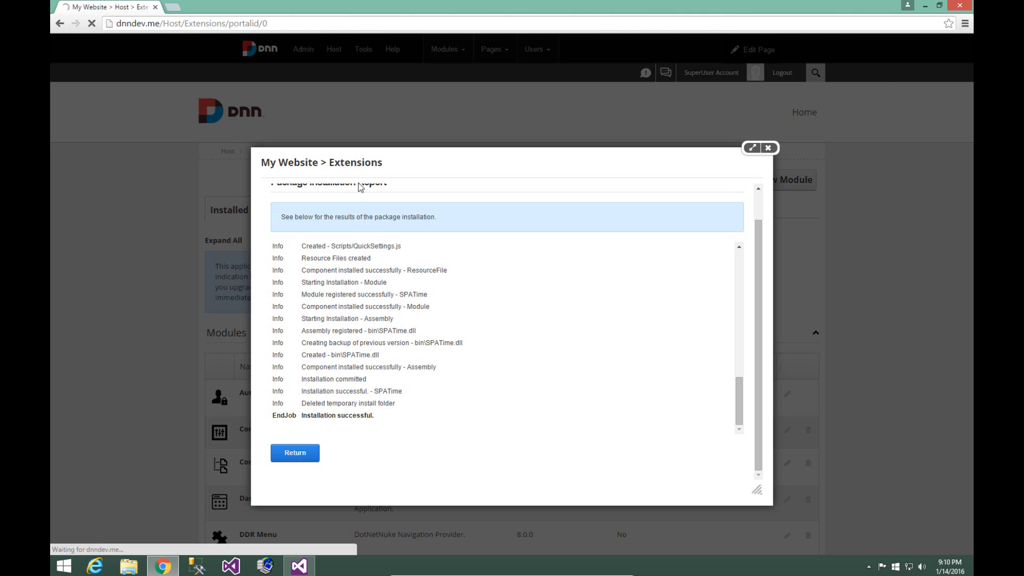
click(294, 453)
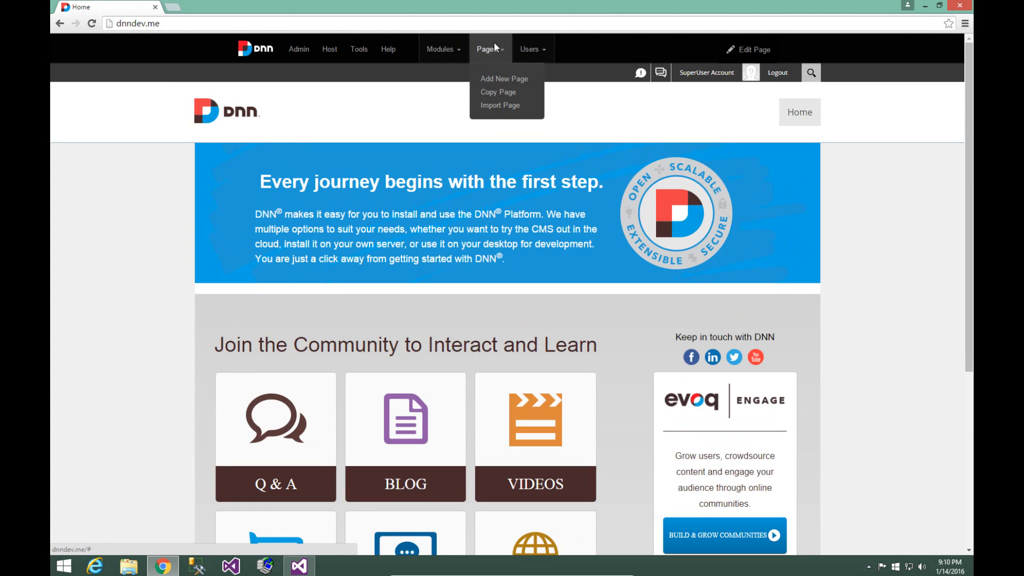
Start a new page from the Pages menu and name it SPATime
click(504, 78)
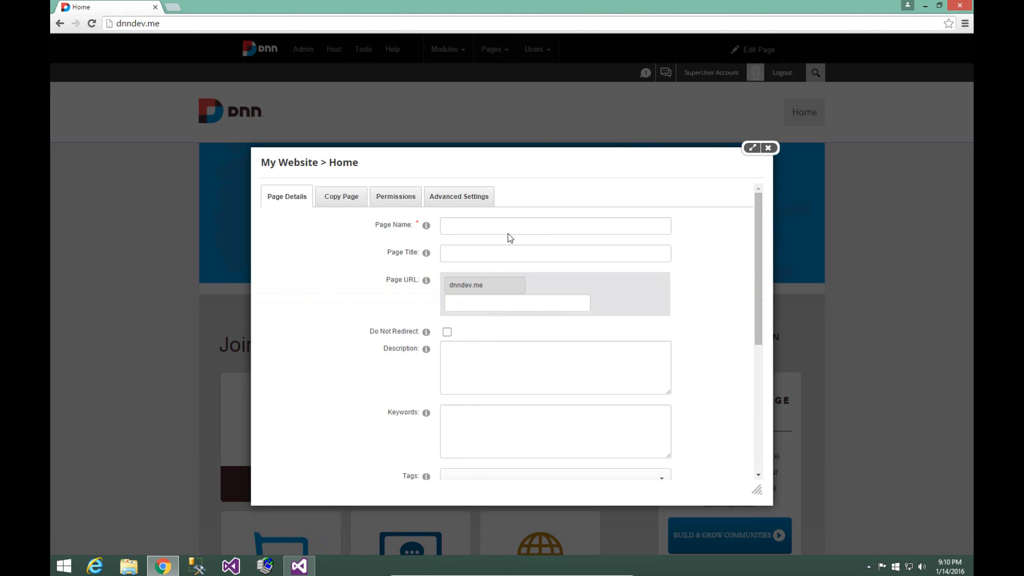
text(S)
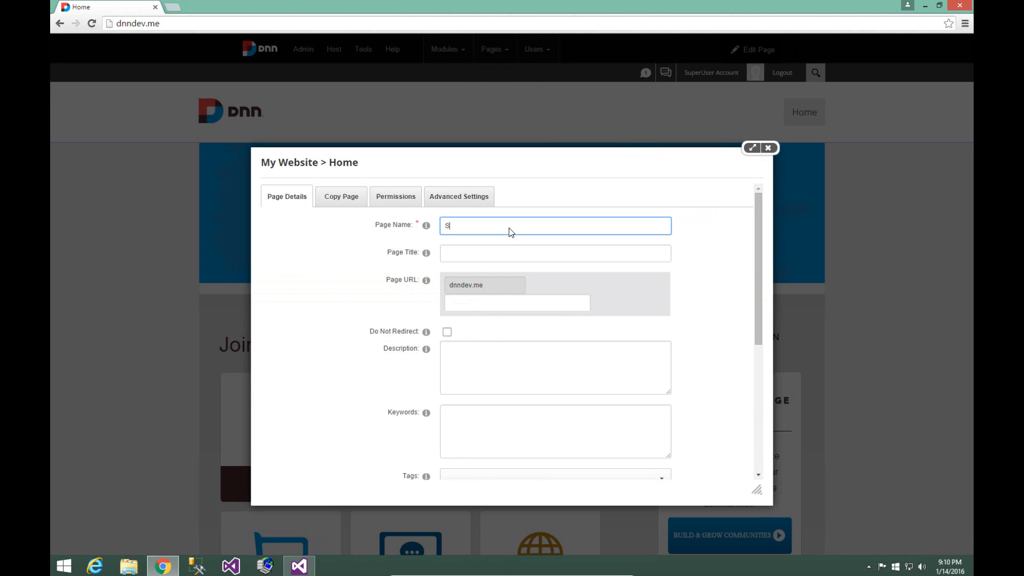
text(PATime)
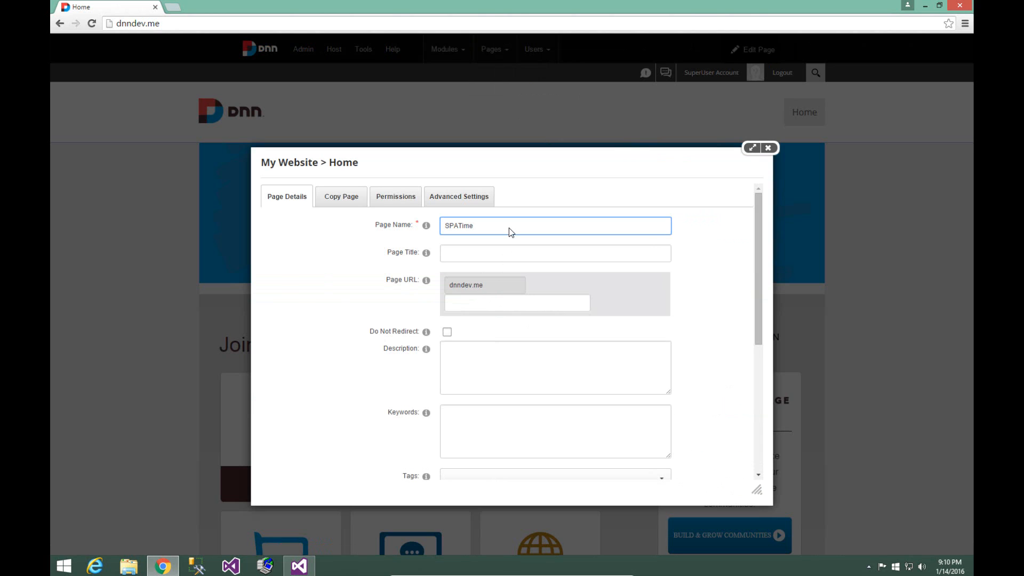
mouse_move(498, 227)
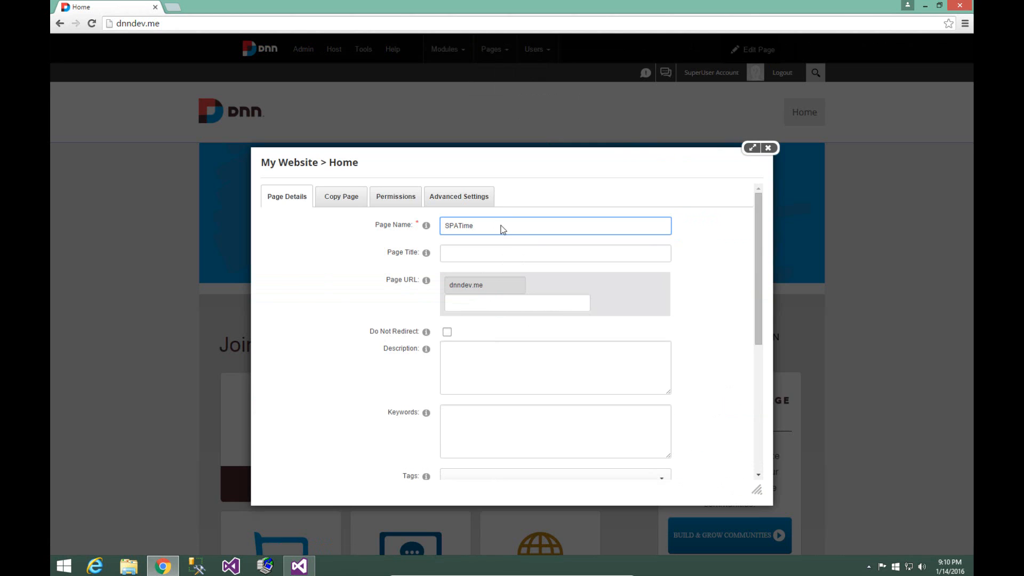
scroll(down, 3)
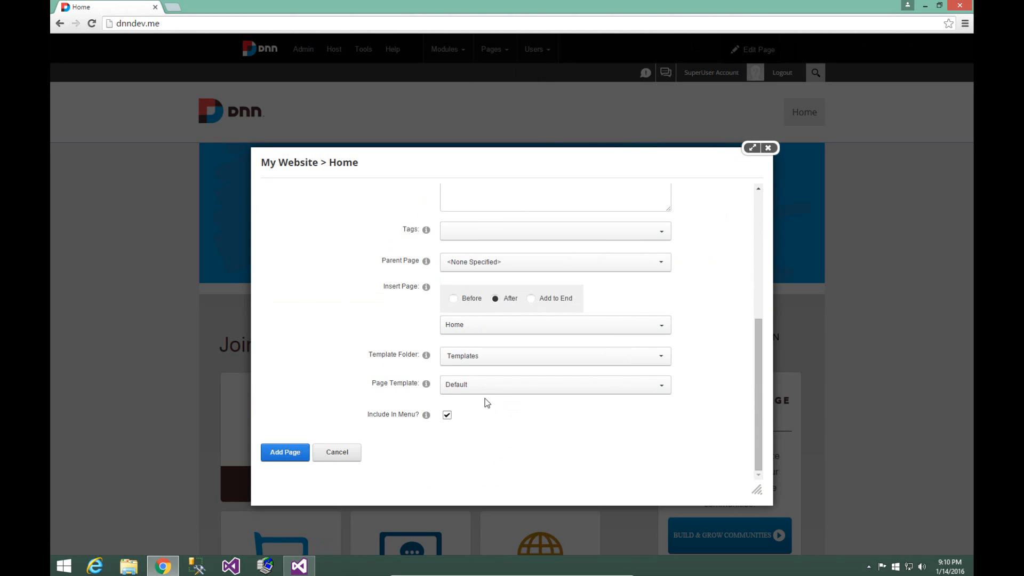
Set the page template to None Specified and create the SPATime page
click(555, 384)
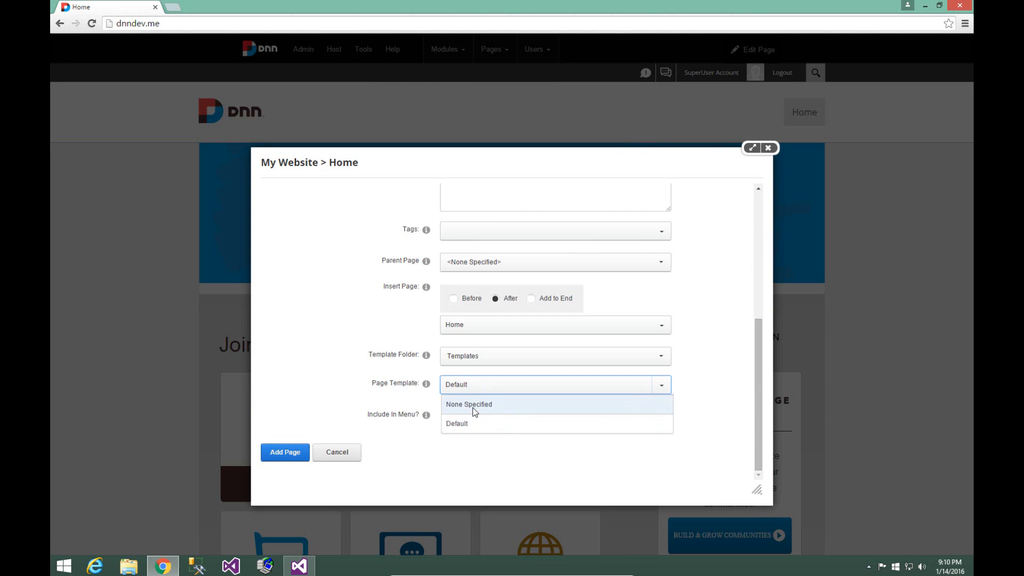
click(468, 404)
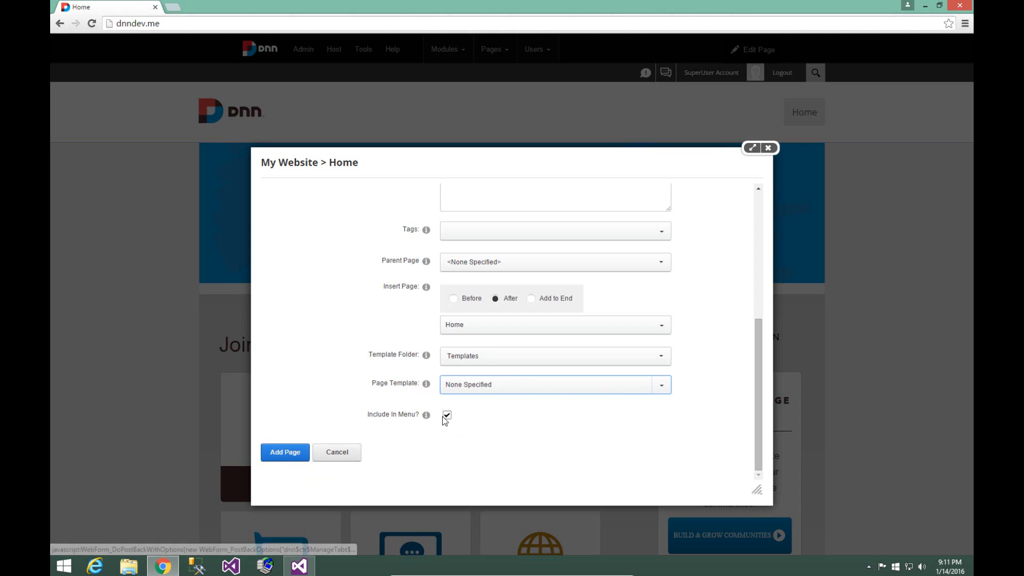
click(285, 452)
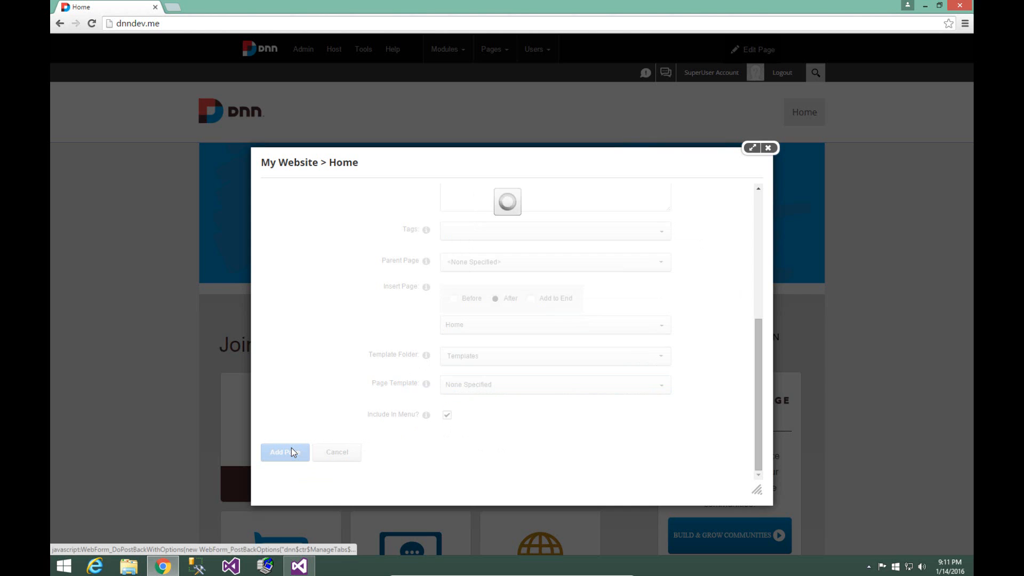
click(284, 452)
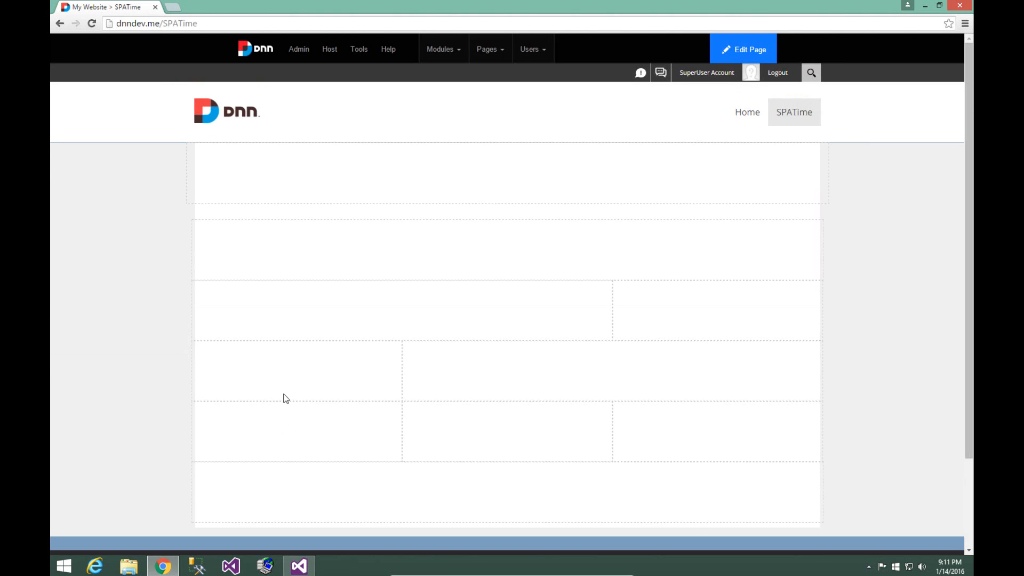
mouse_move(375, 272)
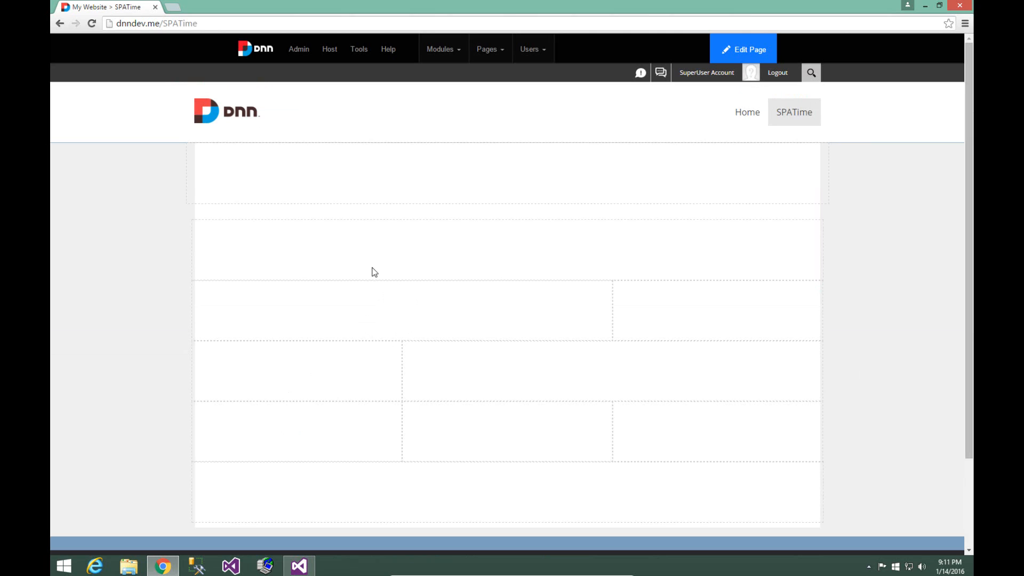
mouse_move(444, 204)
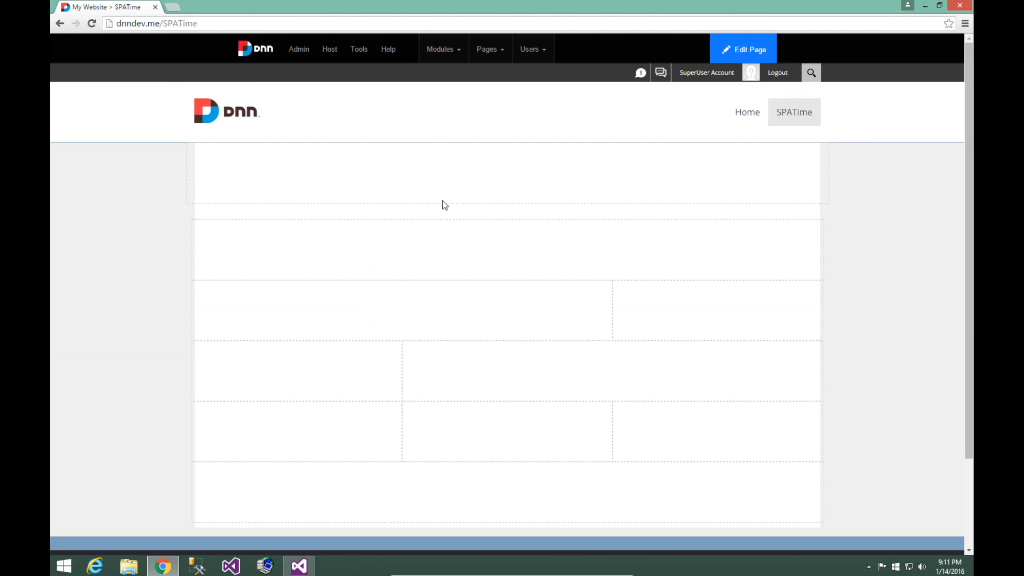
Show the Modules menu options for adding modules to the SPATime page
click(443, 49)
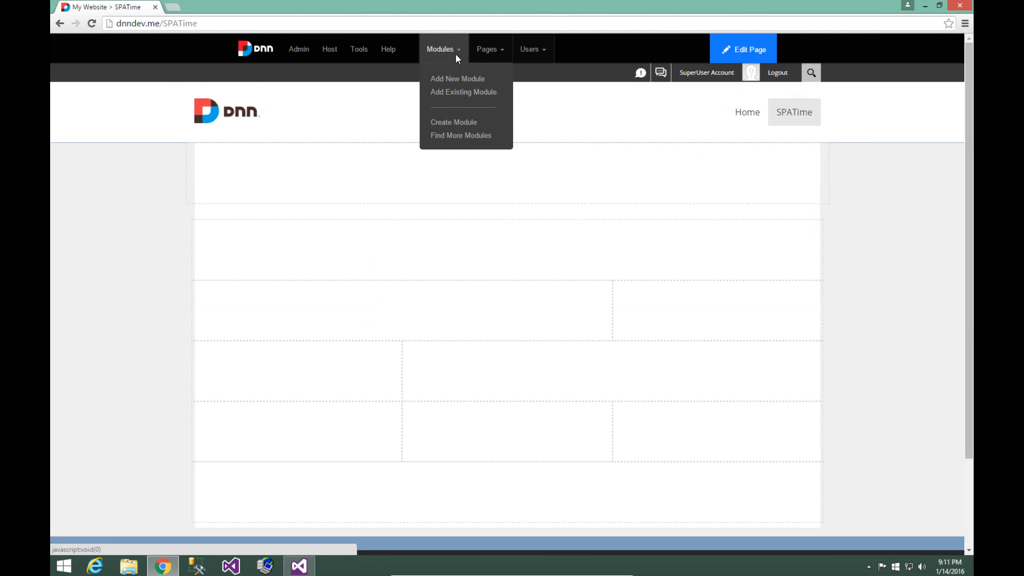
mouse_move(457, 78)
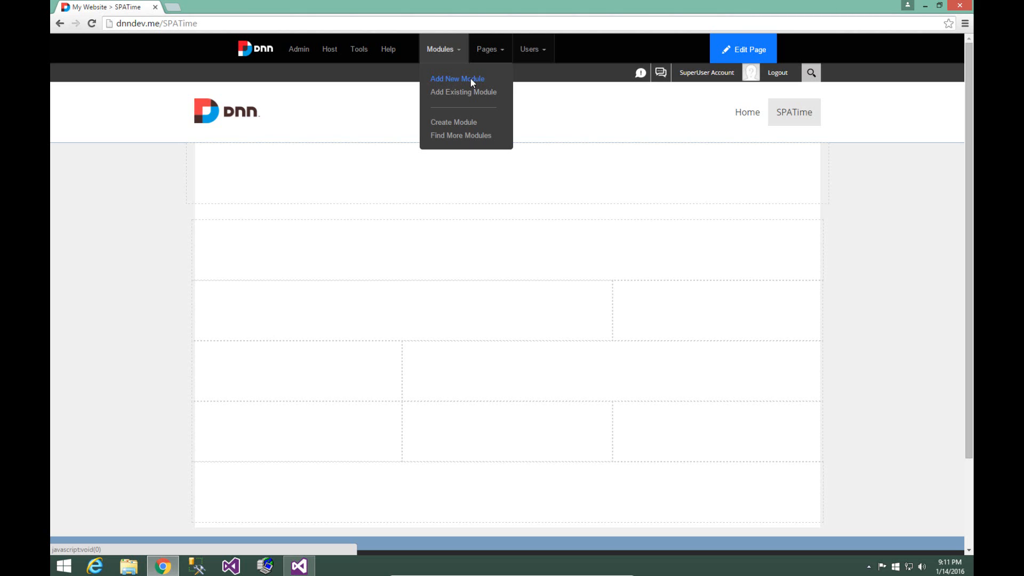
mouse_move(458, 60)
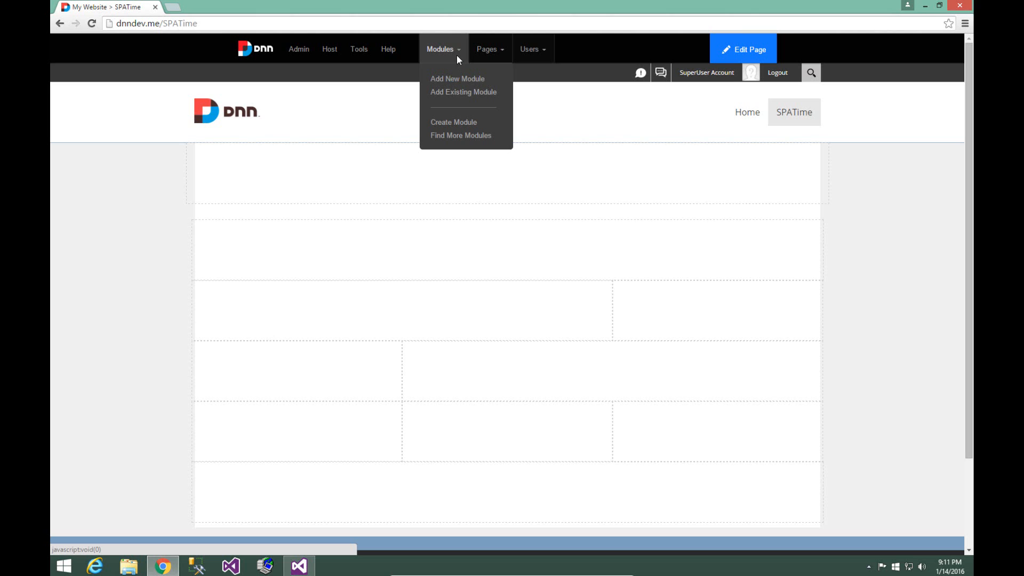
mouse_move(464, 62)
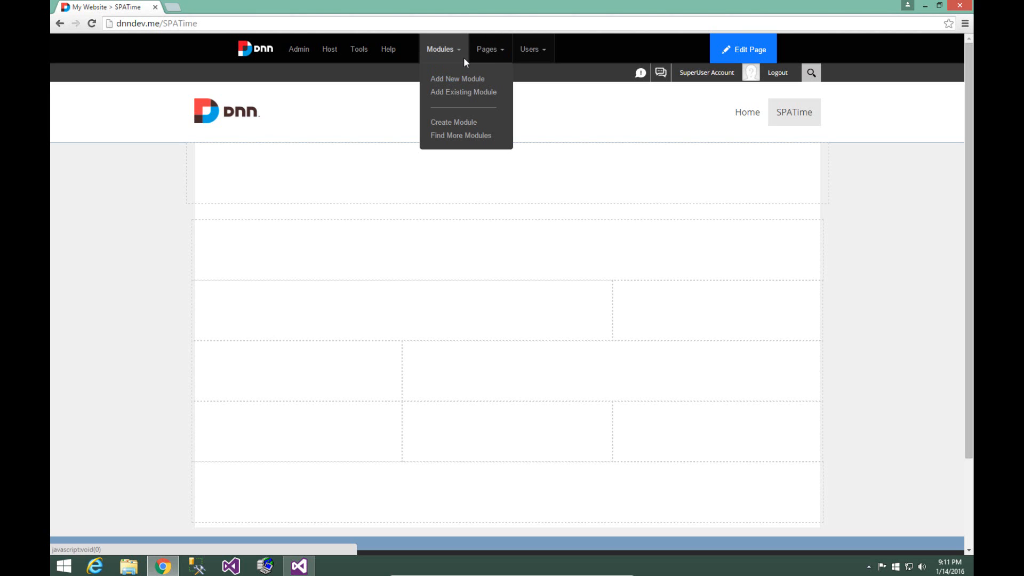
Add a new module, searching for 'Sp' to place the SPATime module on the page
click(457, 77)
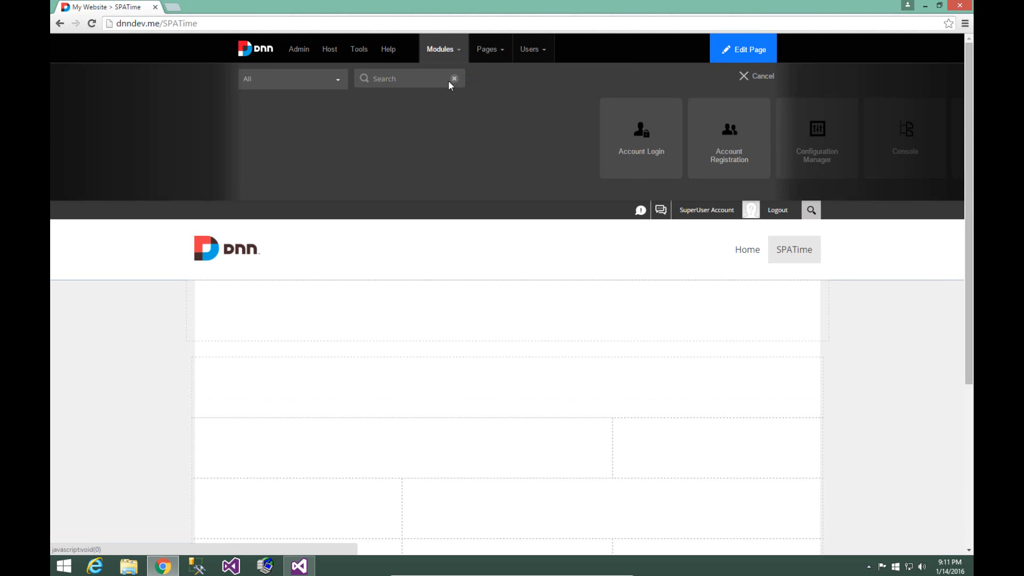
text(Sp)
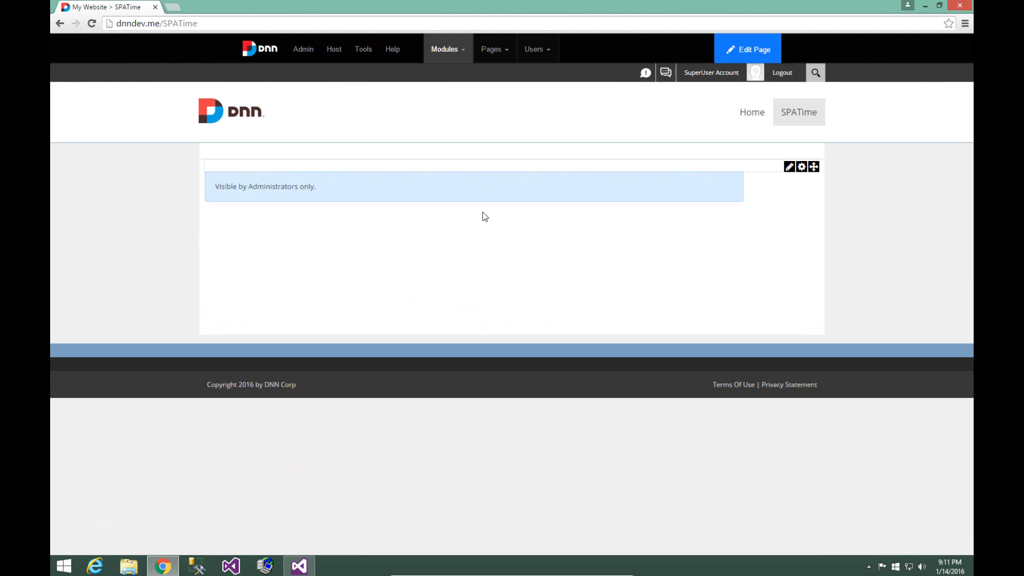
mouse_move(519, 203)
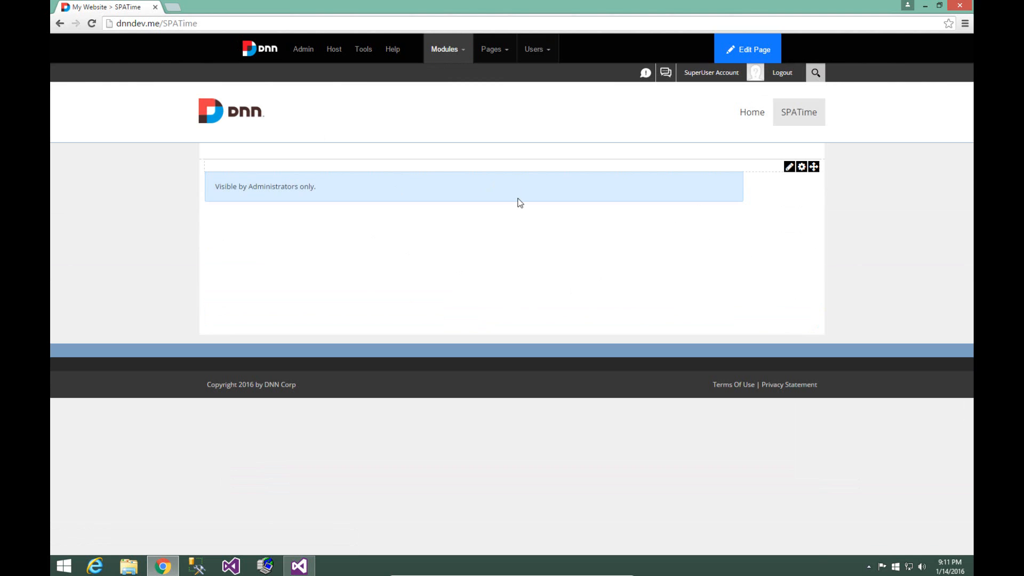
mouse_move(414, 253)
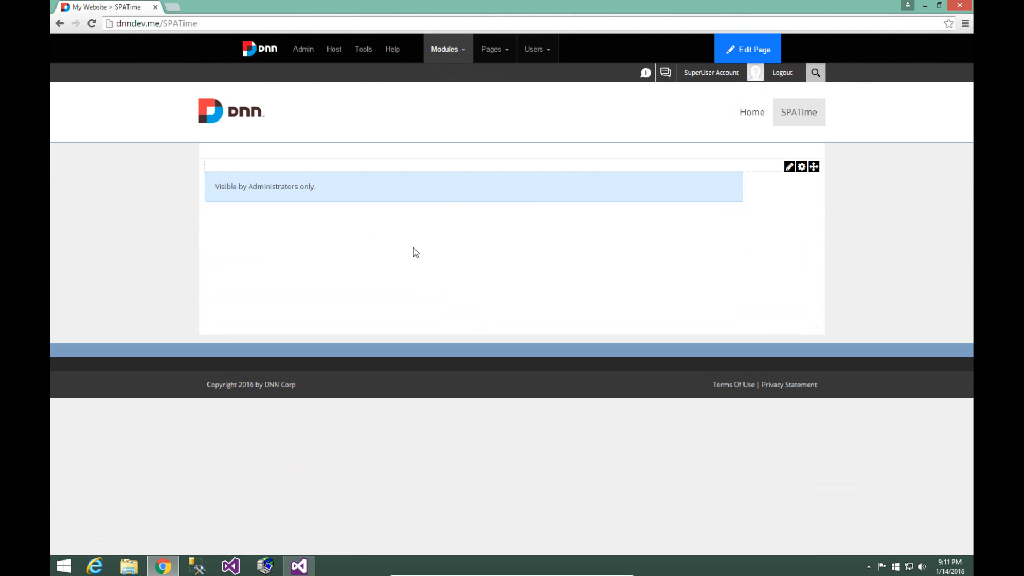
mouse_move(799, 164)
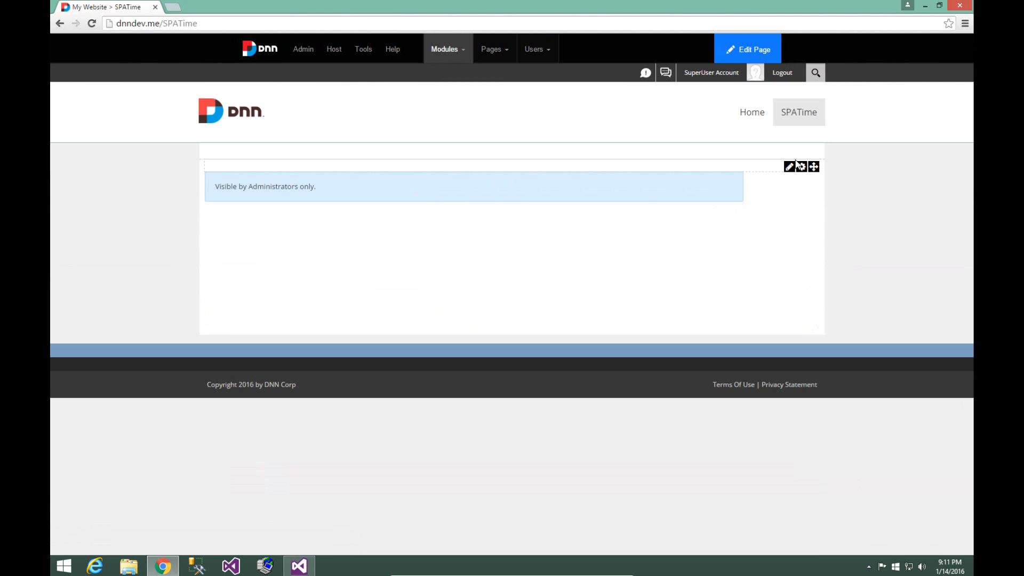
Start a new module item named Test Name 1 with the description 'Test description'
click(790, 166)
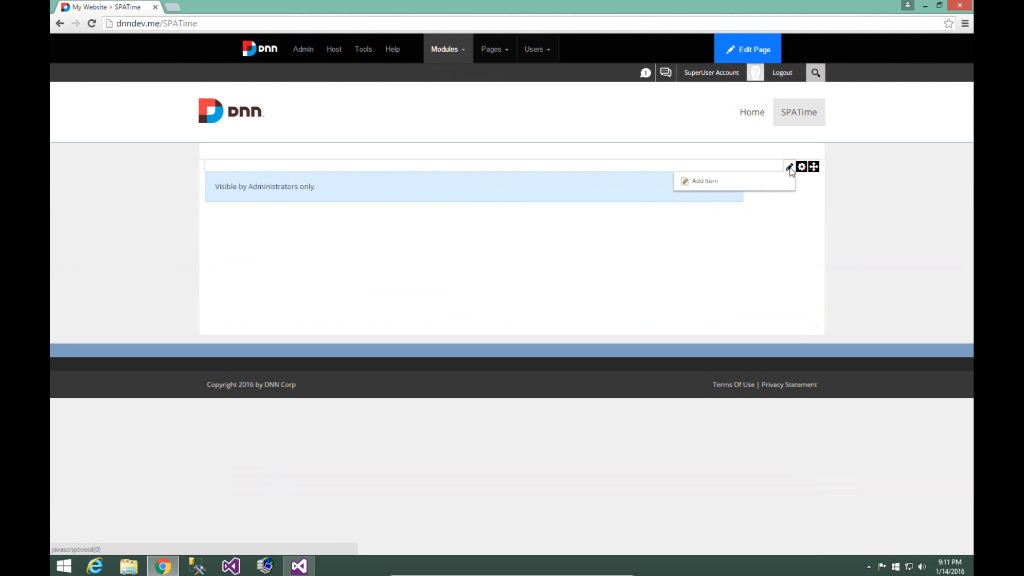
click(705, 182)
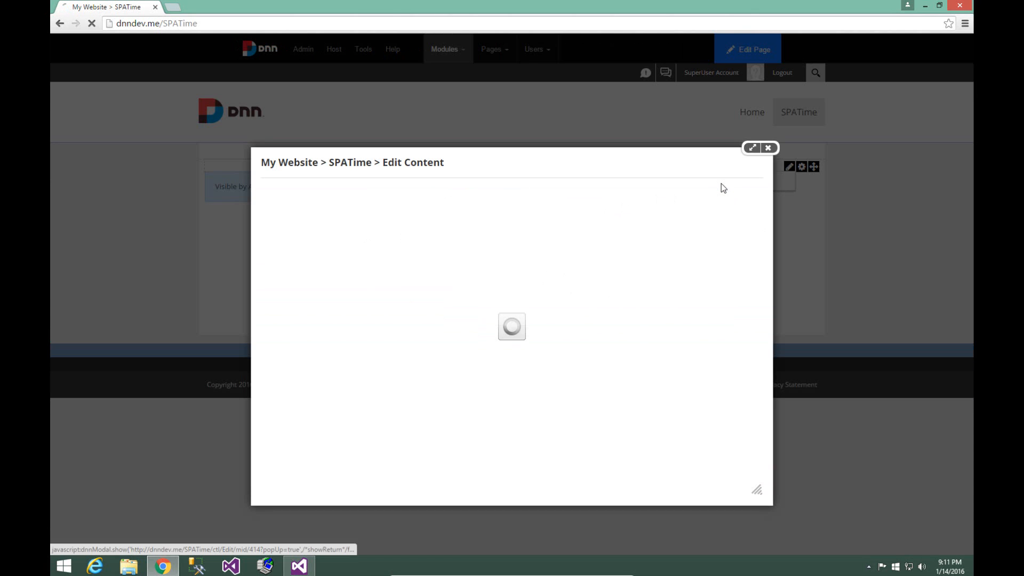
text(Test Name 1)
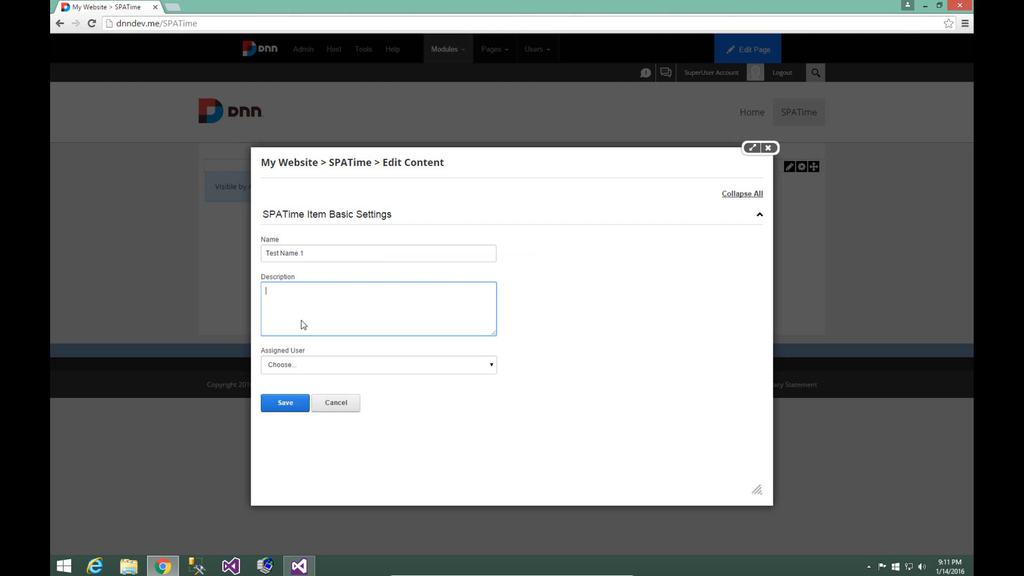
text(Test descrip)
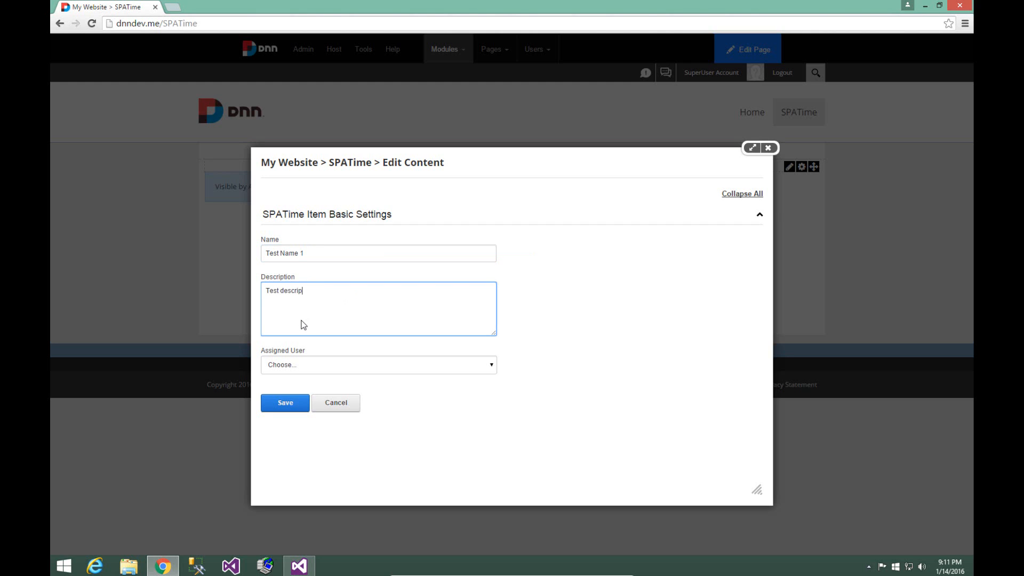
text(tion)
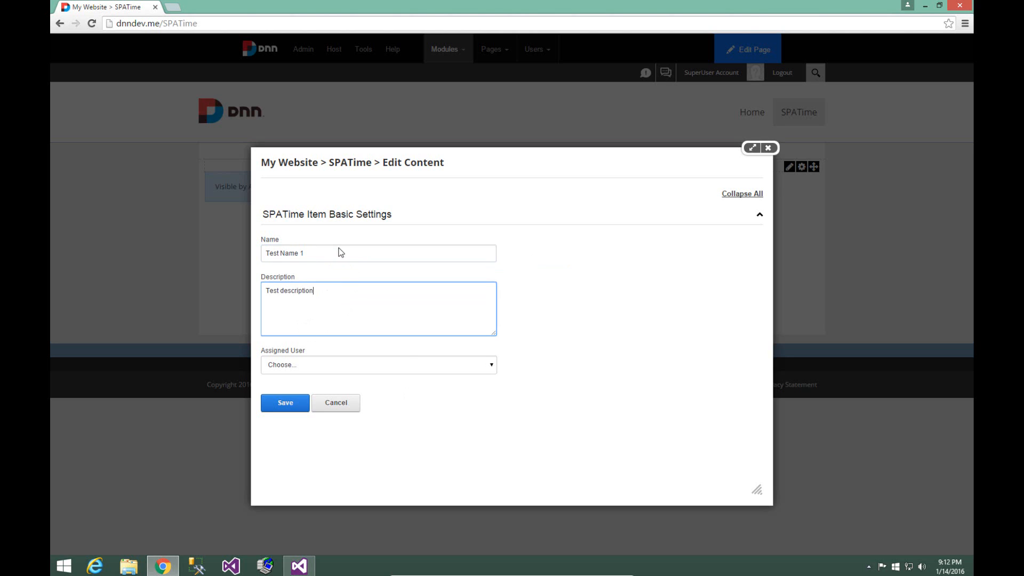
Check the assigned-user field and save the Test Name 1 item
click(378, 365)
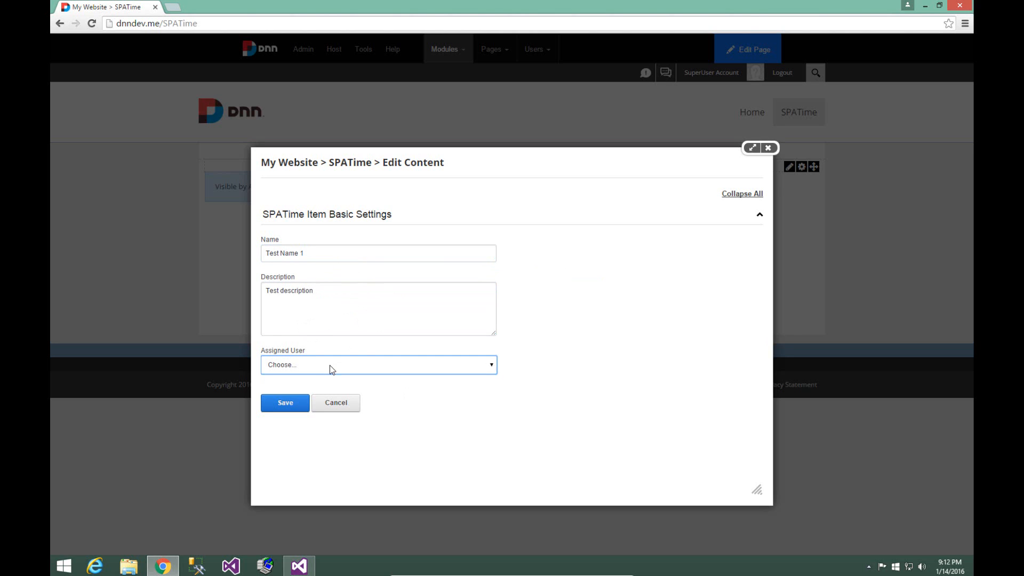
click(378, 365)
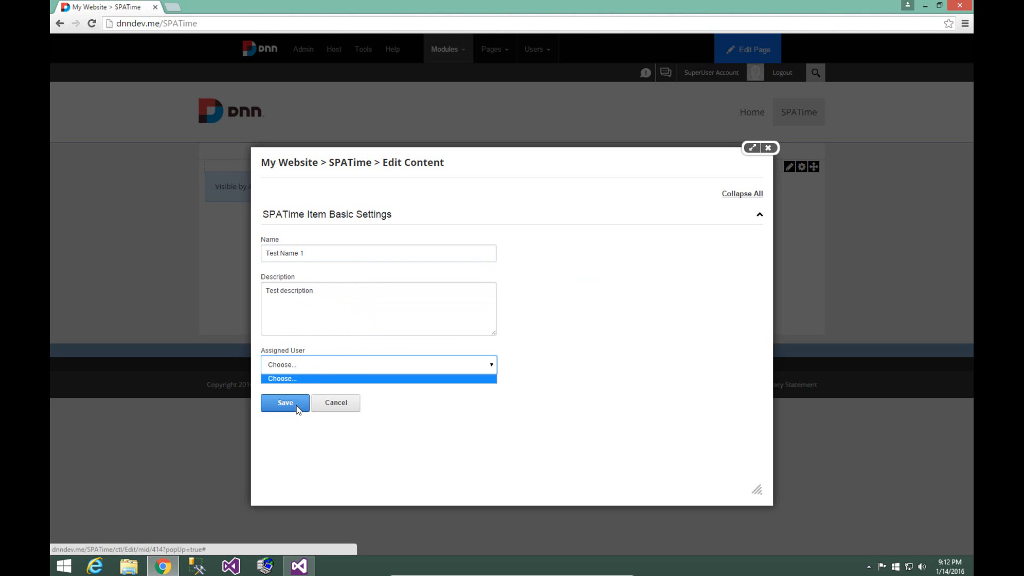
click(285, 403)
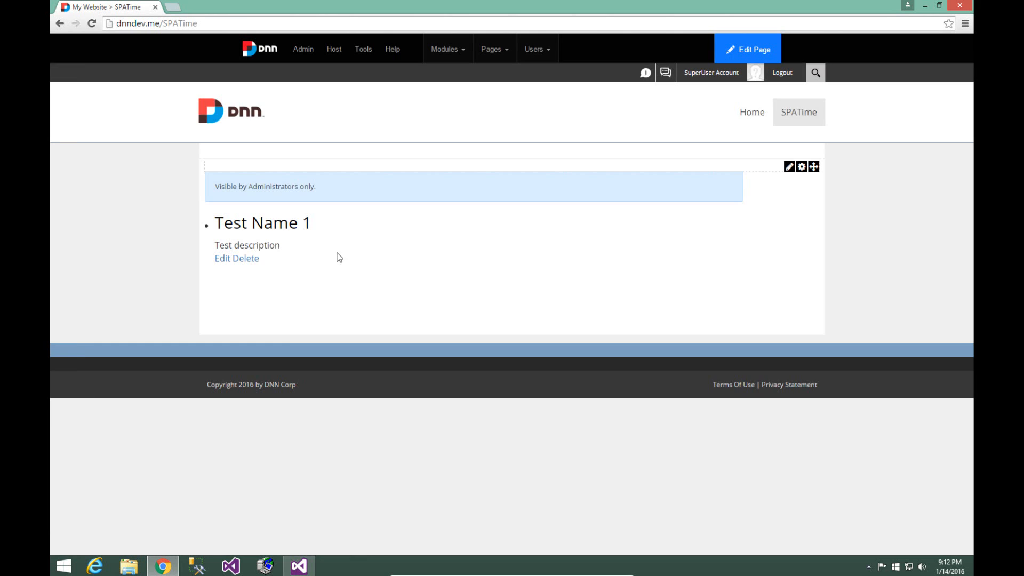
mouse_move(391, 224)
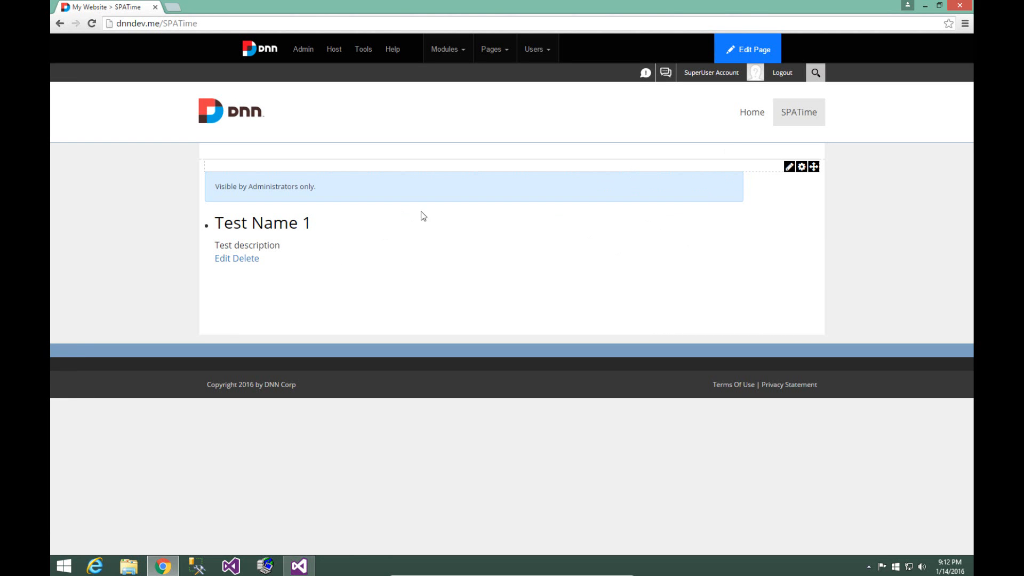
mouse_move(488, 264)
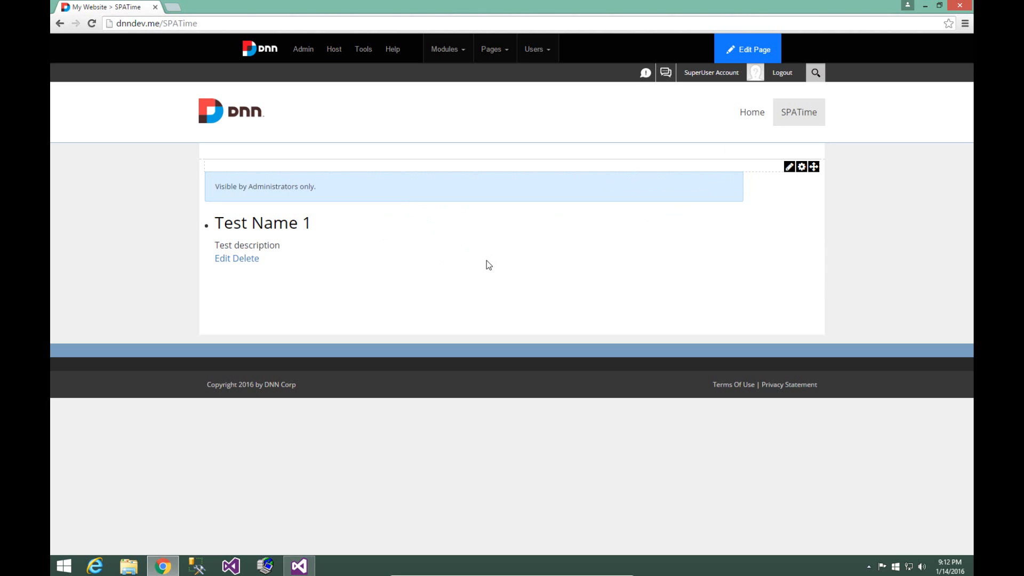
mouse_move(444, 264)
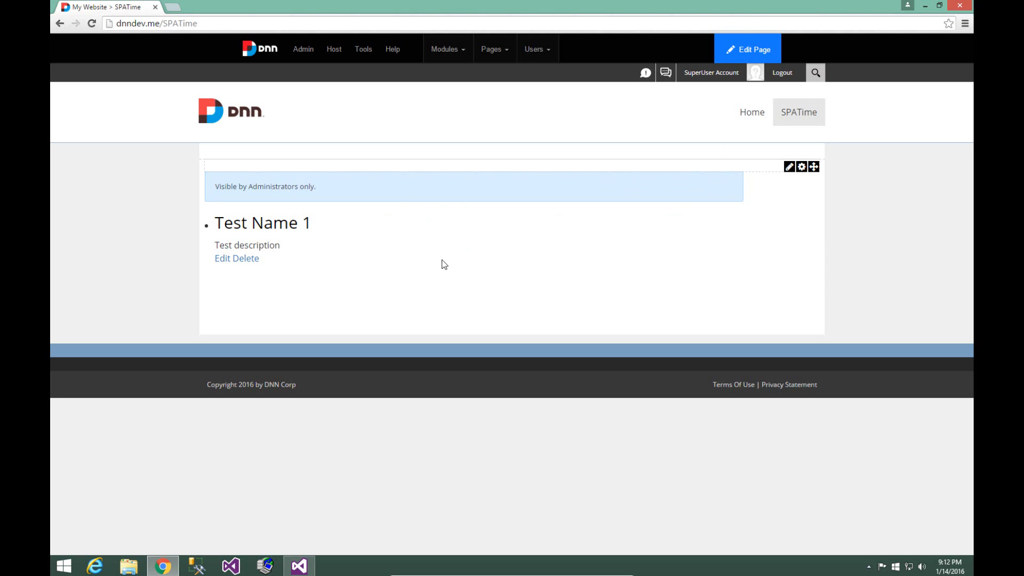
mouse_move(357, 234)
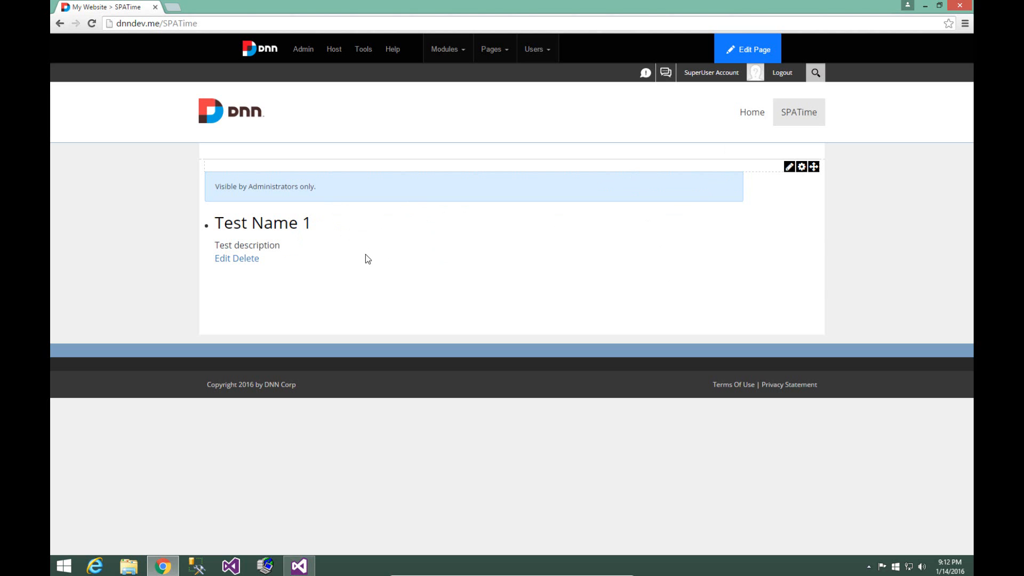
mouse_move(275, 263)
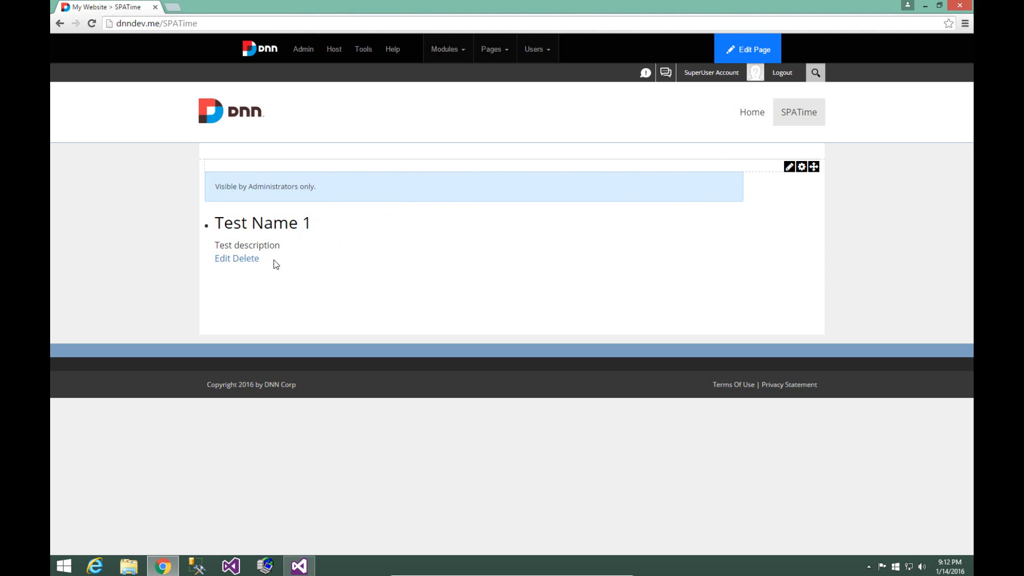
mouse_move(234, 225)
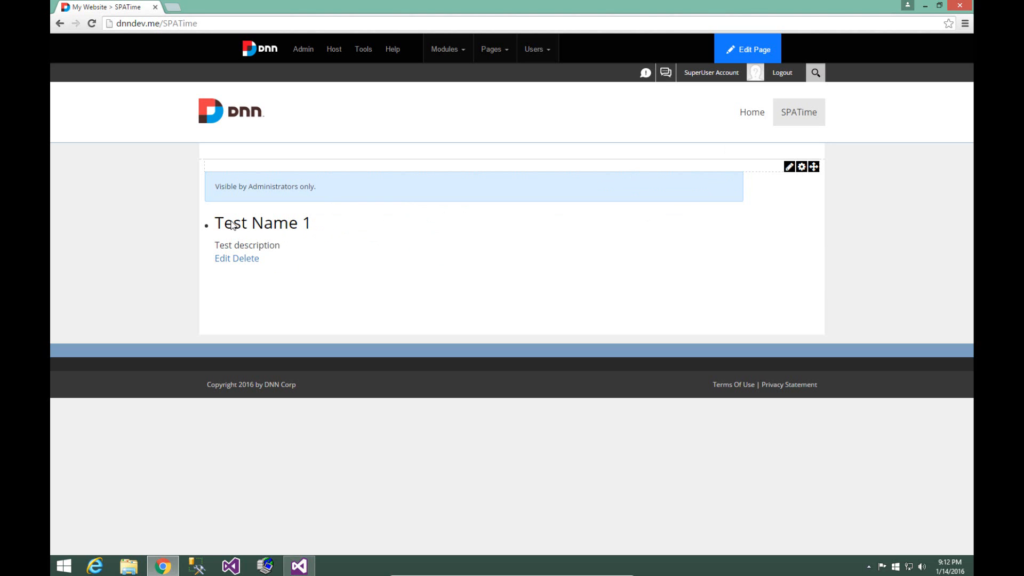
mouse_move(681, 199)
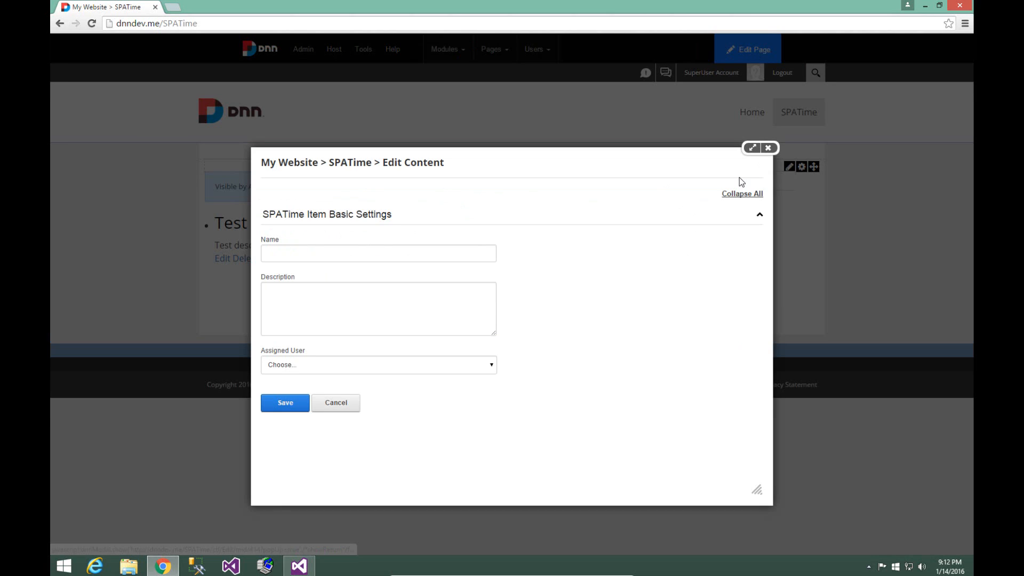
Enter Test Name 2 with description Test Description 2 and save the item
text(Test Name 2)
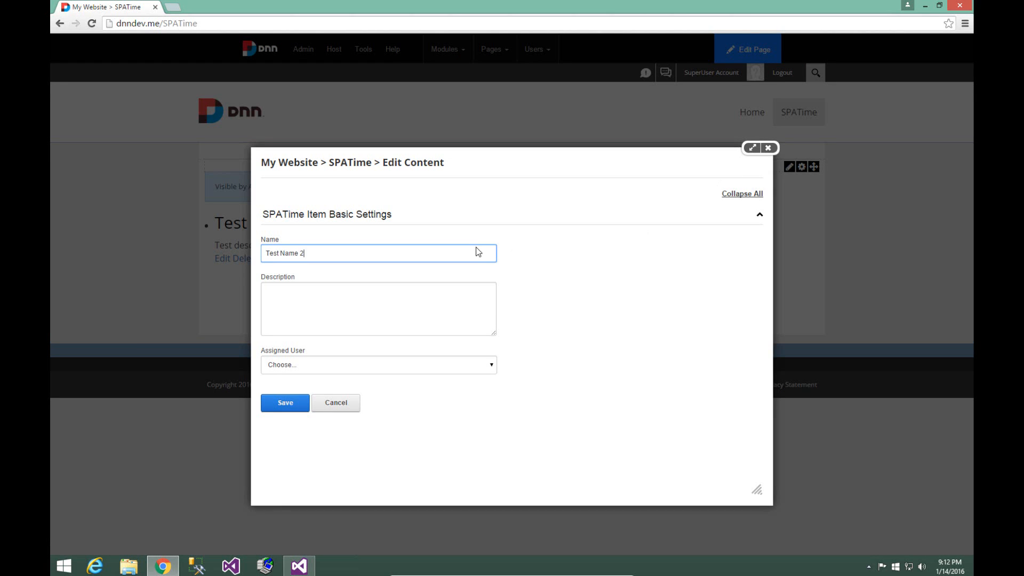
text(Test Name 2)
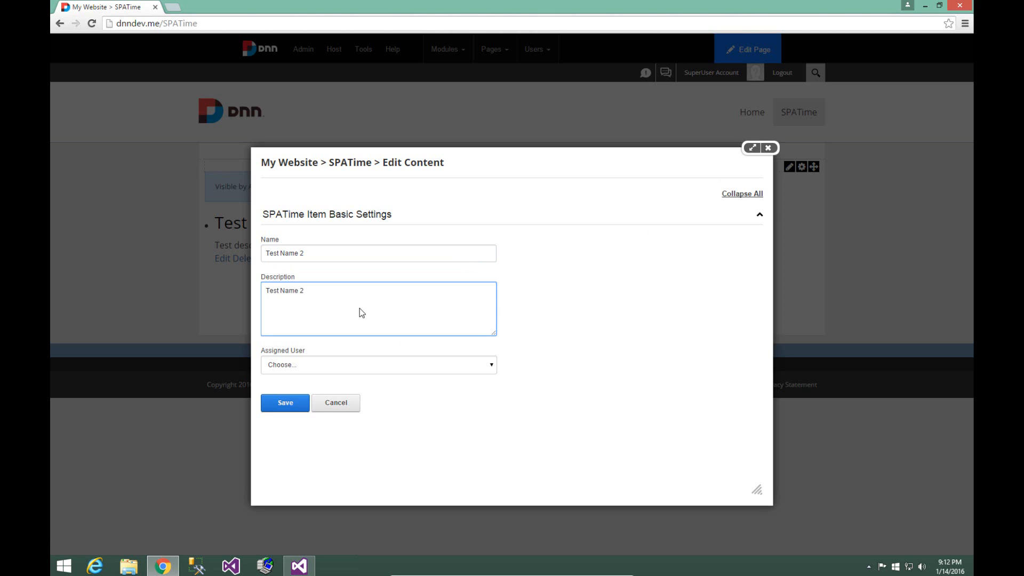
key(Backspace)
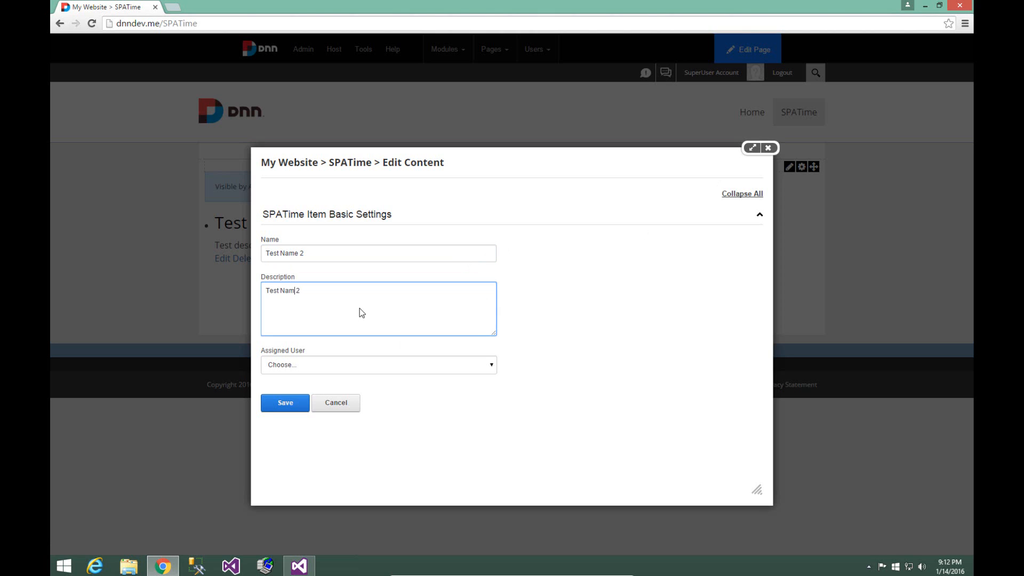
text(Descrip)
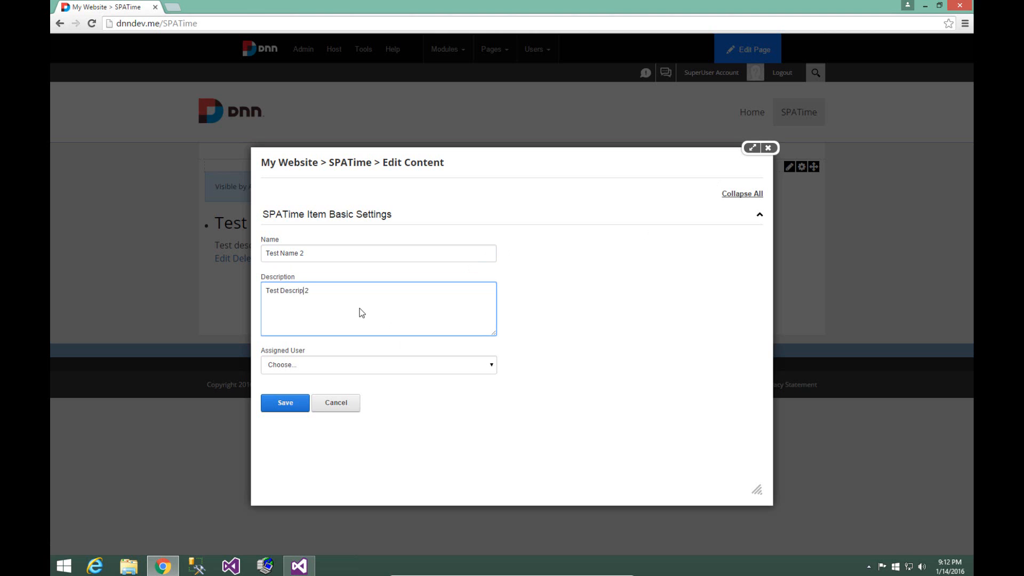
click(285, 402)
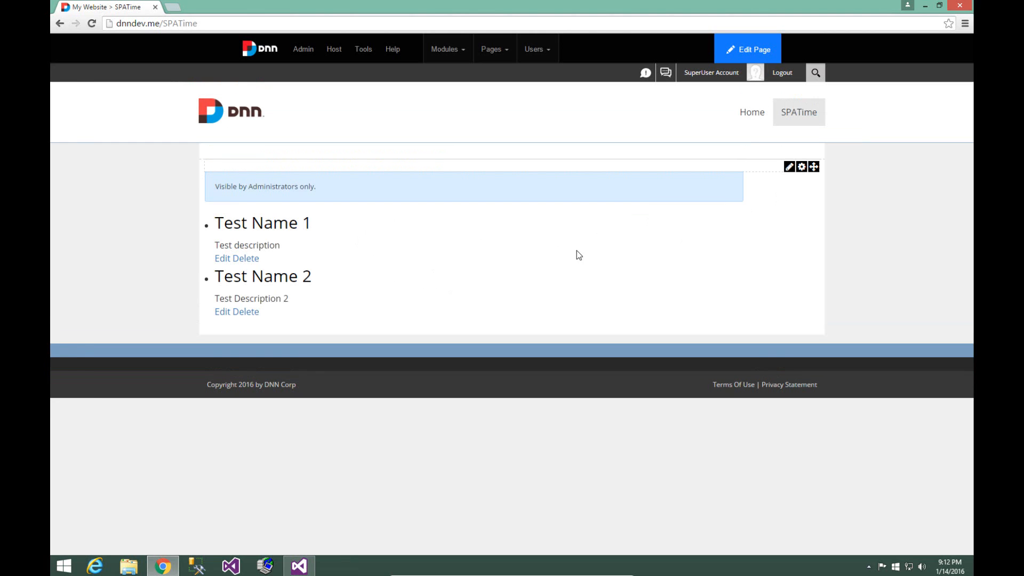
mouse_move(278, 310)
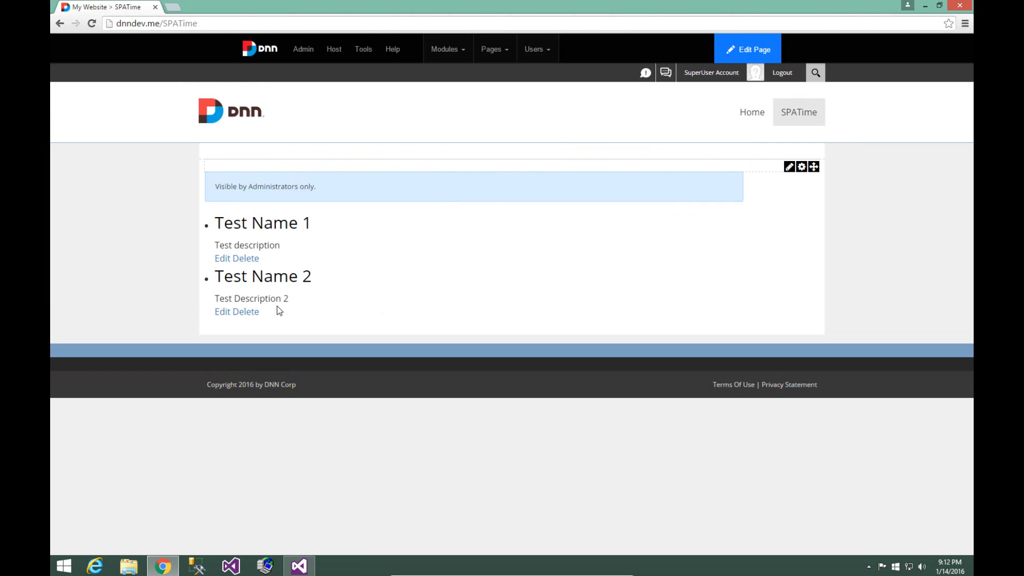
mouse_move(288, 305)
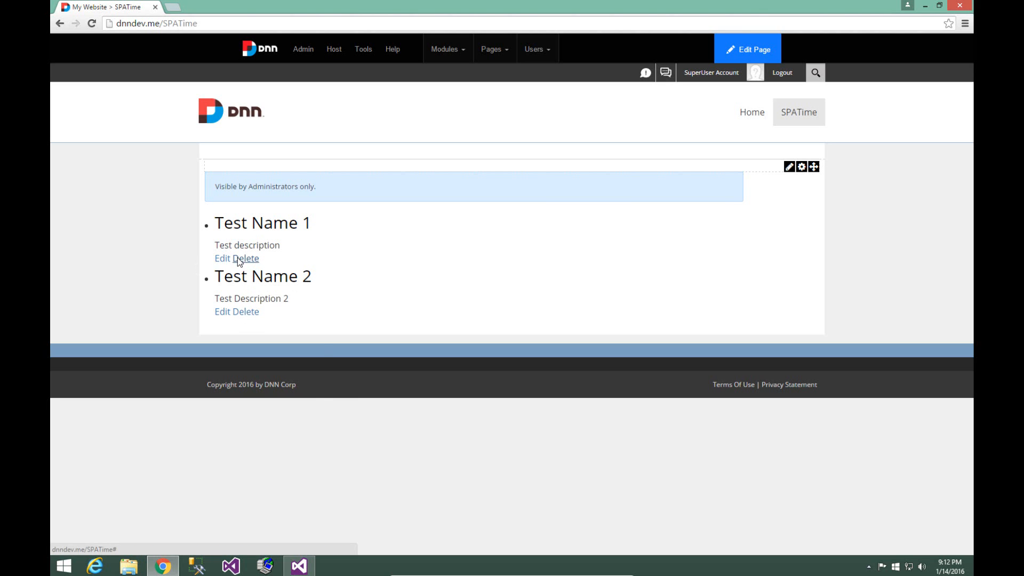
mouse_move(270, 339)
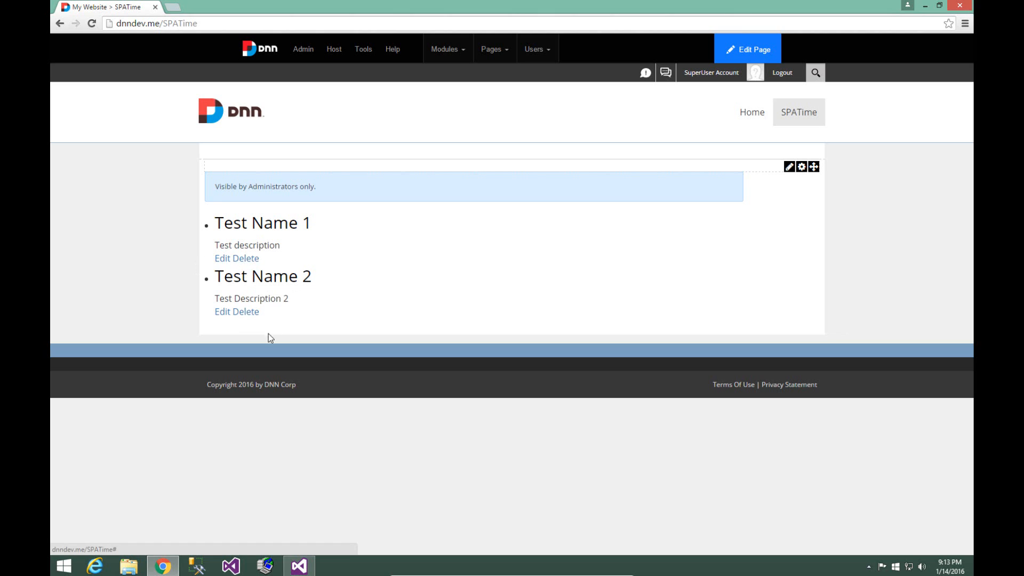
mouse_move(246, 312)
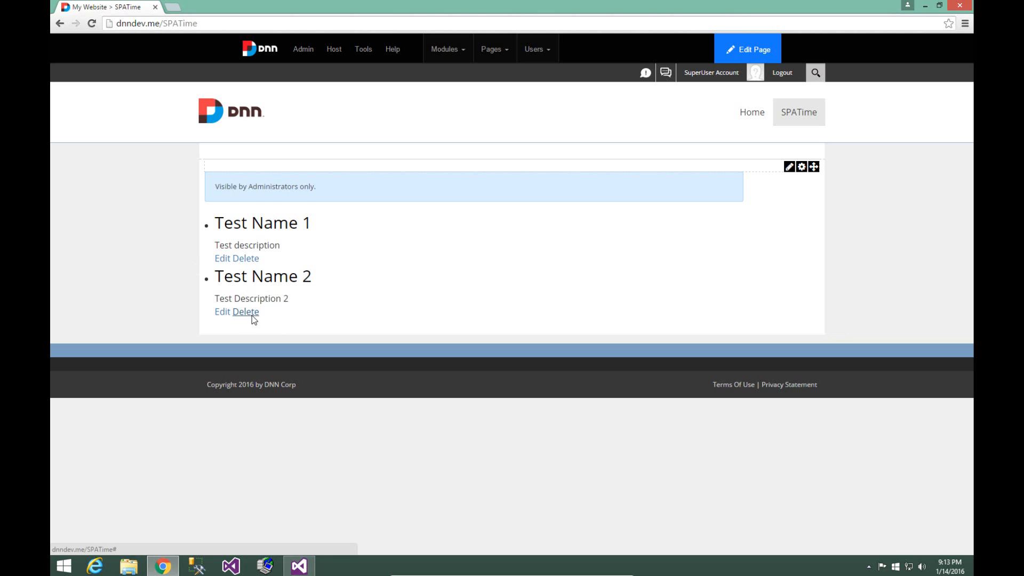
Delete the Test Name 2 item so only Test Name 1 remains
click(246, 311)
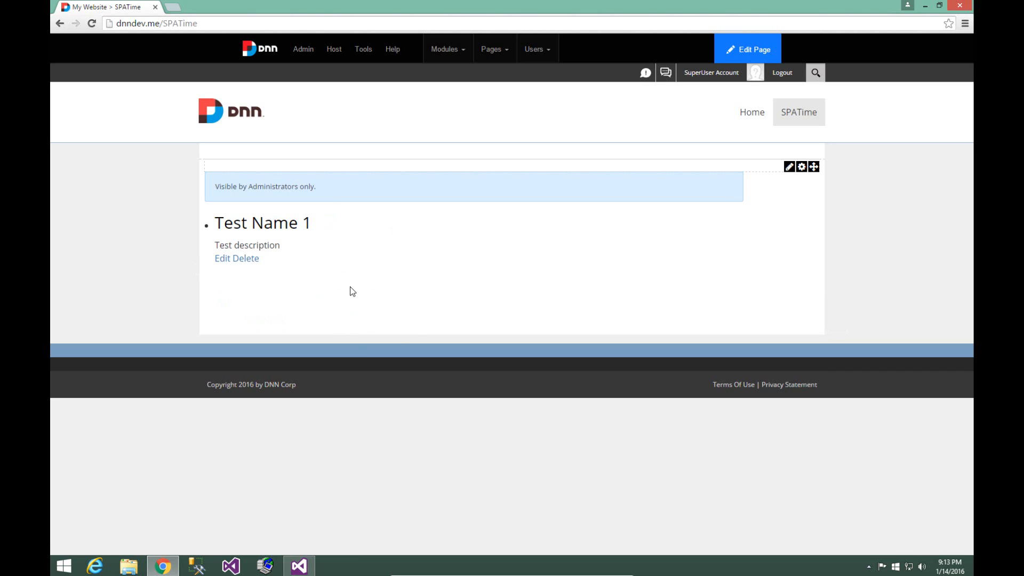
mouse_move(260, 267)
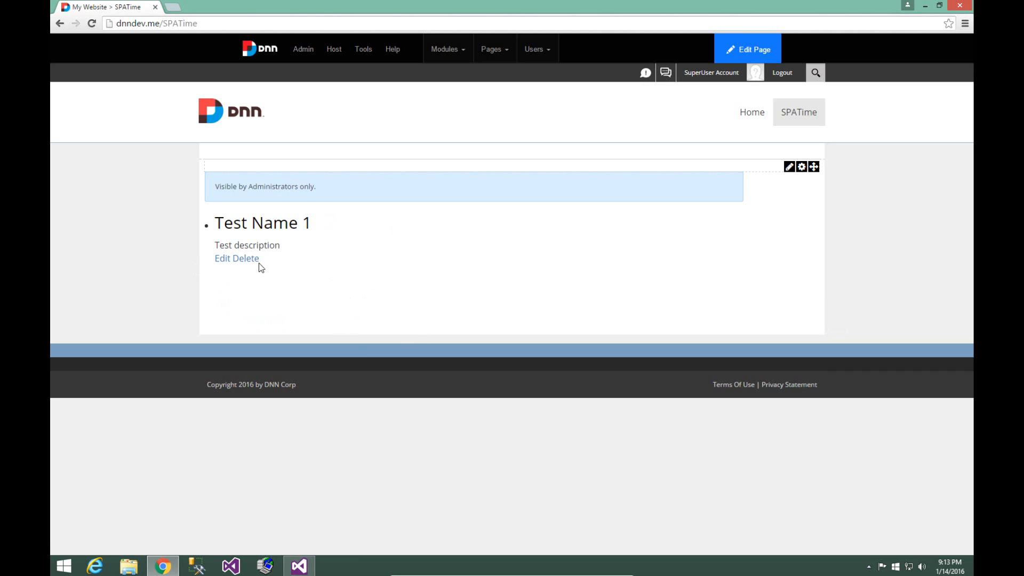
mouse_move(246, 258)
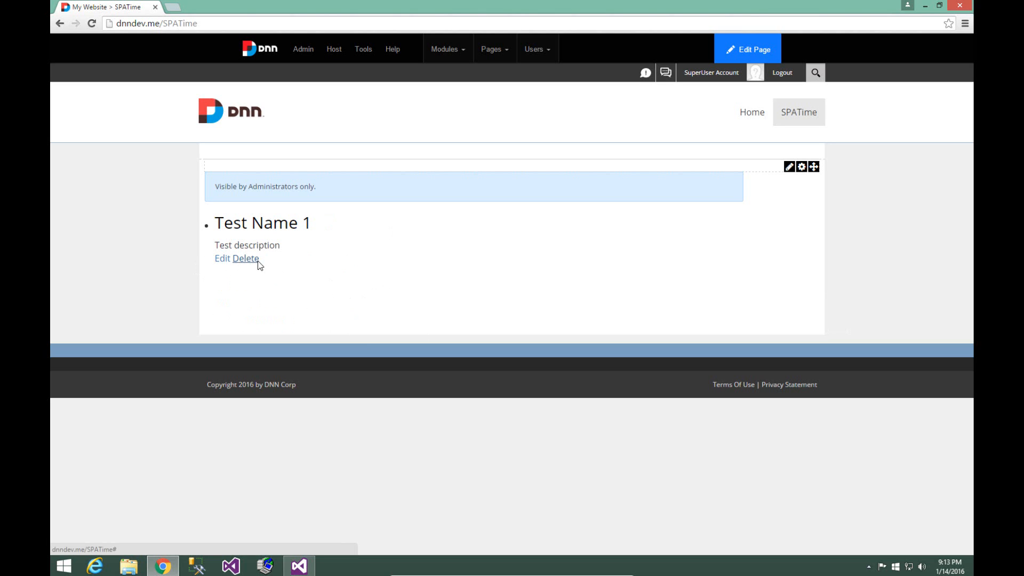
mouse_move(280, 255)
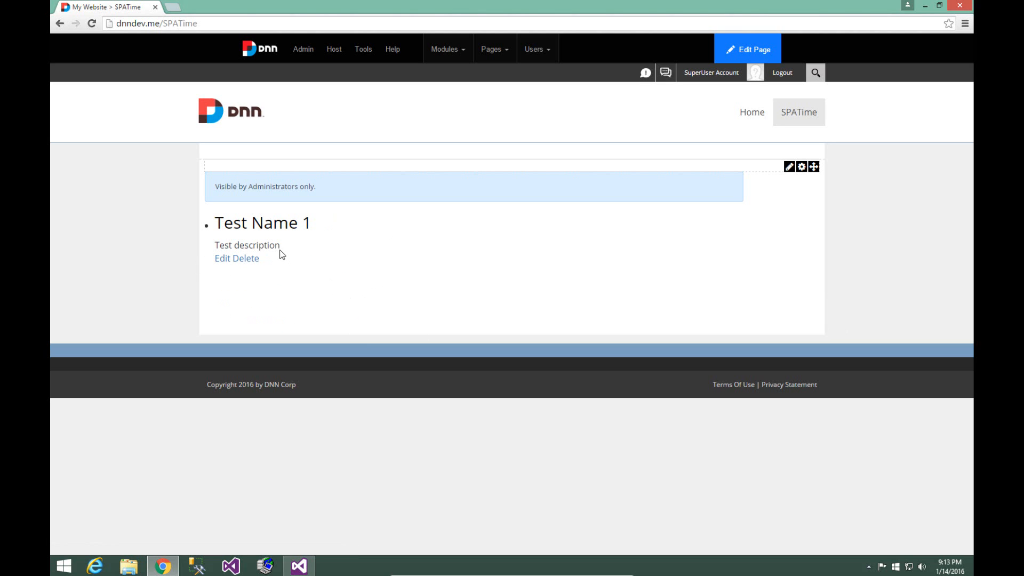
mouse_move(294, 265)
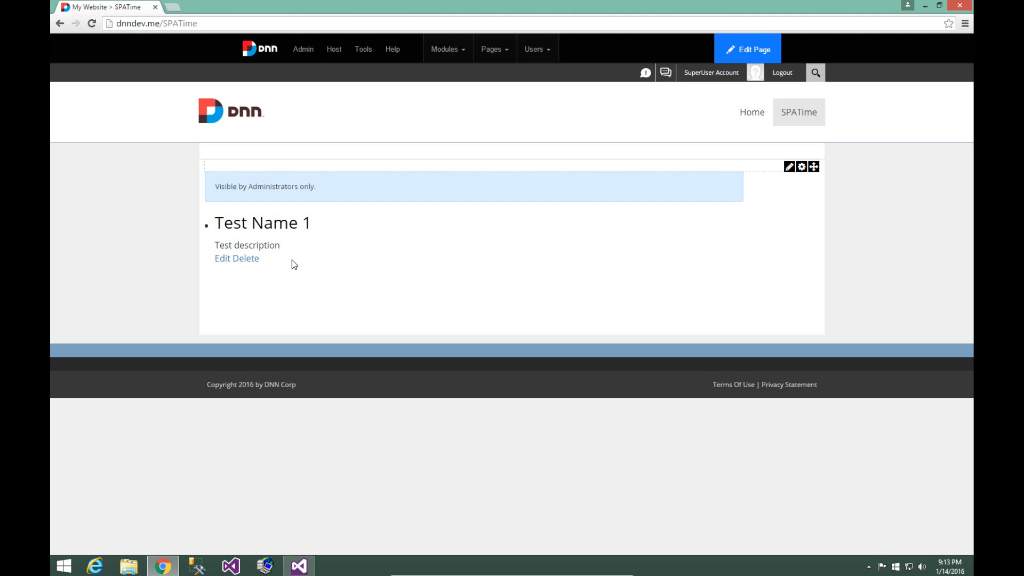
mouse_move(783, 115)
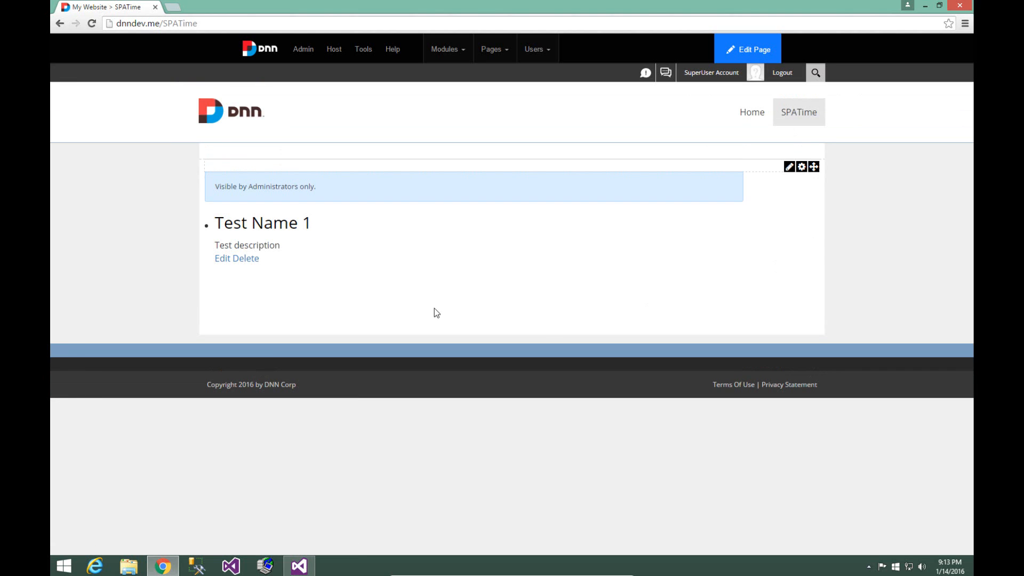
mouse_move(290, 185)
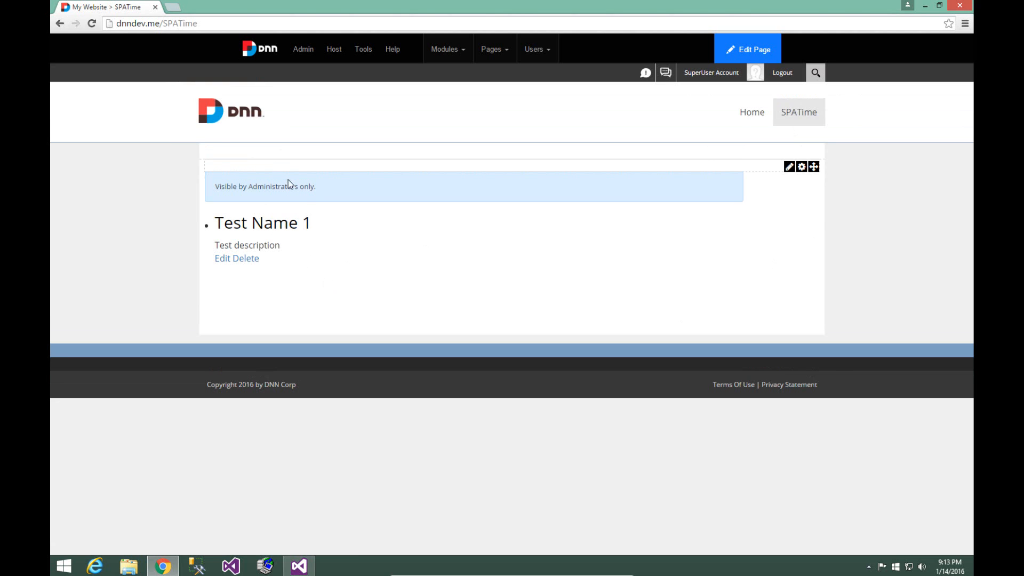
mouse_move(291, 268)
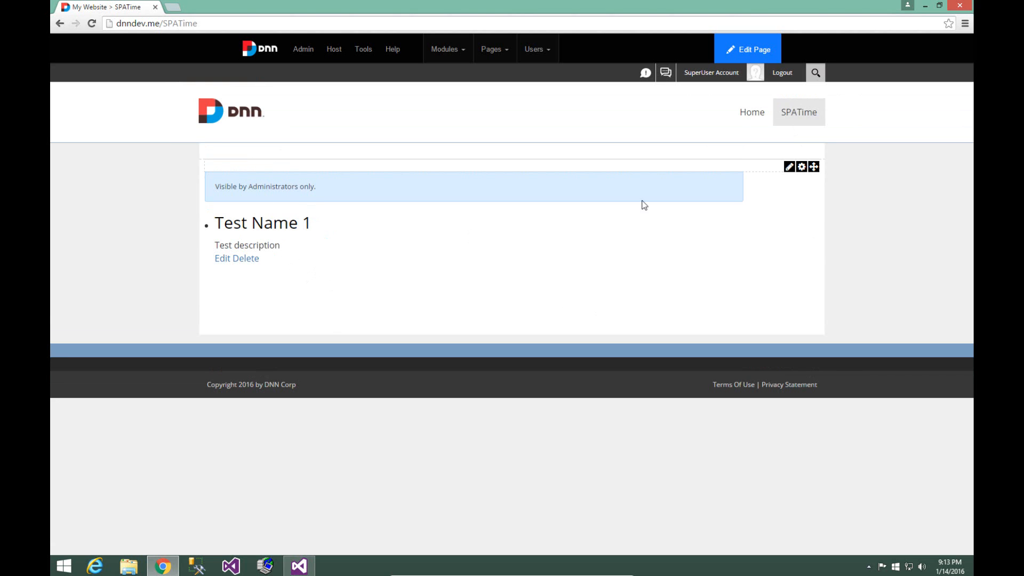
mouse_move(346, 288)
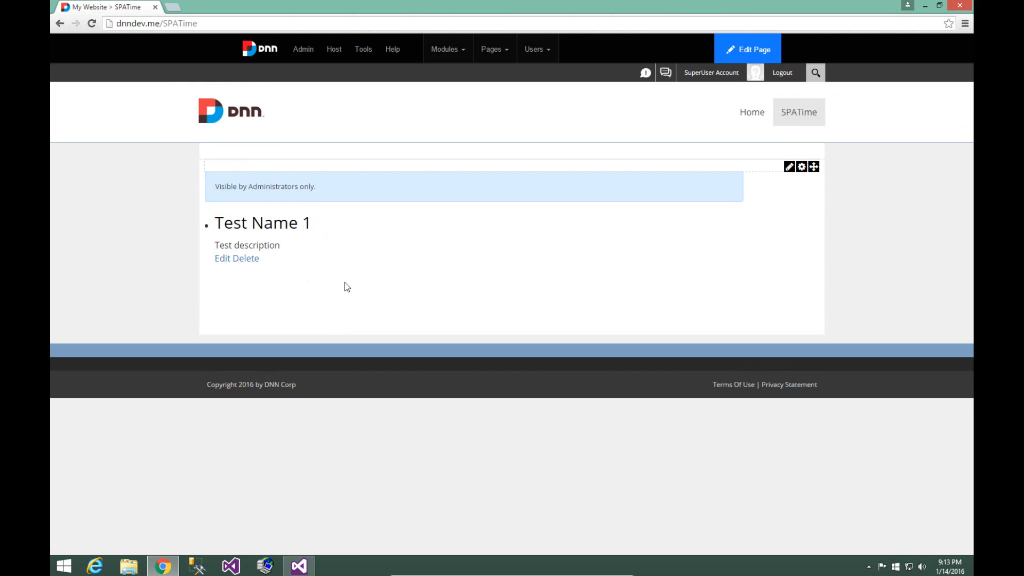
mouse_move(359, 269)
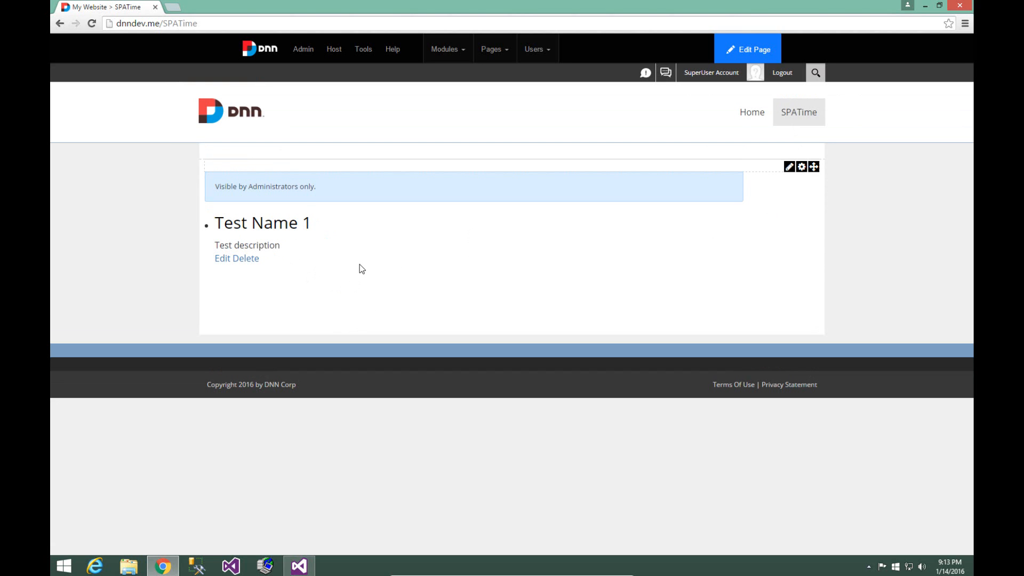
mouse_move(351, 268)
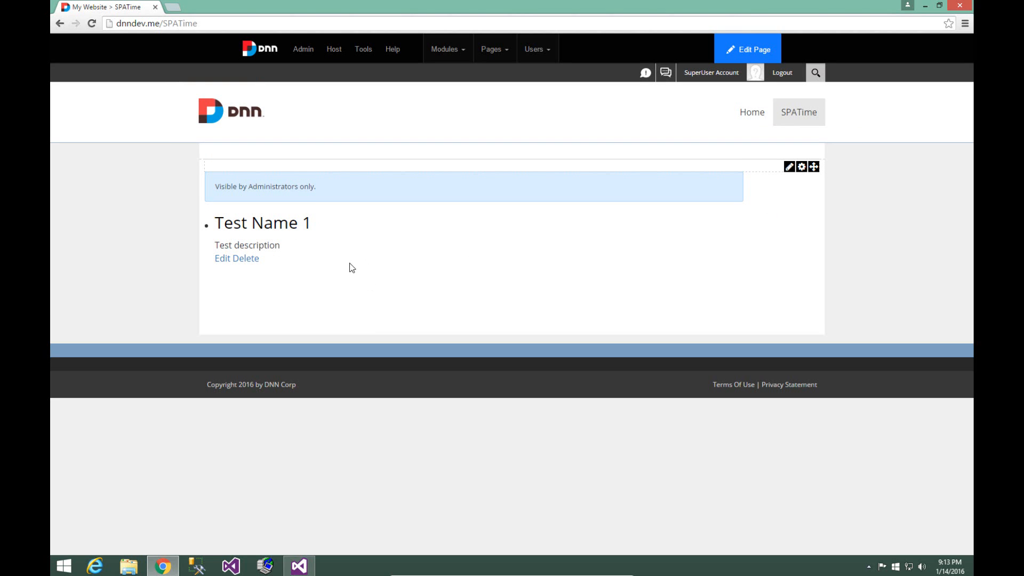
mouse_move(383, 289)
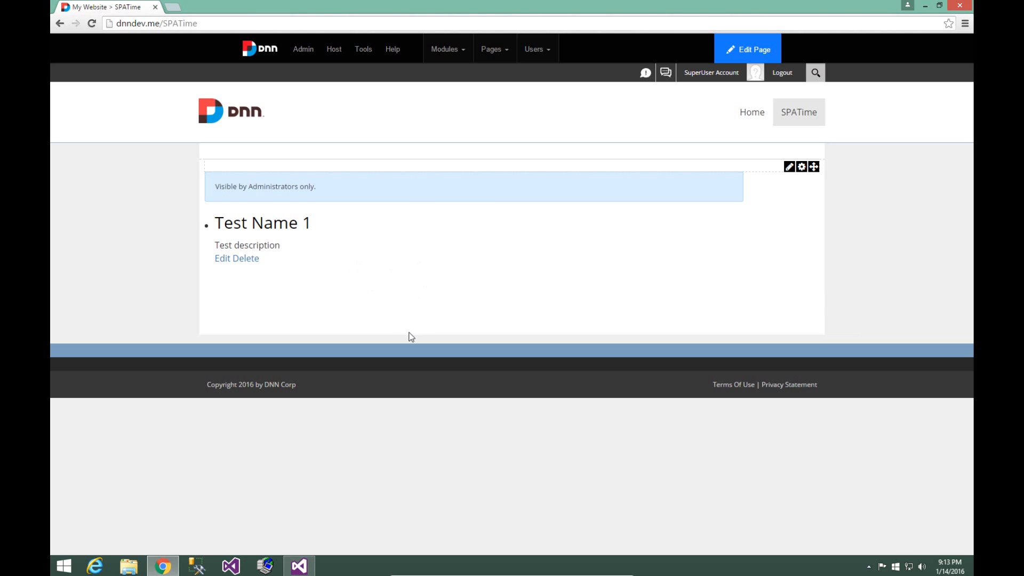
mouse_move(388, 265)
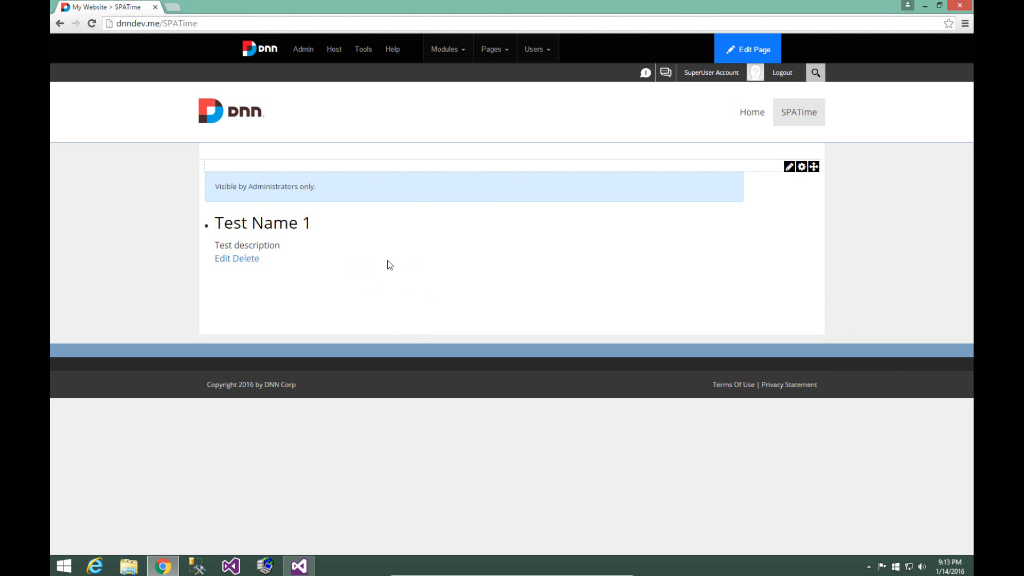